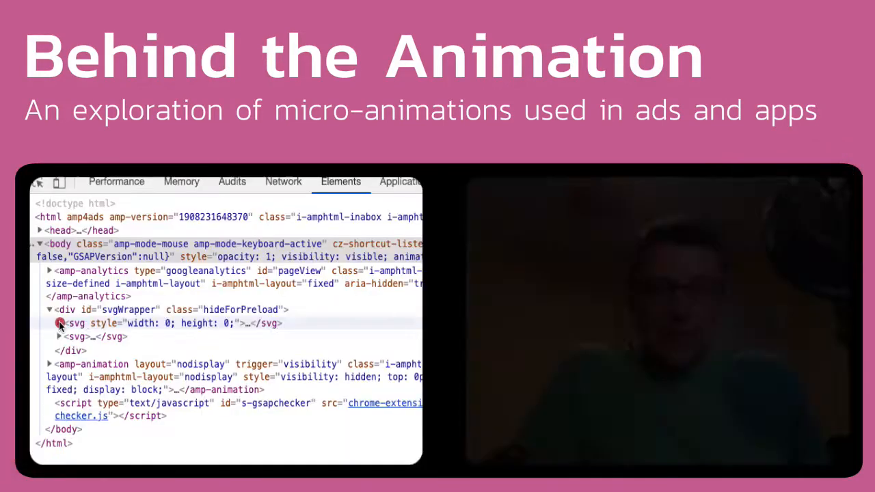
Step: Switch to the blog.amp.dev article 'What's in an AMP URL' with its URL diagram
{"action": "left_click", "coordinate": [59, 337]}
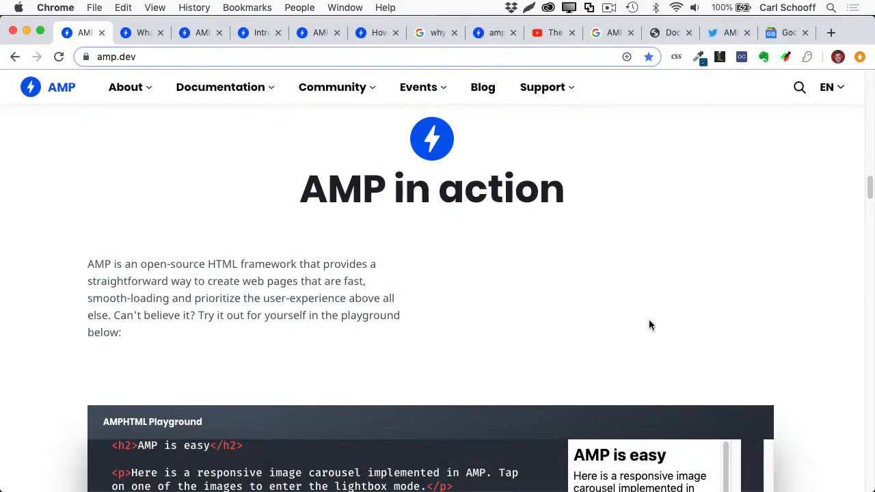
{"action": "mouse_move", "coordinate": [444, 245]}
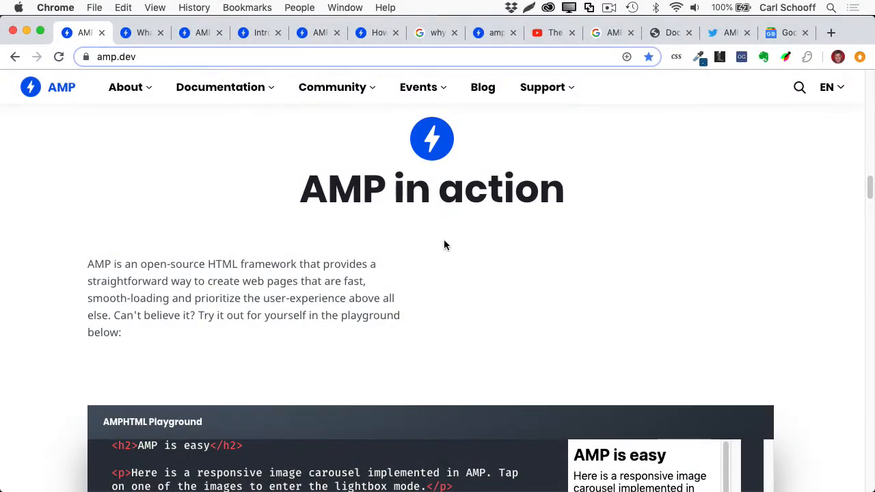
{"action": "mouse_move", "coordinate": [508, 258]}
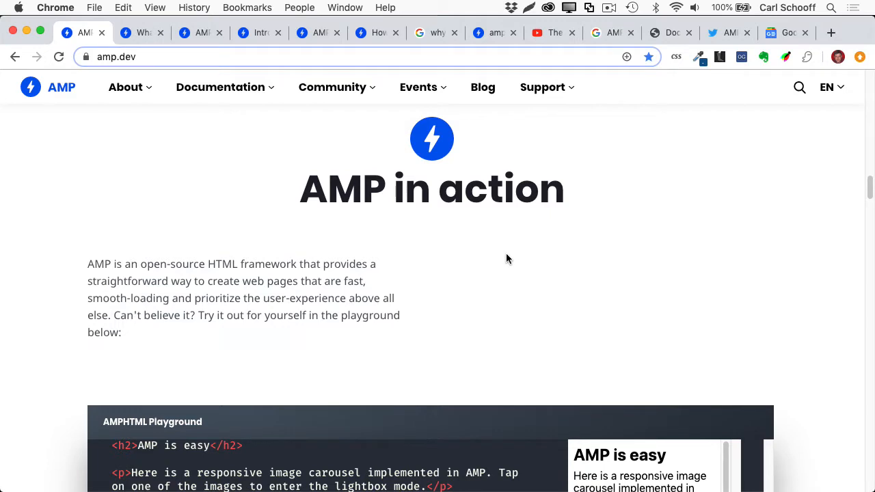
{"action": "mouse_move", "coordinate": [494, 263]}
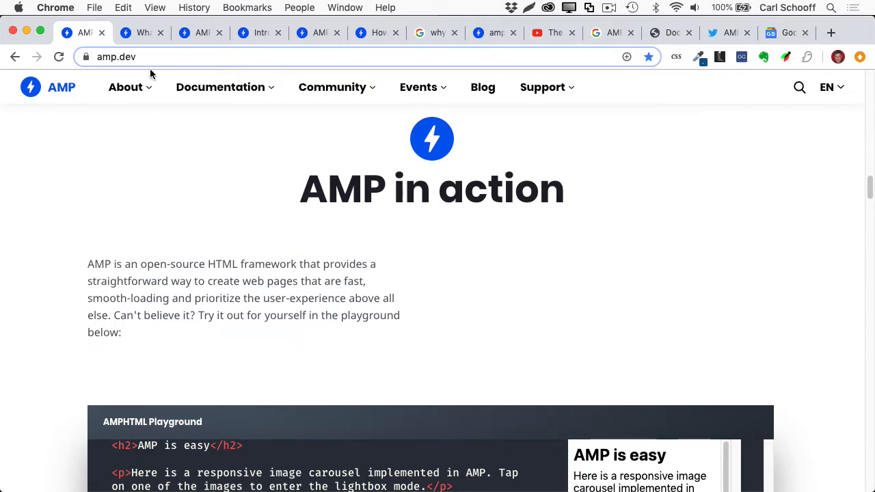
{"action": "left_click", "coordinate": [142, 32]}
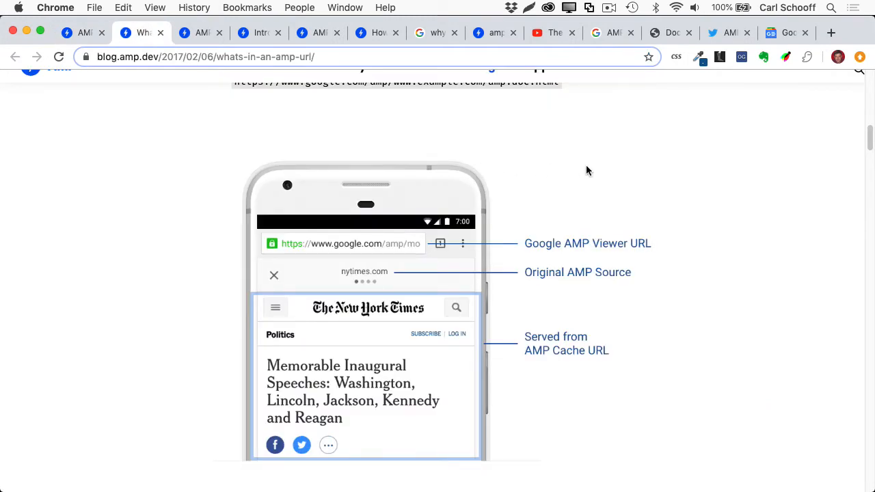
{"action": "mouse_move", "coordinate": [674, 330]}
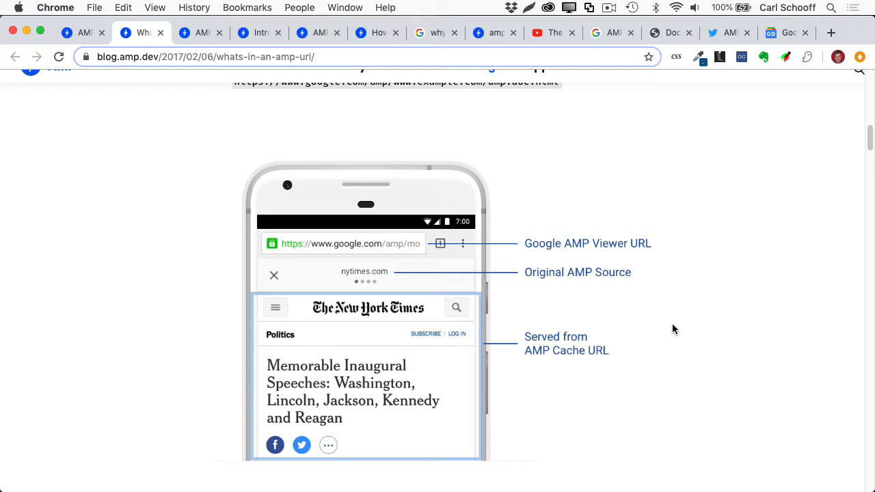
{"action": "mouse_move", "coordinate": [406, 402]}
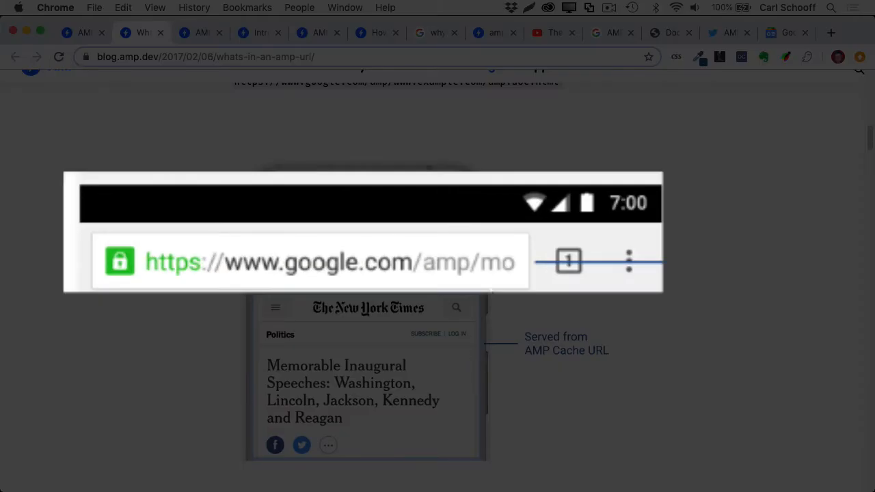
{"action": "mouse_move", "coordinate": [465, 284]}
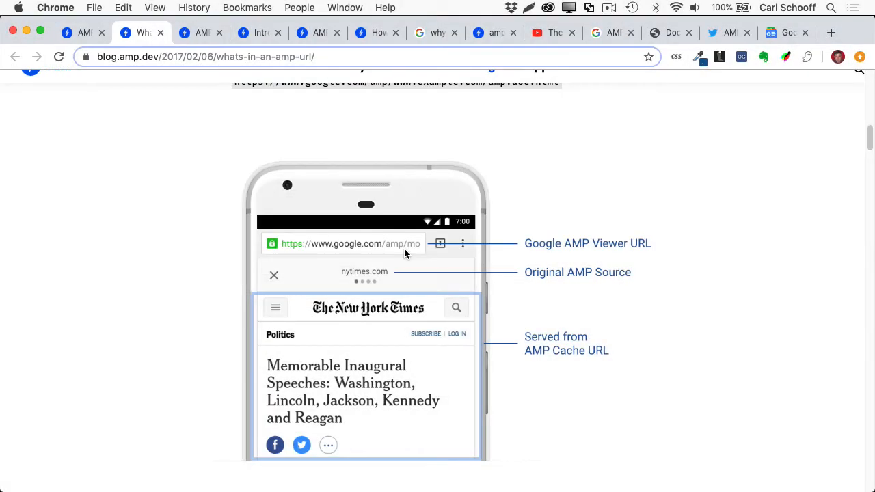
{"action": "mouse_move", "coordinate": [577, 188]}
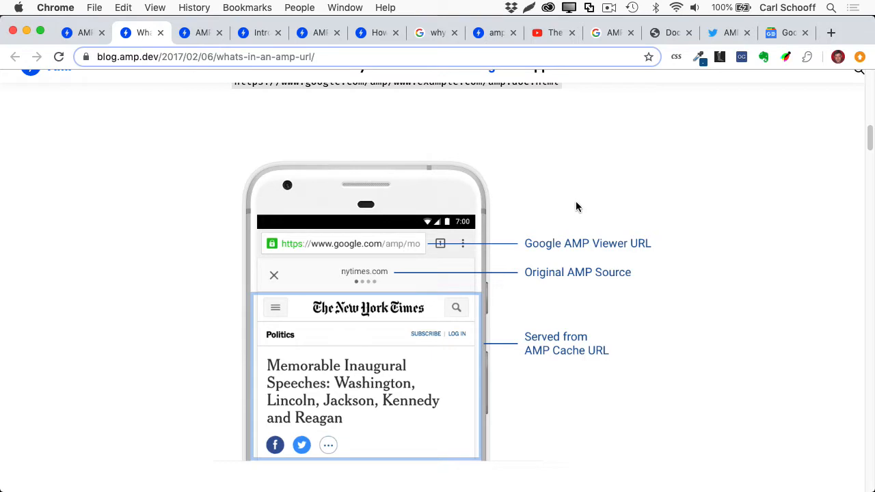
{"action": "mouse_move", "coordinate": [559, 195]}
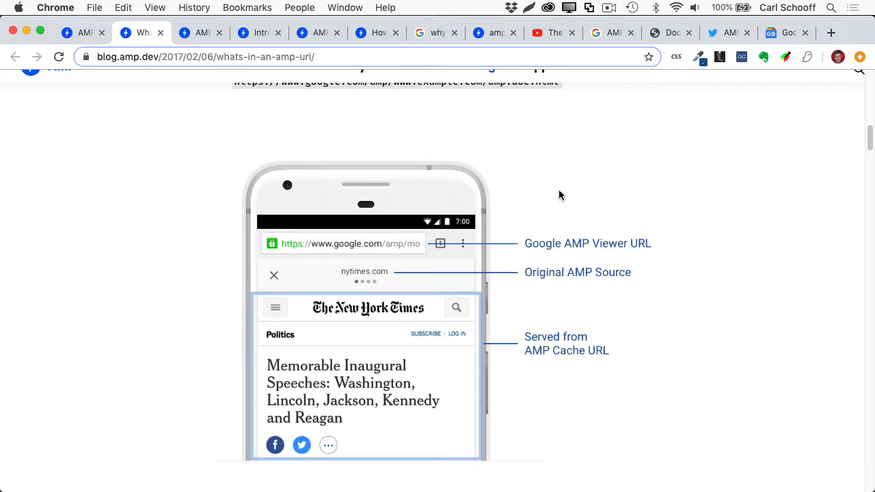
{"action": "mouse_move", "coordinate": [354, 382]}
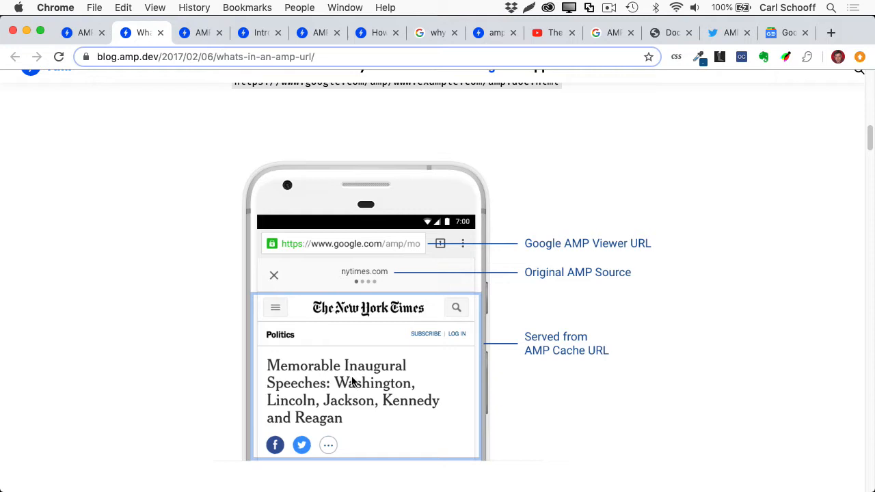
{"action": "mouse_move", "coordinate": [423, 268]}
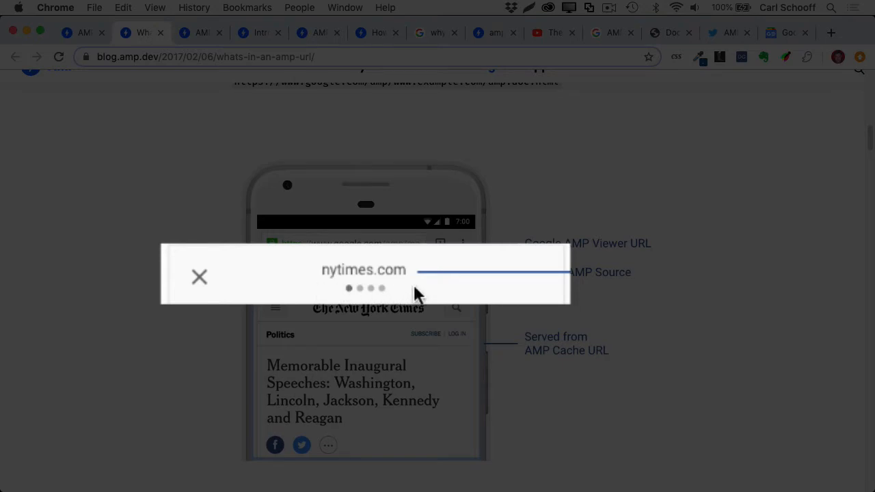
{"action": "left_click", "coordinate": [199, 276]}
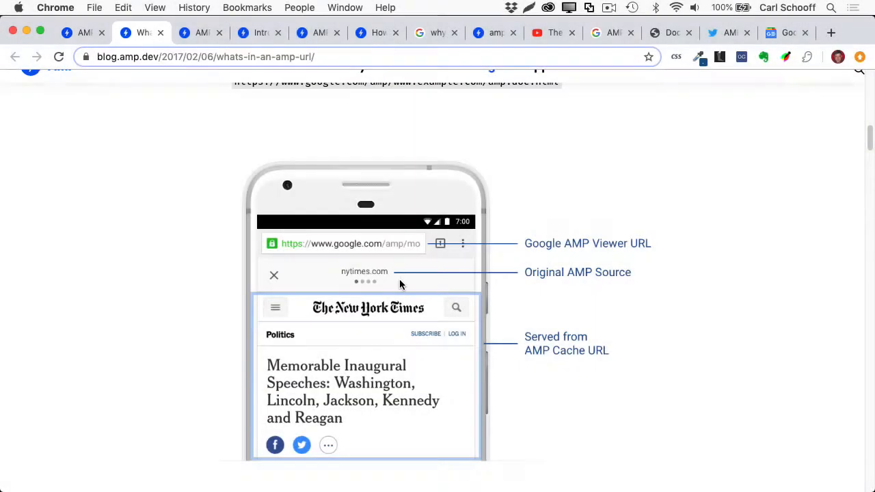
{"action": "mouse_move", "coordinate": [432, 289]}
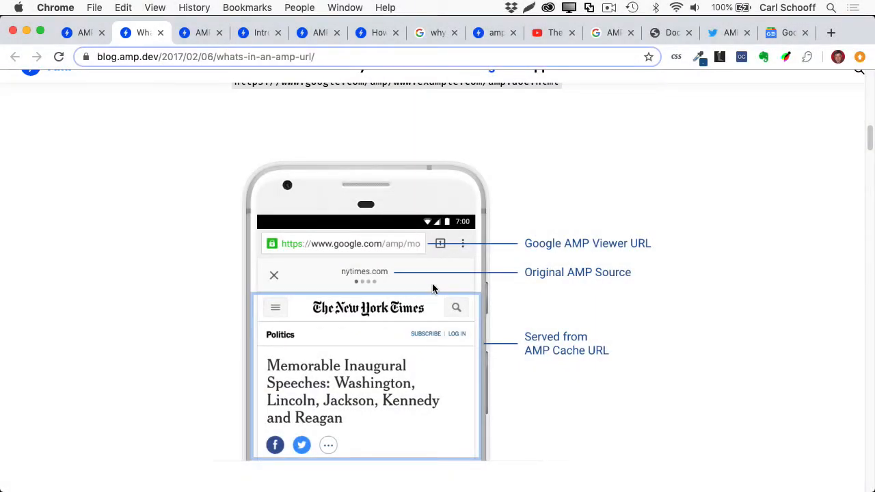
{"action": "mouse_move", "coordinate": [443, 288]}
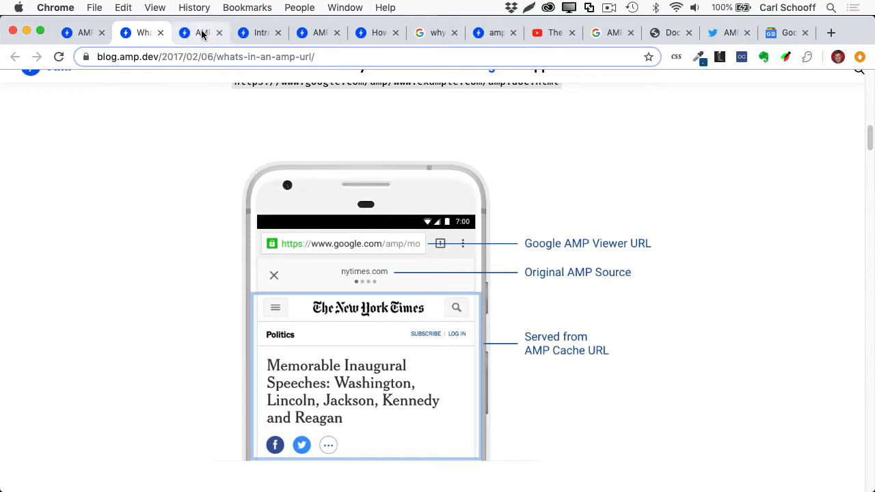
Step: Select the AMP spec sentence saying author-written JavaScript beyond custom elements isn't allowed
{"action": "left_click", "coordinate": [200, 32]}
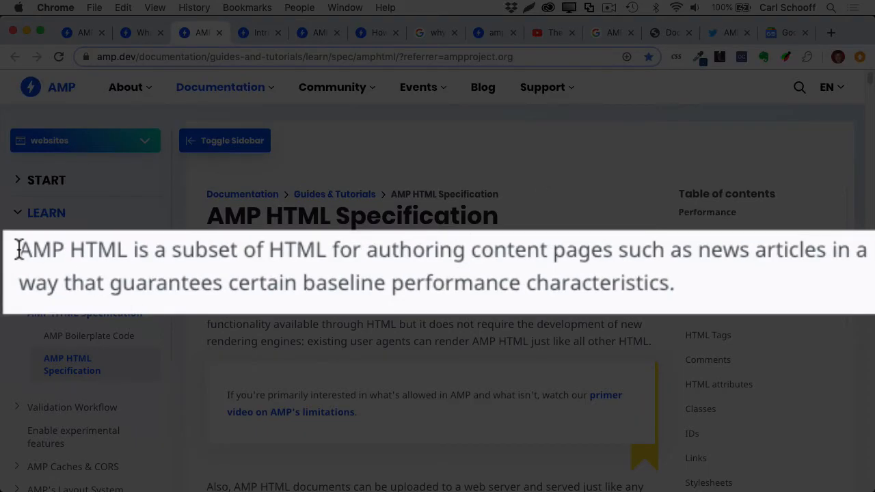
{"action": "left_click_drag", "start_coordinate": [19, 250], "coordinate": [331, 250]}
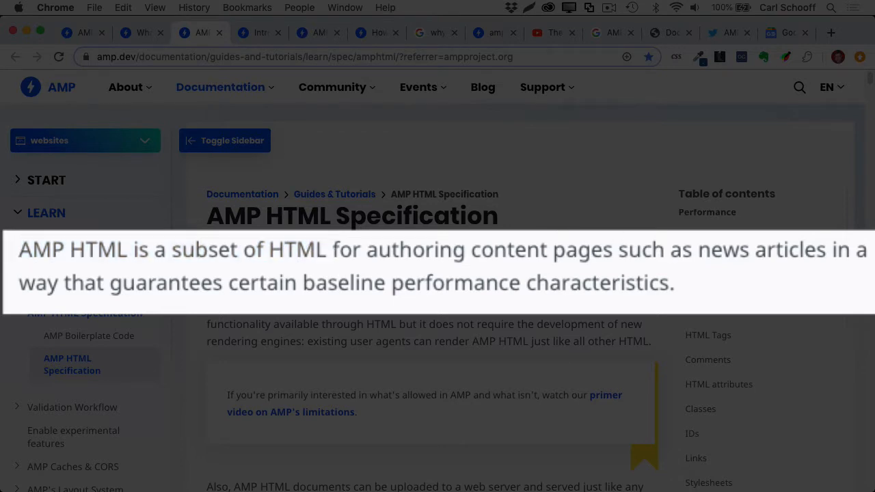
{"action": "scroll", "scroll_direction": "down", "scroll_amount": 3}
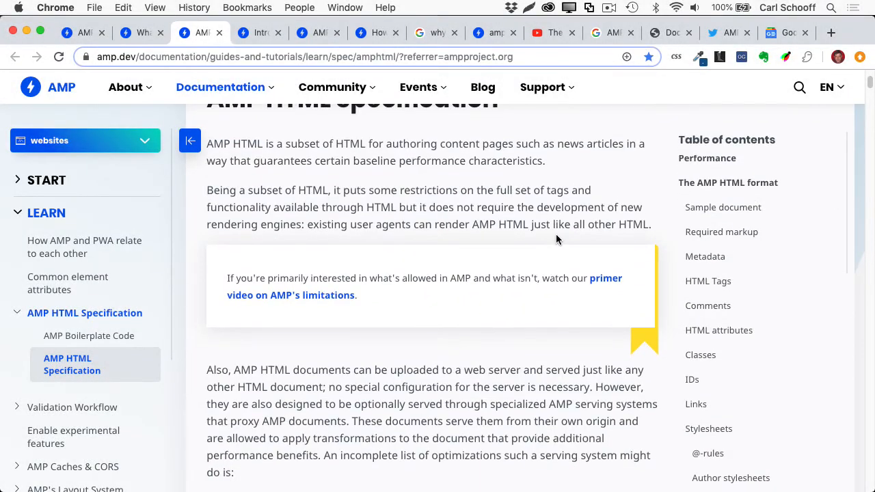
{"action": "scroll", "scroll_direction": "down", "scroll_amount": 3}
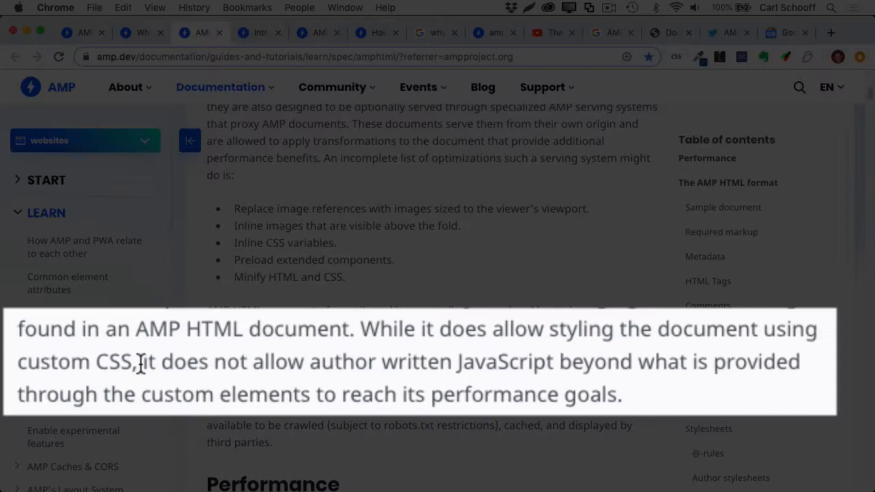
{"action": "left_click_drag", "start_coordinate": [141, 362], "coordinate": [660, 362]}
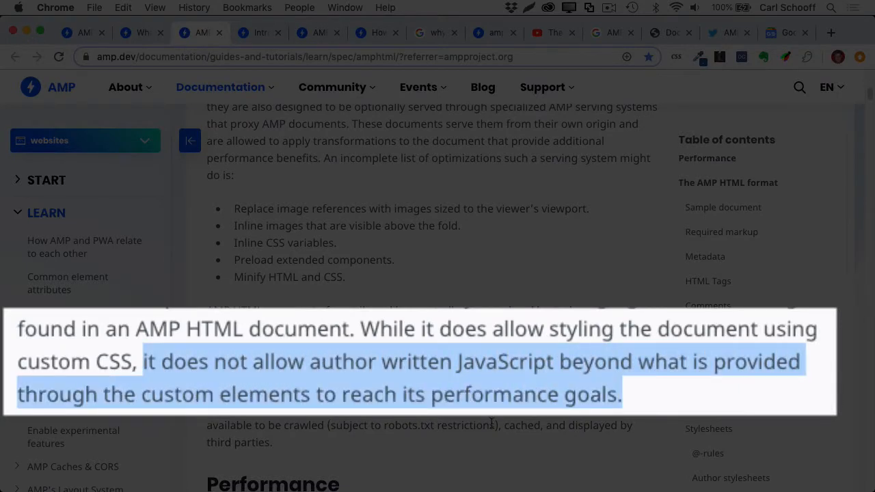
{"action": "mouse_move", "coordinate": [715, 409]}
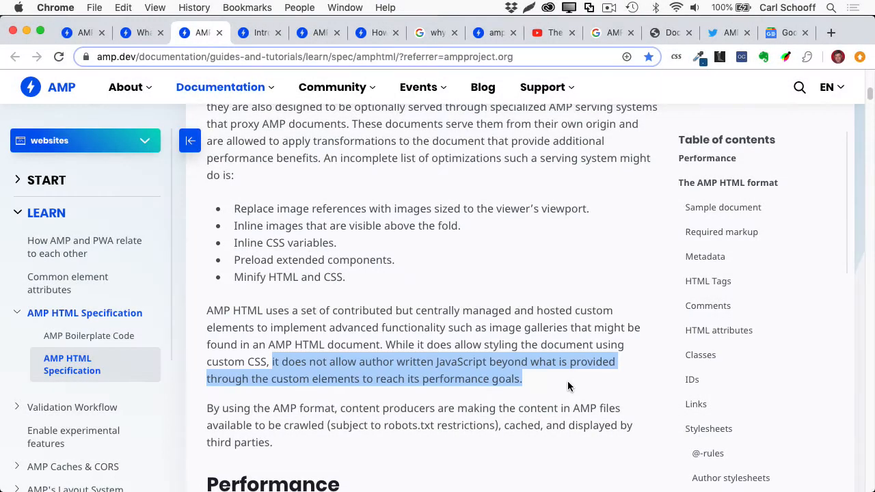
{"action": "mouse_move", "coordinate": [337, 195]}
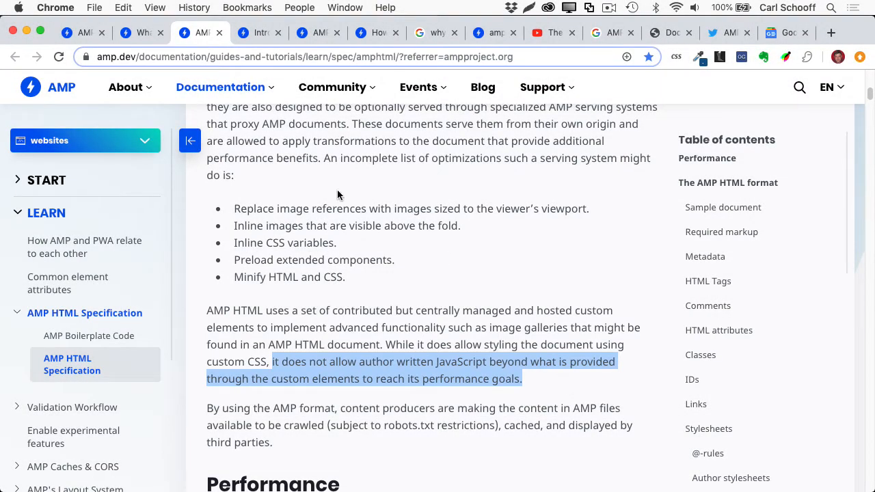
{"action": "left_click", "coordinate": [258, 32]}
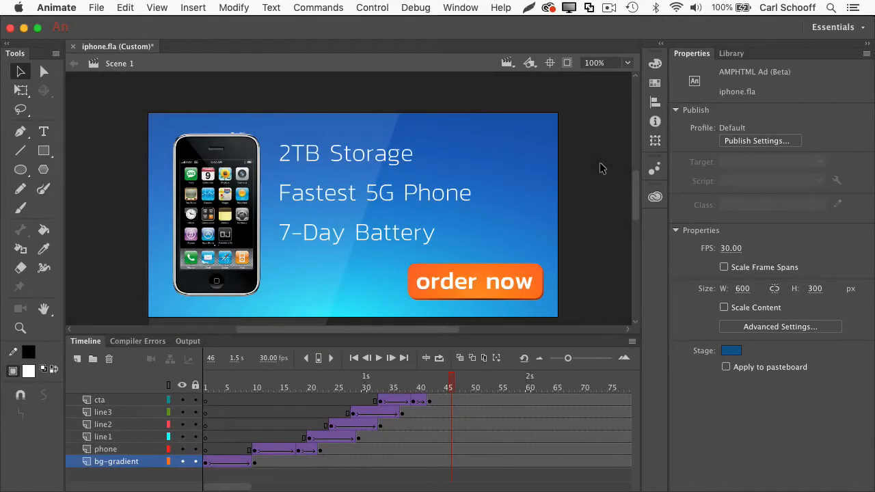
{"action": "mouse_move", "coordinate": [116, 57]}
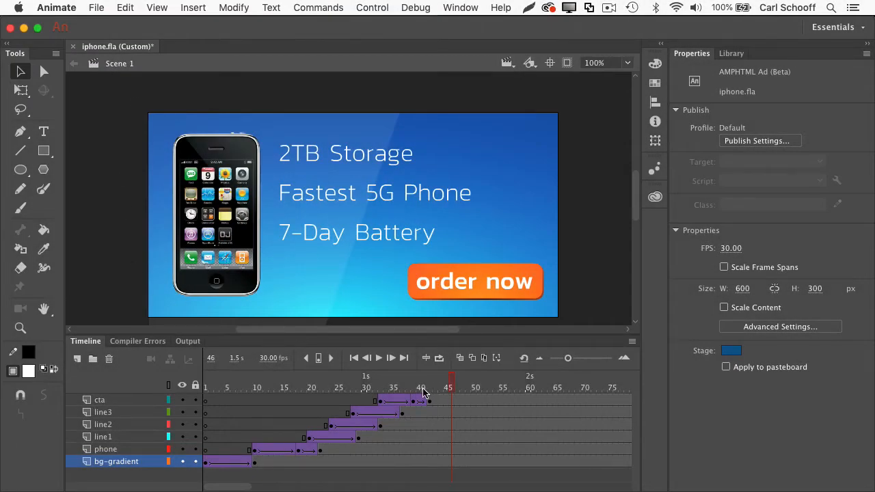
Step: Scrub the iPhone ad timeline, ending on frame 44 with all lines and the order button
{"action": "left_click", "coordinate": [285, 378]}
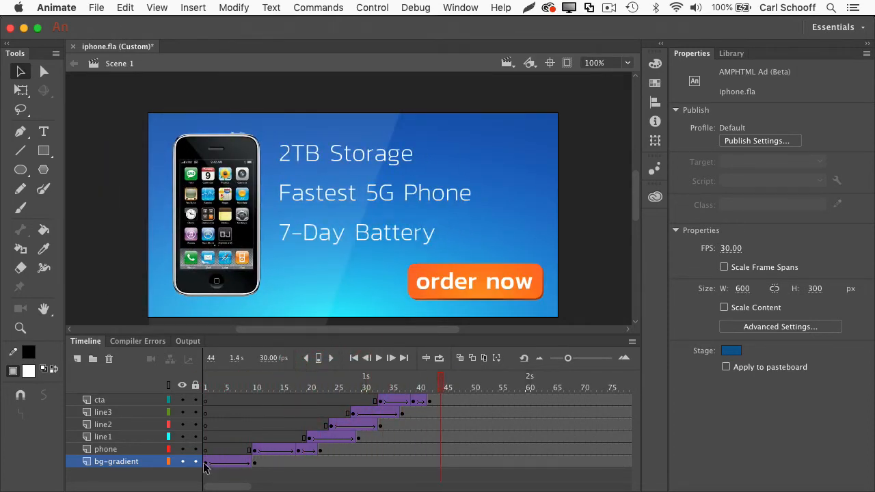
{"action": "mouse_move", "coordinate": [431, 413]}
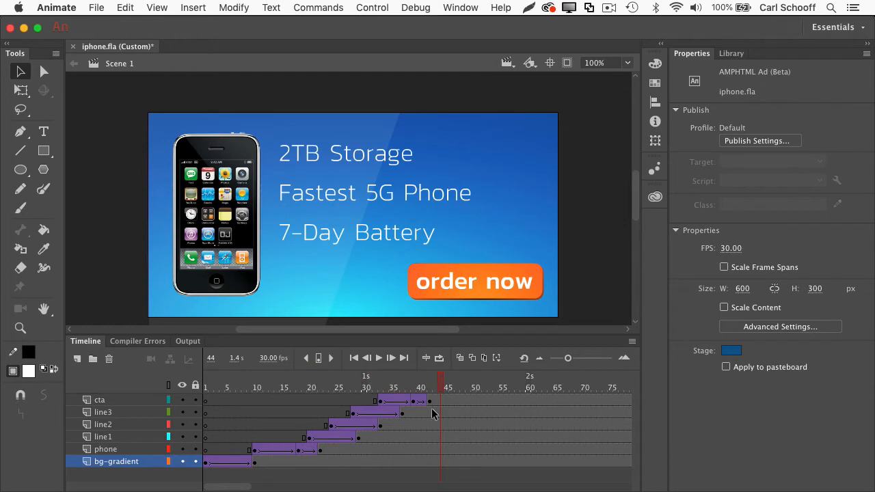
{"action": "left_click", "coordinate": [265, 380]}
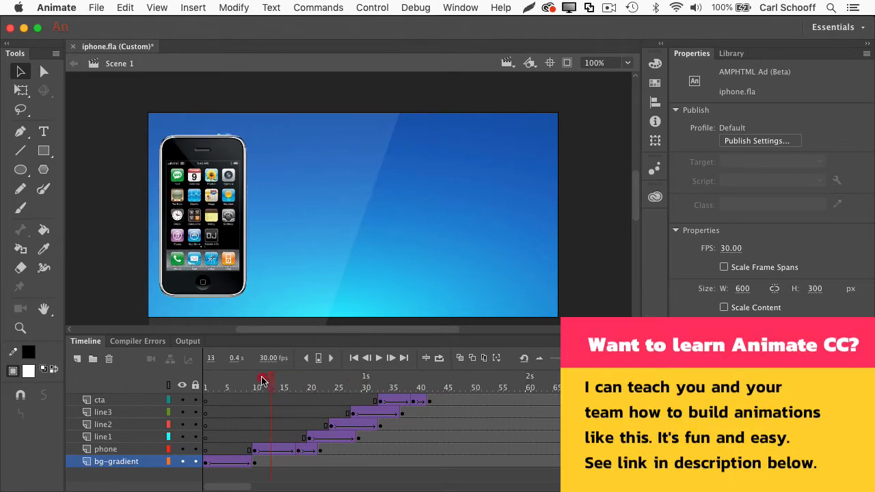
{"action": "left_click_drag", "start_coordinate": [265, 381], "coordinate": [334, 380]}
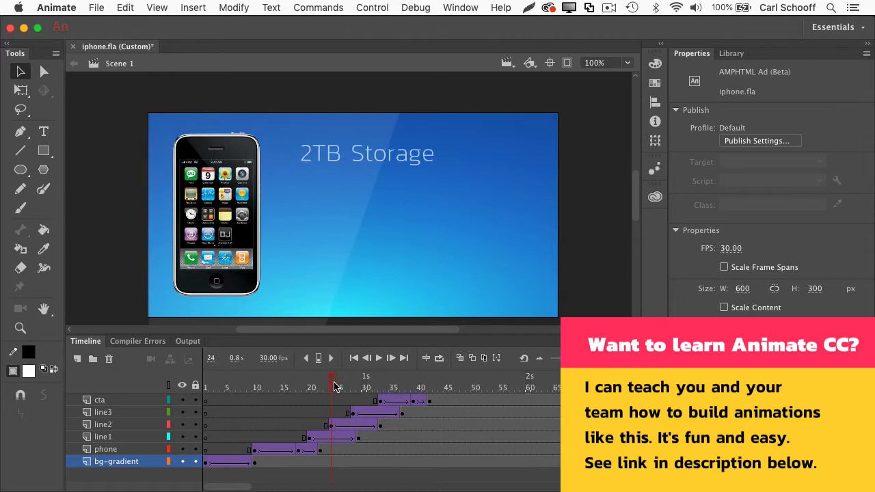
{"action": "left_click", "coordinate": [441, 388]}
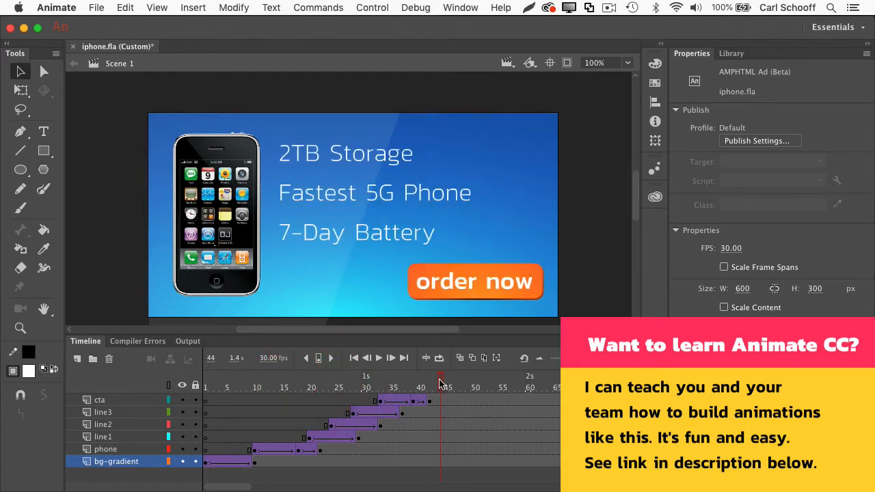
{"action": "left_click", "coordinate": [209, 384]}
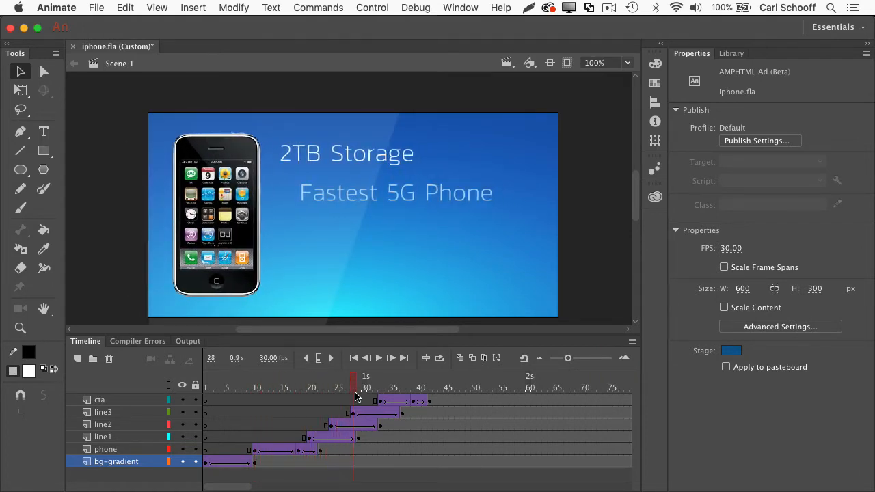
{"action": "left_click", "coordinate": [441, 377]}
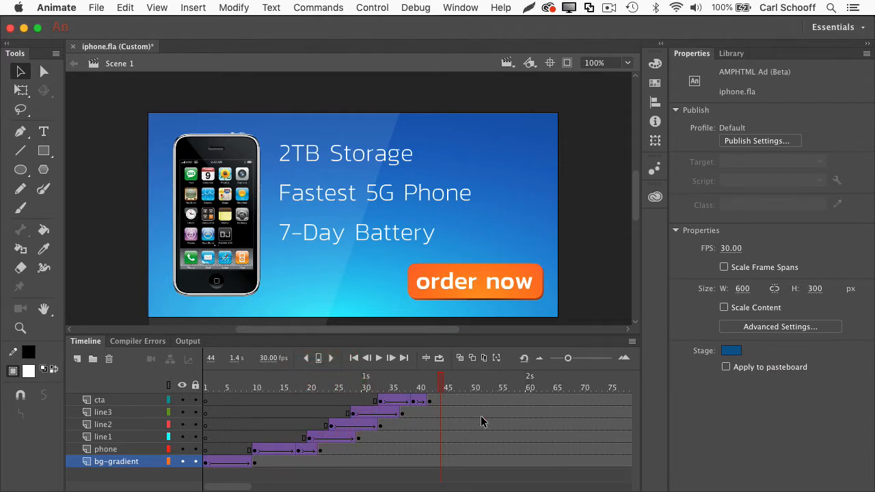
{"action": "mouse_move", "coordinate": [378, 16]}
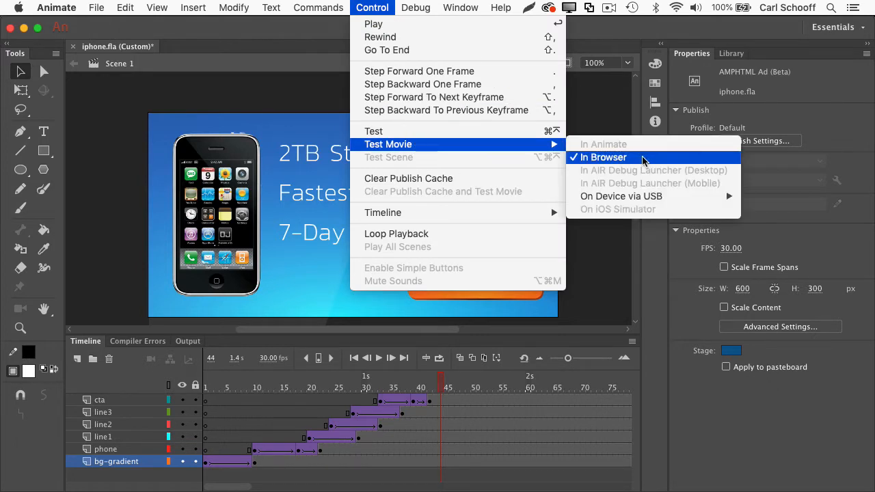
Step: Test the iPhone ad in the browser, close the old localhost tab, and watch it play
{"action": "left_click", "coordinate": [605, 157]}
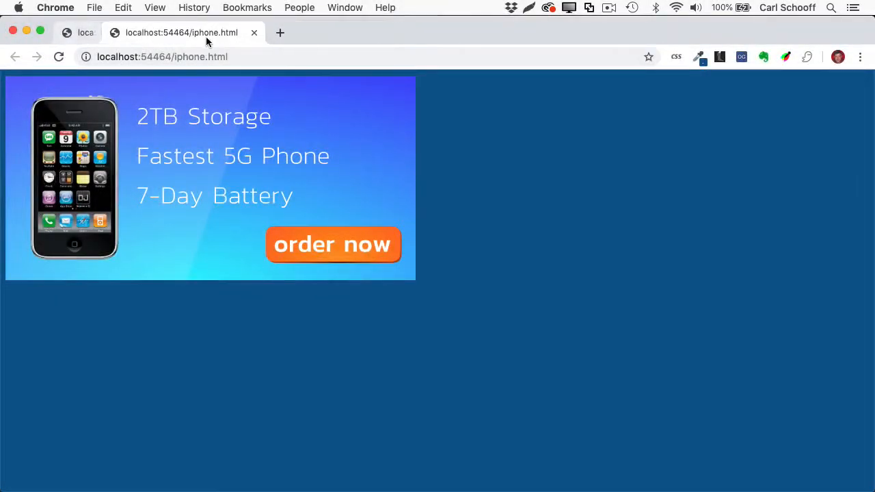
{"action": "left_click", "coordinate": [85, 32]}
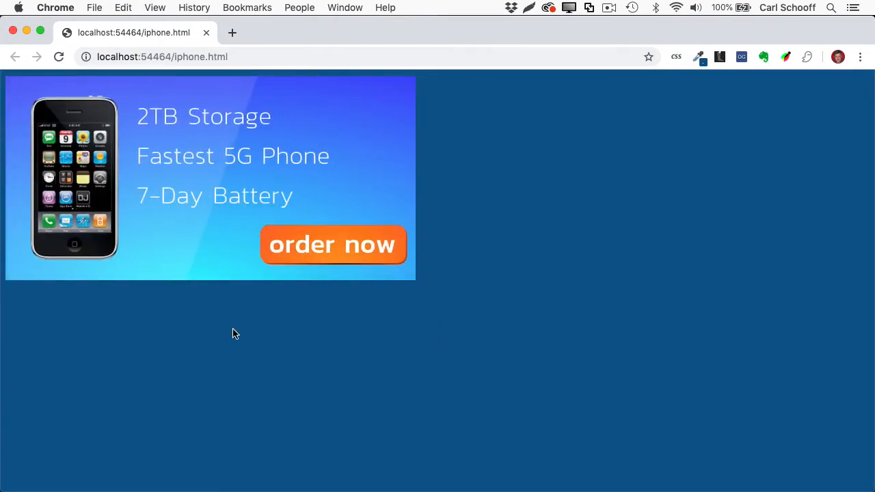
{"action": "mouse_move", "coordinate": [469, 227]}
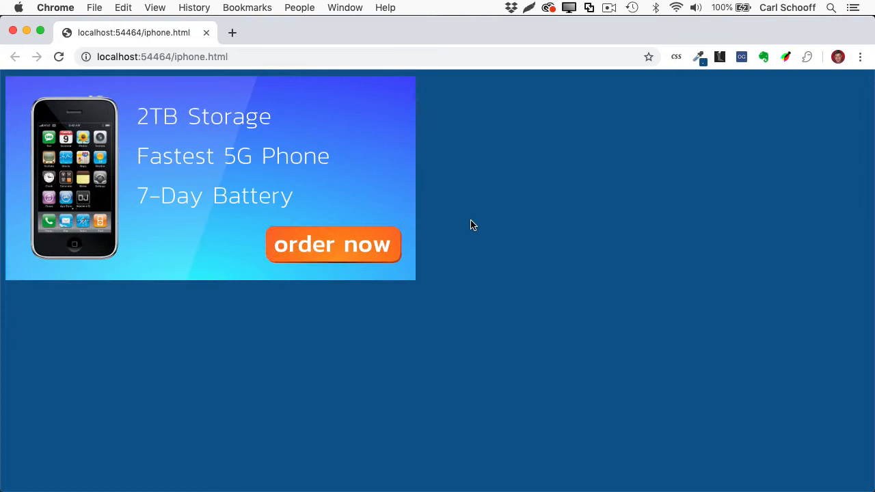
{"action": "mouse_move", "coordinate": [387, 166]}
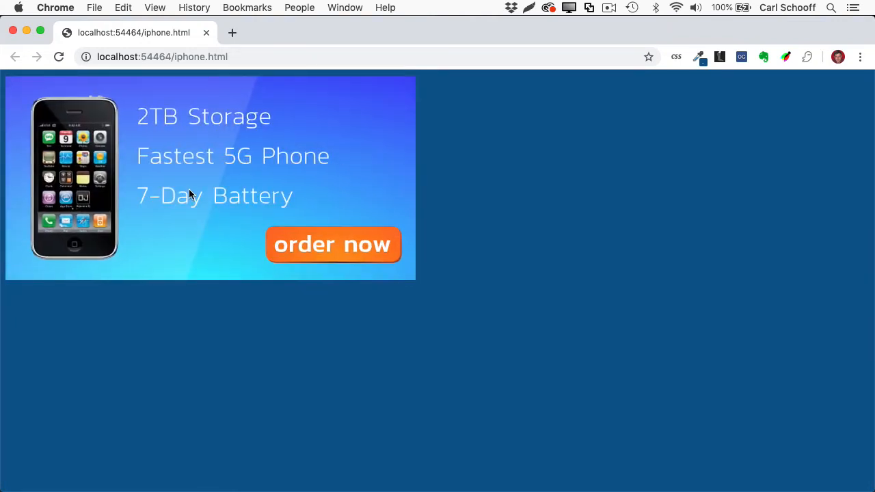
{"action": "mouse_move", "coordinate": [287, 292]}
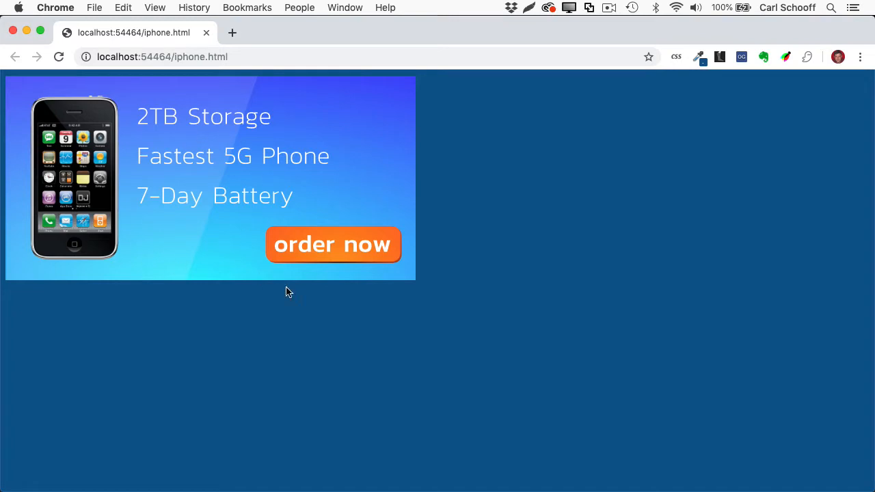
{"action": "mouse_move", "coordinate": [388, 266]}
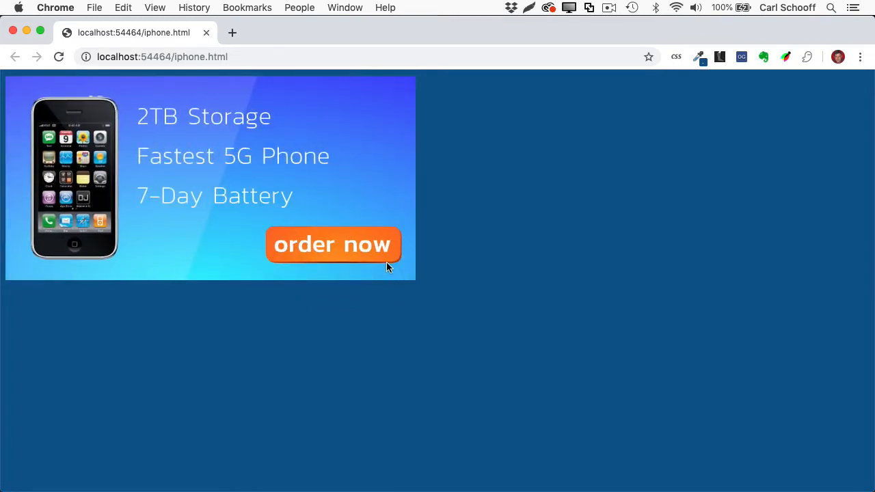
{"action": "mouse_move", "coordinate": [455, 212]}
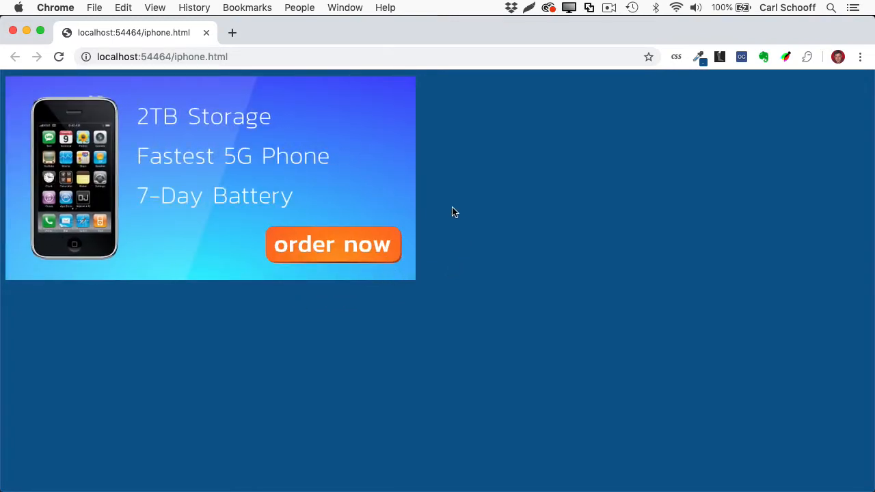
{"action": "mouse_move", "coordinate": [458, 182]}
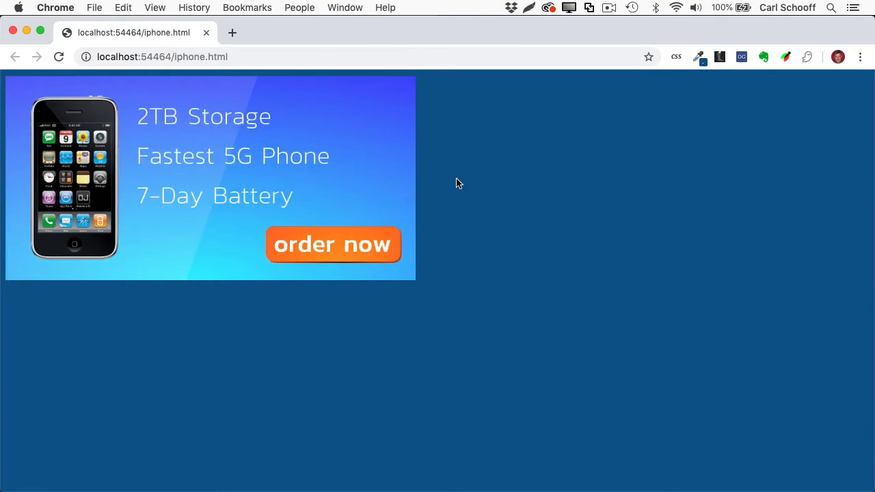
{"action": "left_click", "coordinate": [467, 169]}
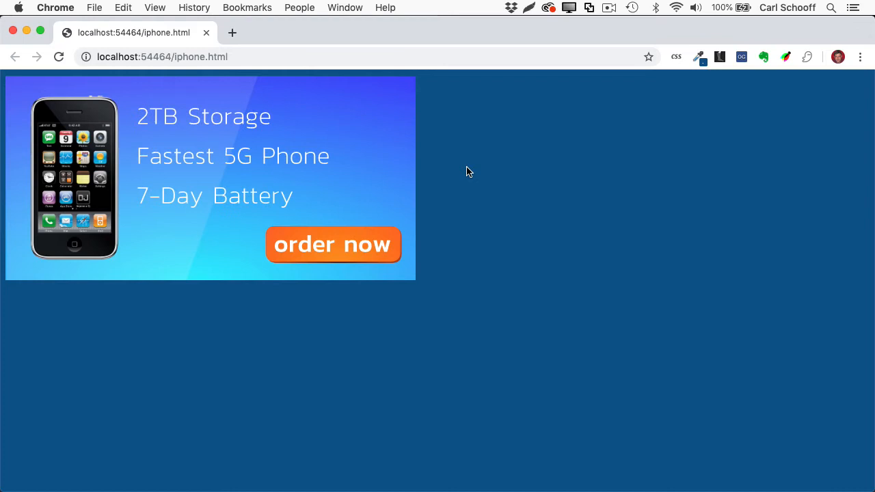
Step: In DevTools Elements, expand div#svgWrapper's first svg and its defs, then collapse them
{"action": "key", "text": "f12"}
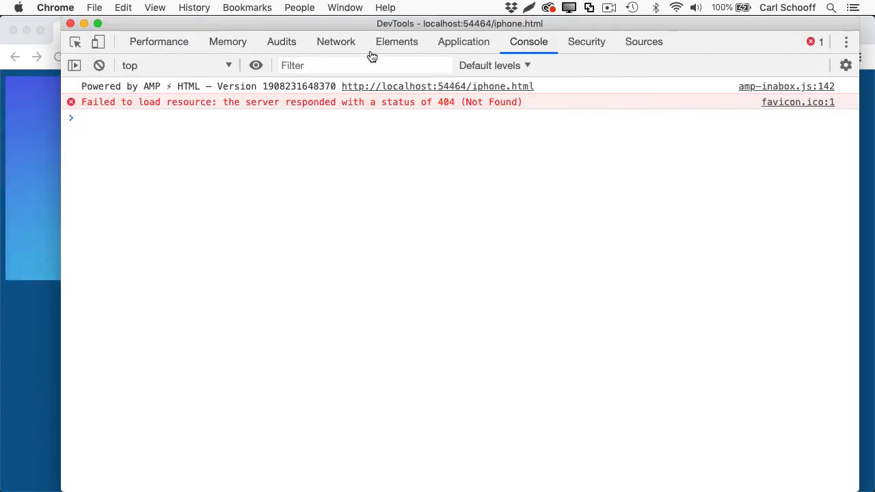
{"action": "left_click", "coordinate": [397, 41]}
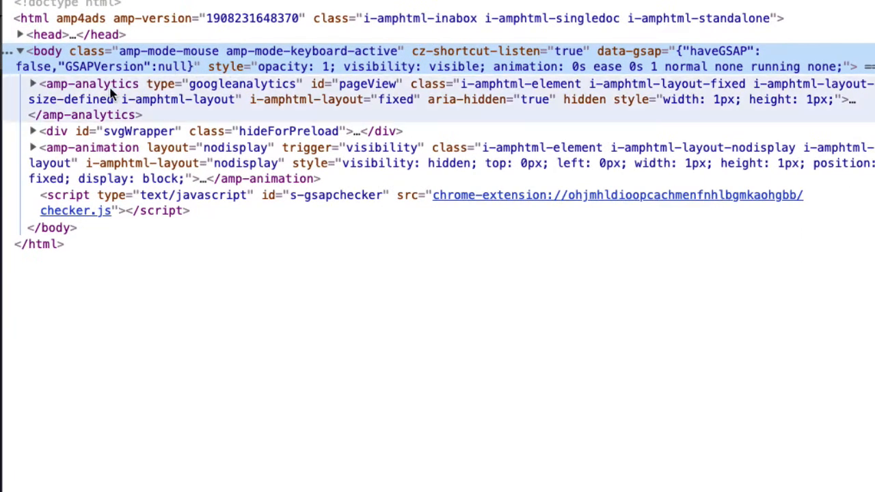
{"action": "mouse_move", "coordinate": [86, 130]}
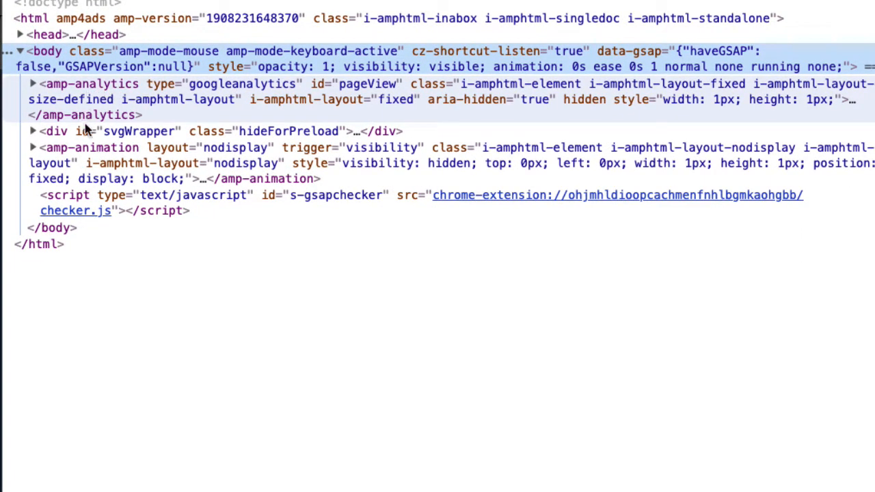
{"action": "mouse_move", "coordinate": [144, 131]}
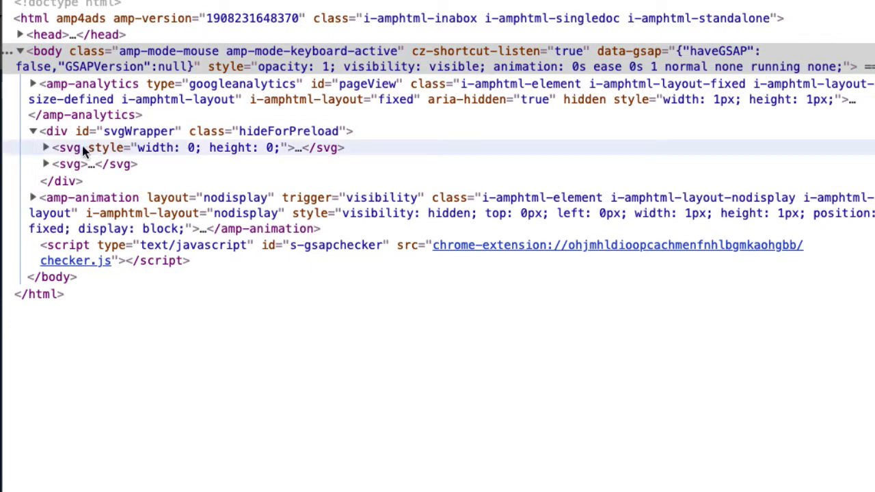
{"action": "mouse_move", "coordinate": [52, 157]}
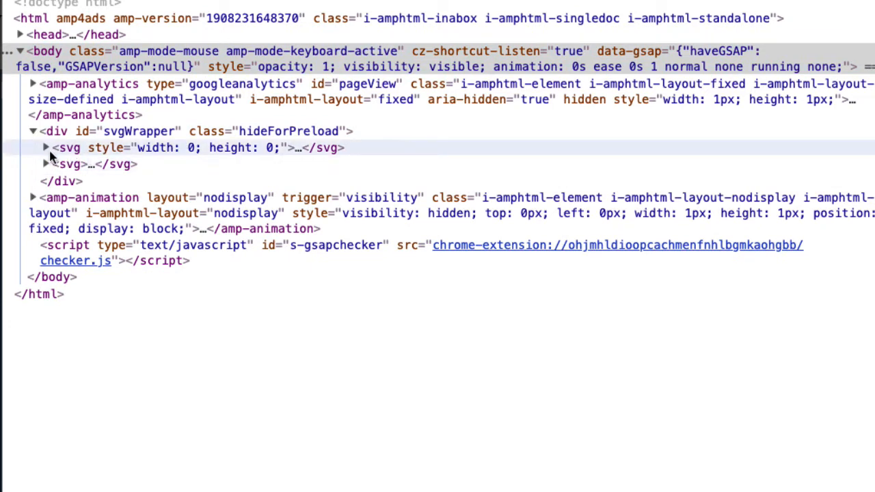
{"action": "left_click", "coordinate": [45, 148]}
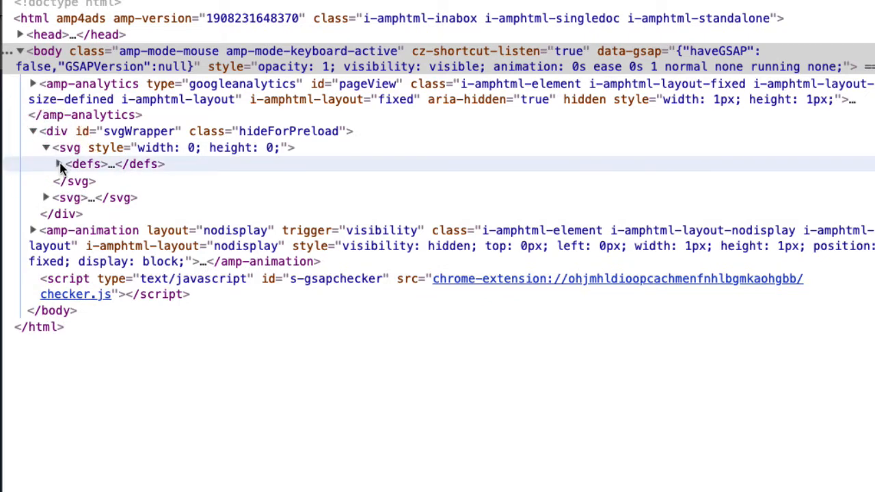
{"action": "left_click", "coordinate": [57, 164]}
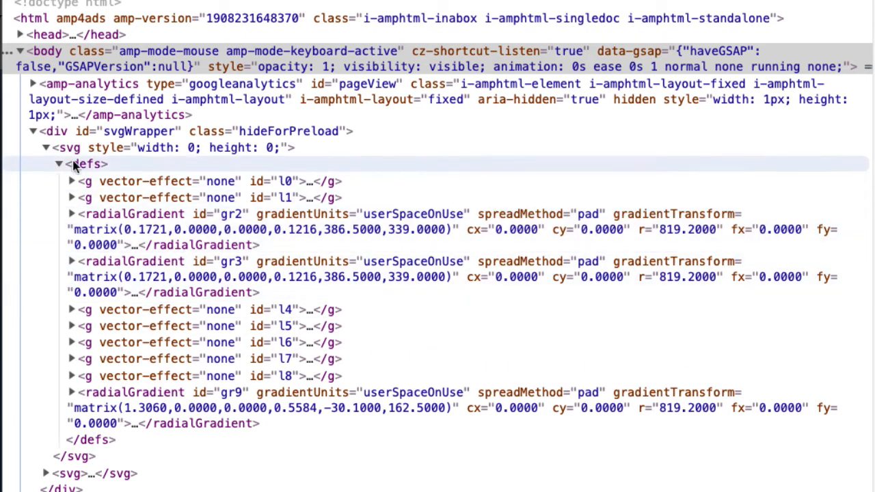
{"action": "left_click", "coordinate": [59, 163]}
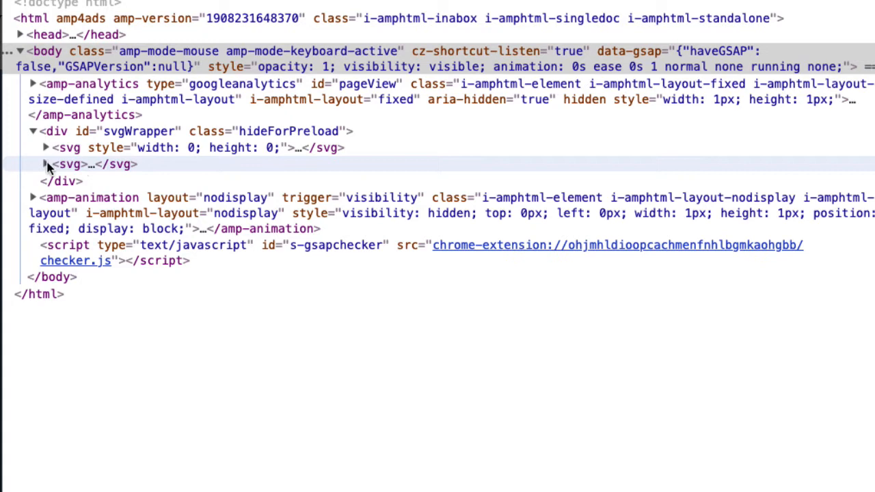
Step: Expand the second svg and drill into use#o1's shadow root to the g#l4o0 paths, then collapse o1
{"action": "left_click", "coordinate": [46, 164]}
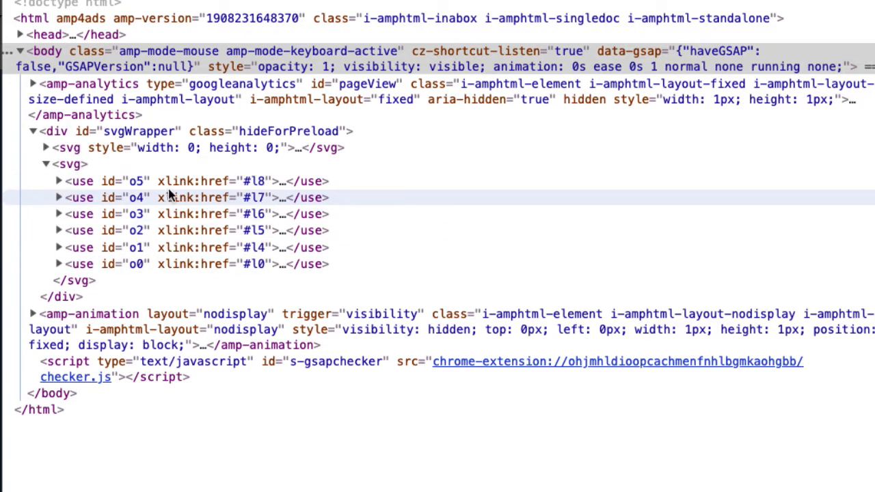
{"action": "mouse_move", "coordinate": [138, 197]}
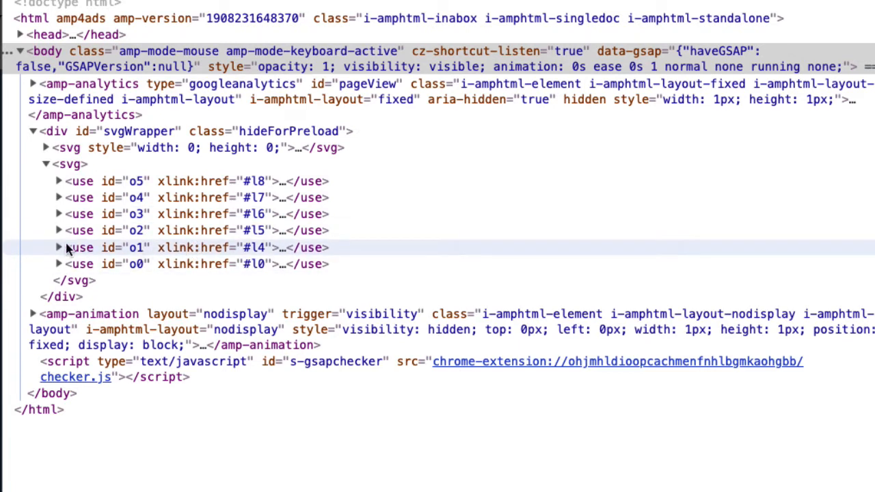
{"action": "left_click", "coordinate": [59, 247]}
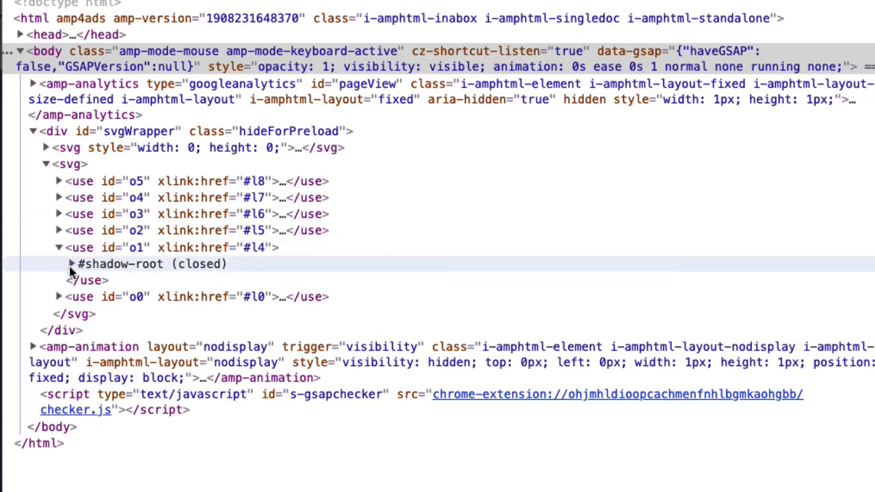
{"action": "left_click", "coordinate": [71, 264]}
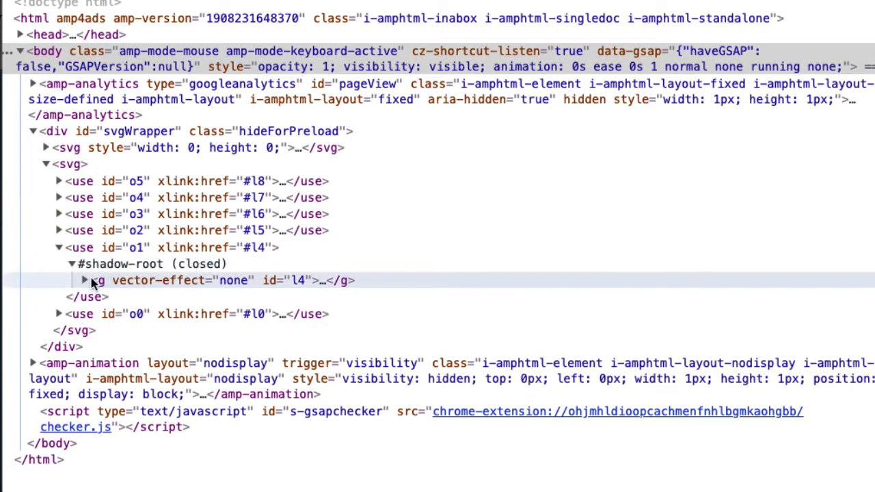
{"action": "left_click", "coordinate": [85, 281]}
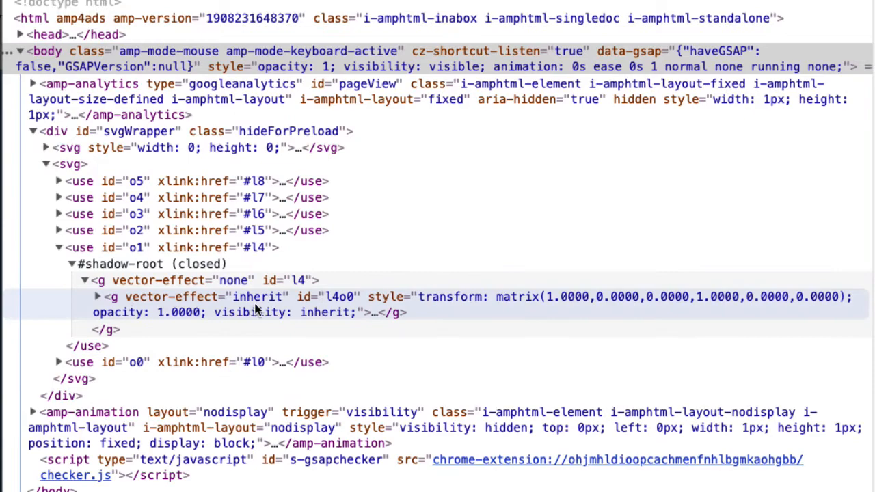
{"action": "left_click", "coordinate": [96, 296]}
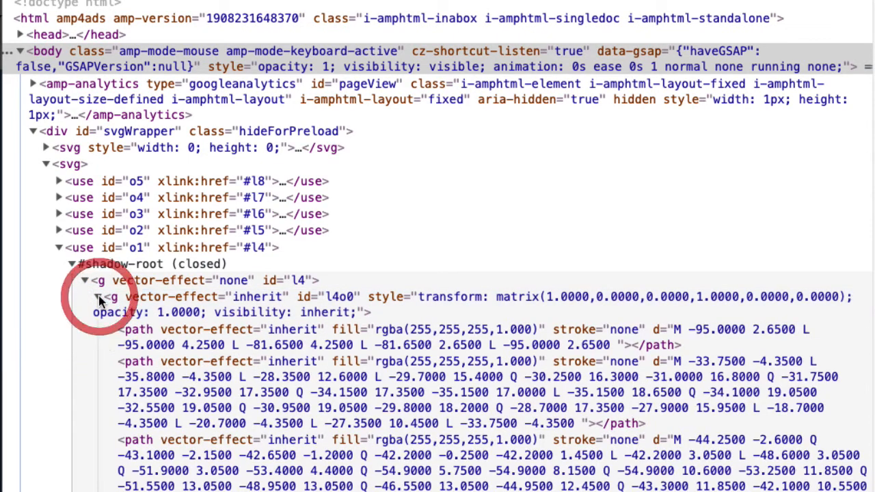
{"action": "scroll", "scroll_direction": "down", "scroll_amount": 3}
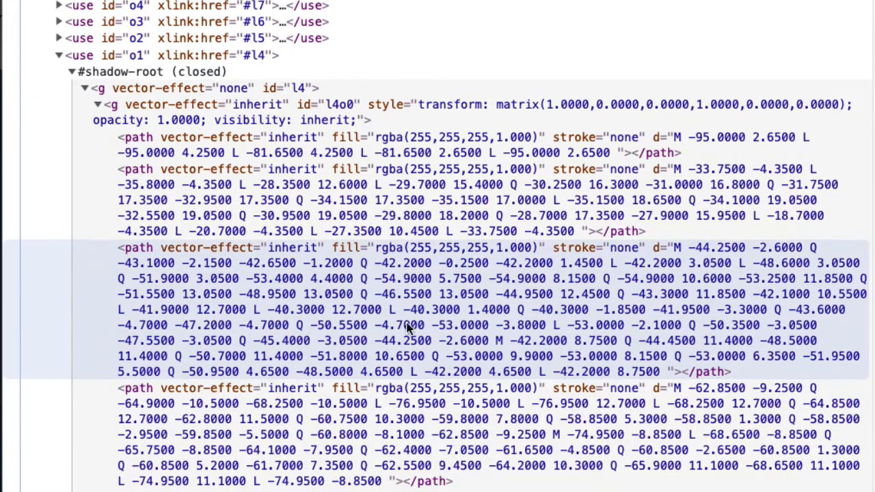
{"action": "scroll", "scroll_direction": "up", "scroll_amount": 3}
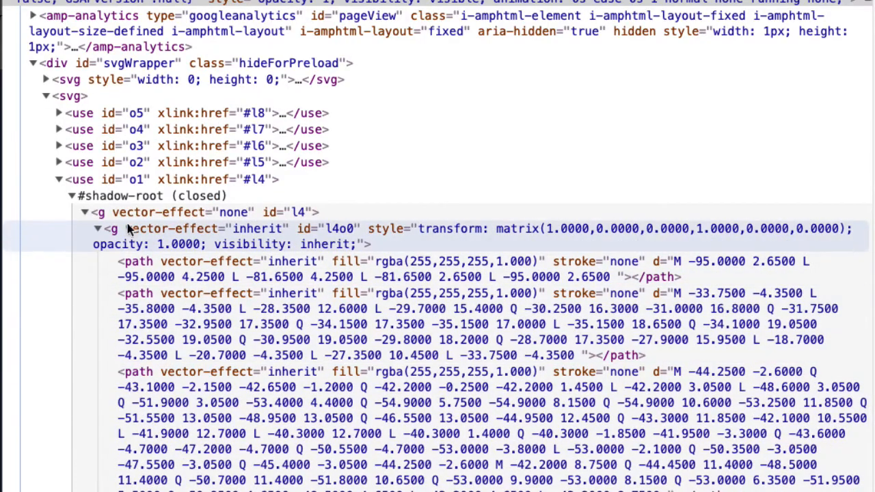
{"action": "left_click", "coordinate": [59, 179]}
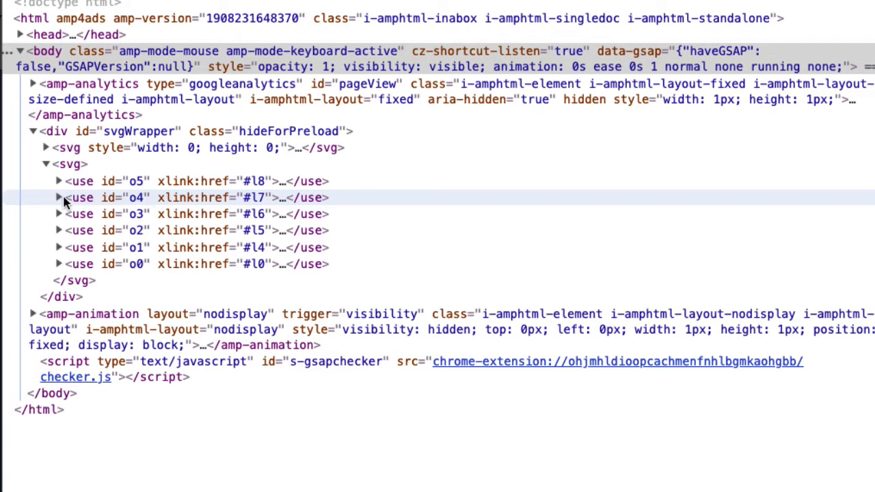
Step: Inspect the iPhone PNG image inside o4's shadow root, then collapse o4 and svgWrapper
{"action": "left_click", "coordinate": [58, 197]}
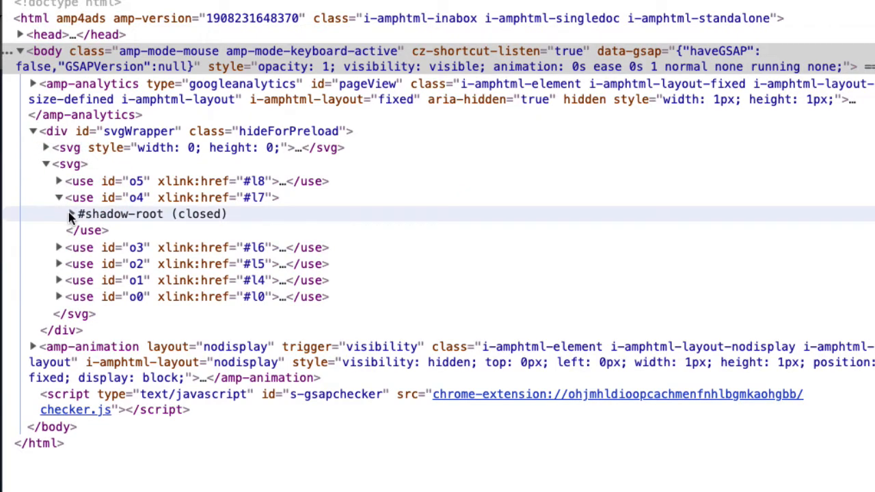
{"action": "left_click", "coordinate": [68, 214]}
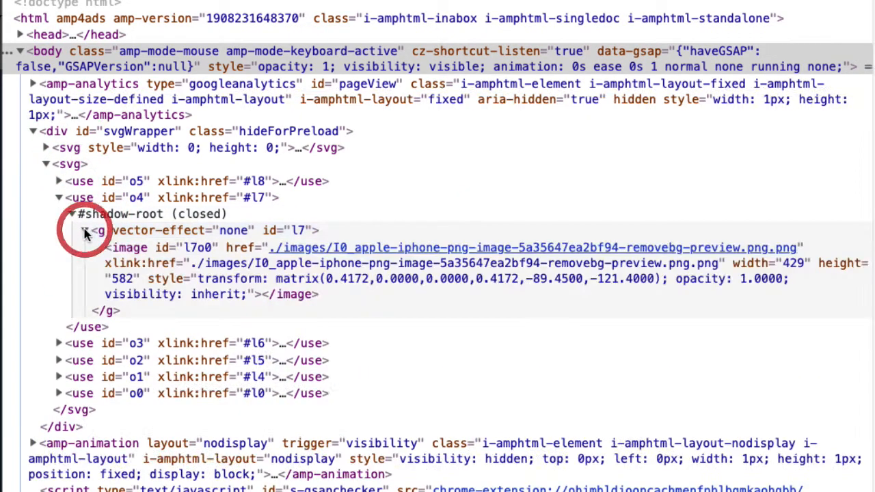
{"action": "left_click", "coordinate": [85, 231]}
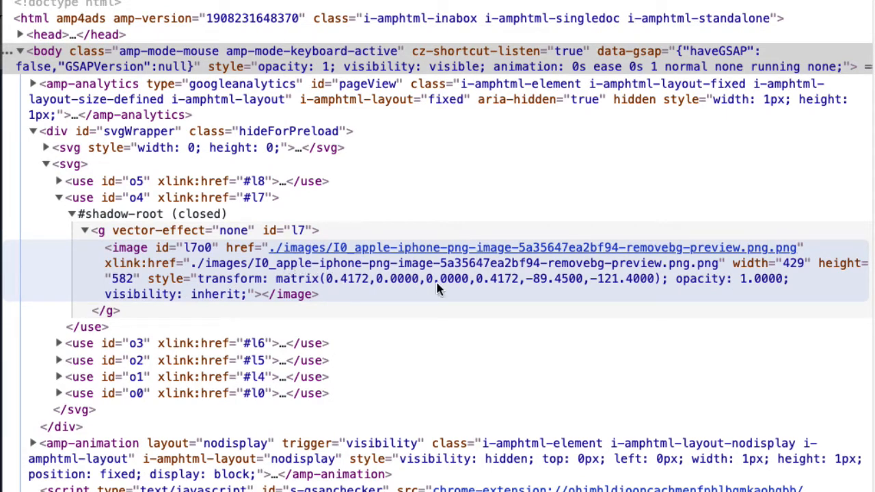
{"action": "mouse_move", "coordinate": [506, 248]}
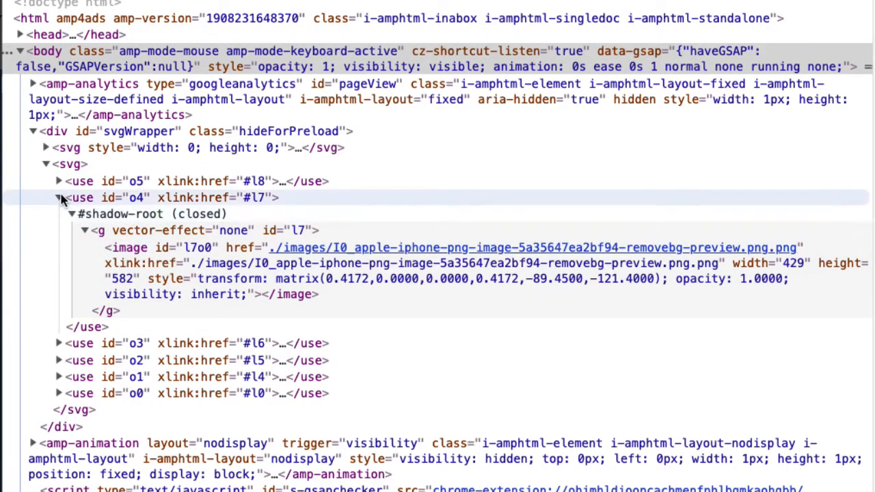
{"action": "left_click", "coordinate": [58, 198]}
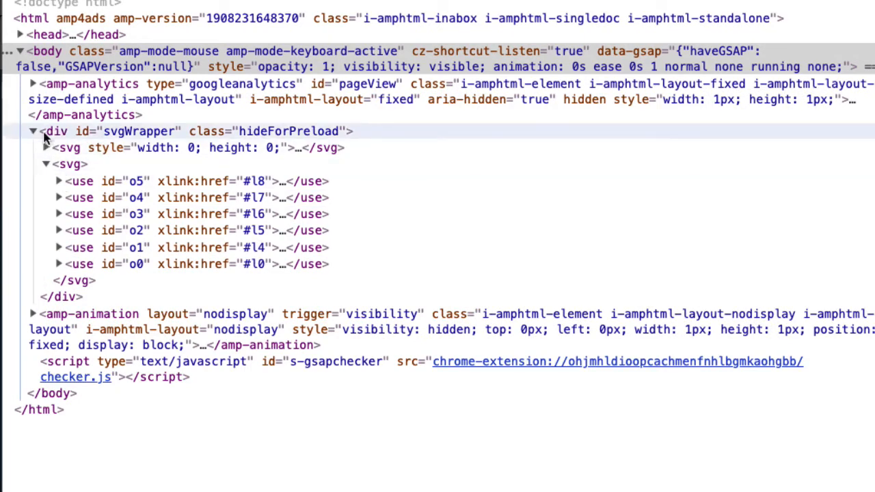
{"action": "left_click", "coordinate": [32, 130]}
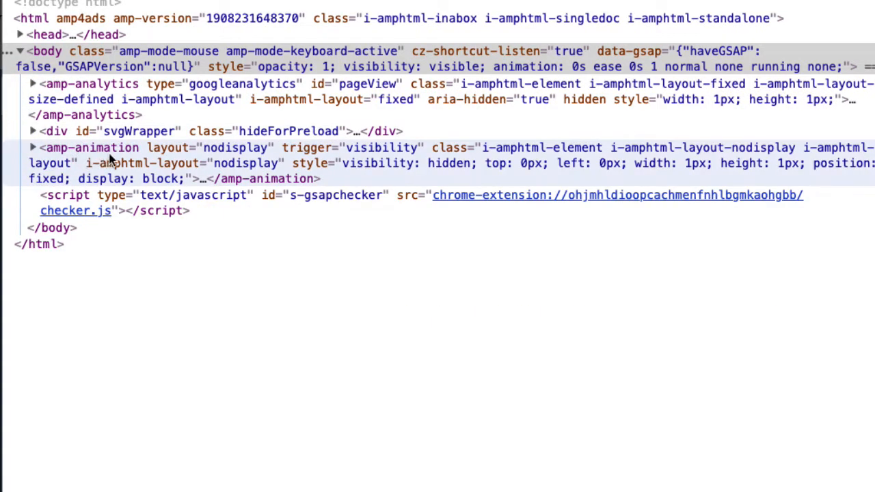
{"action": "mouse_move", "coordinate": [144, 158]}
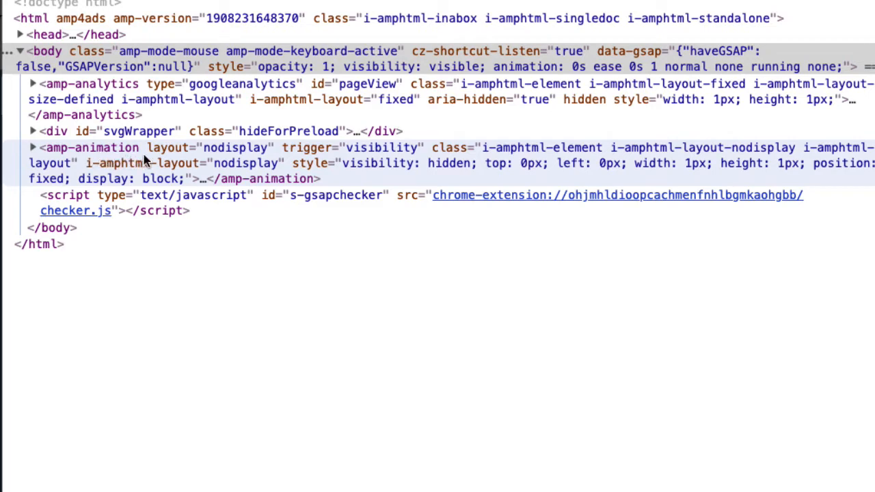
{"action": "mouse_move", "coordinate": [172, 159]}
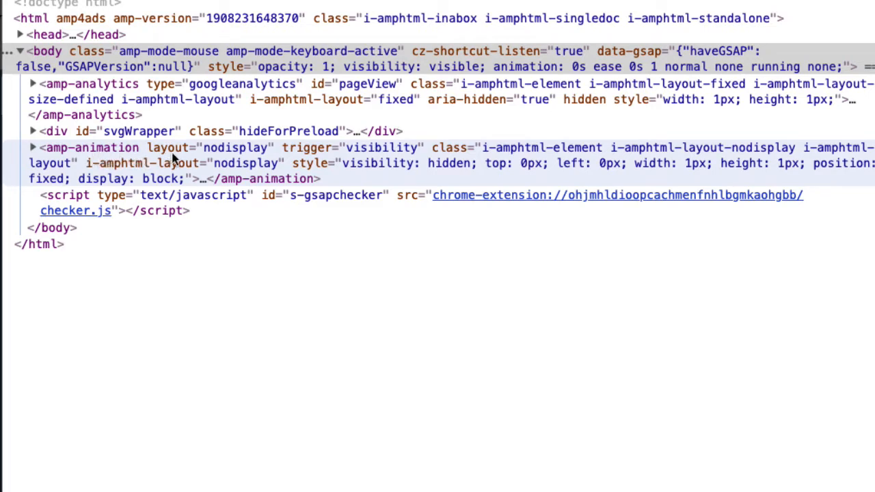
{"action": "mouse_move", "coordinate": [83, 163]}
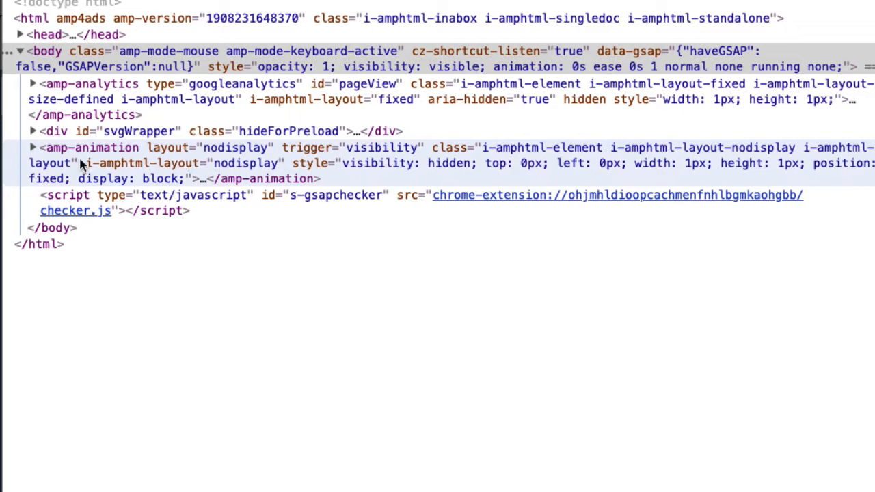
{"action": "mouse_move", "coordinate": [36, 149]}
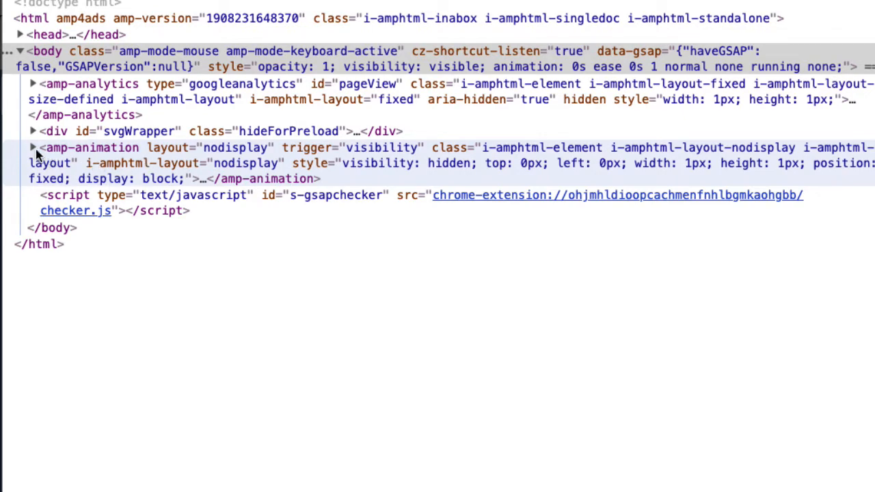
Step: Expand the amp-animation element and its application/json script to show the animation JSON
{"action": "left_click", "coordinate": [33, 148]}
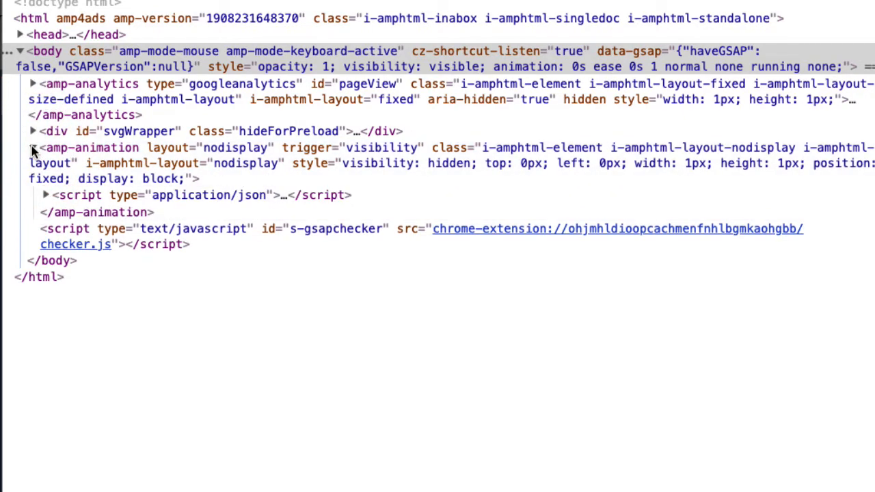
{"action": "left_click", "coordinate": [31, 148]}
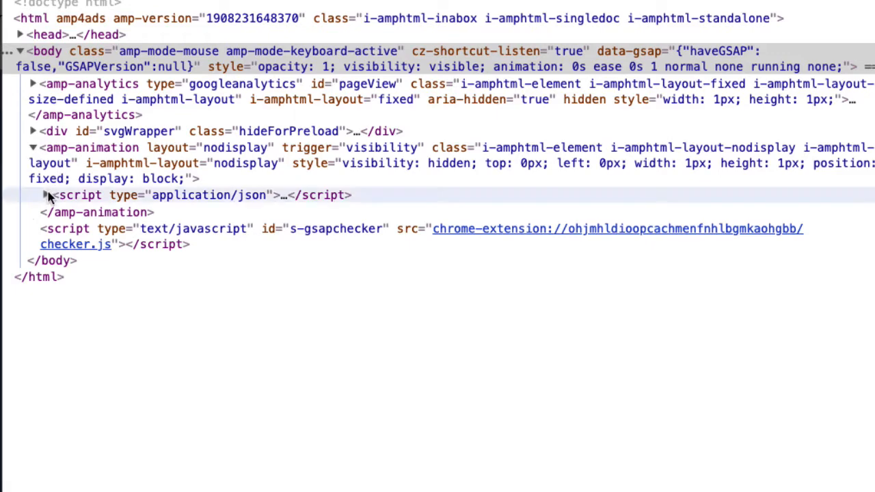
{"action": "left_click", "coordinate": [32, 195]}
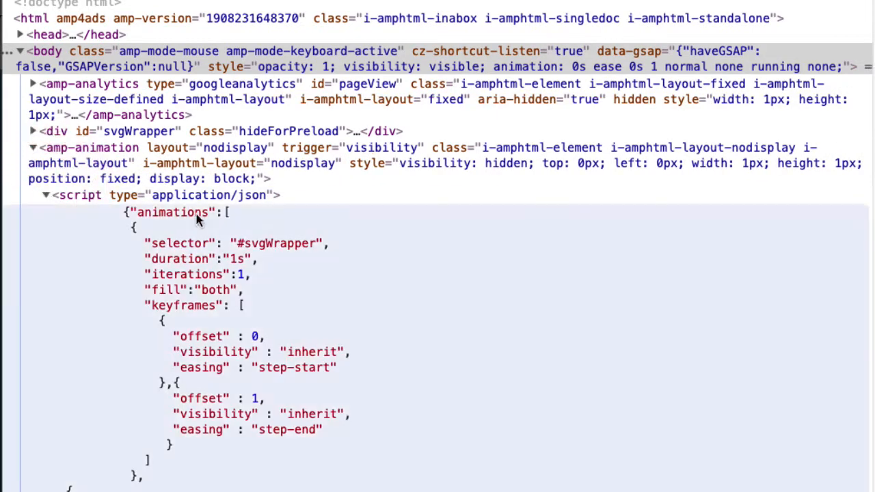
{"action": "mouse_move", "coordinate": [314, 239]}
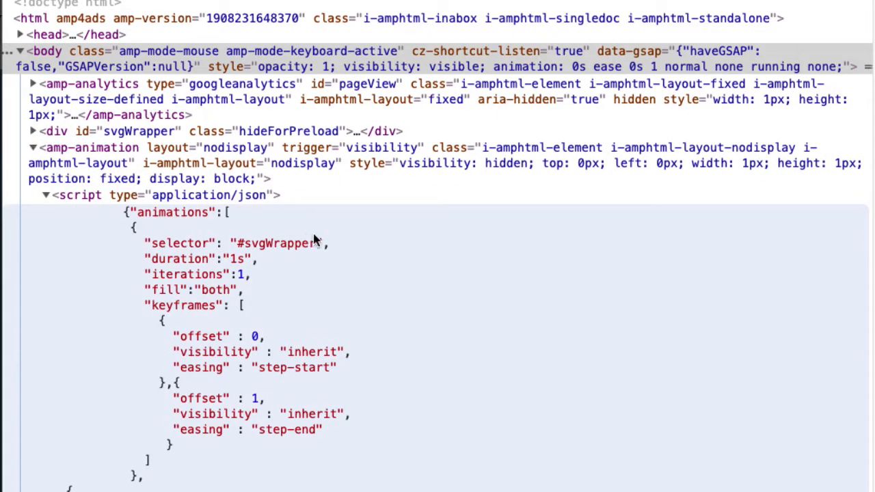
{"action": "mouse_move", "coordinate": [239, 229]}
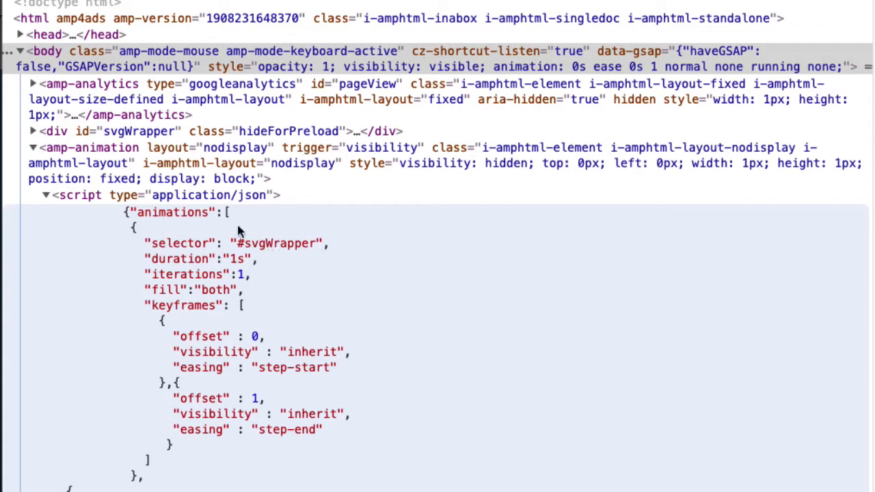
{"action": "scroll", "scroll_direction": "down", "scroll_amount": 3}
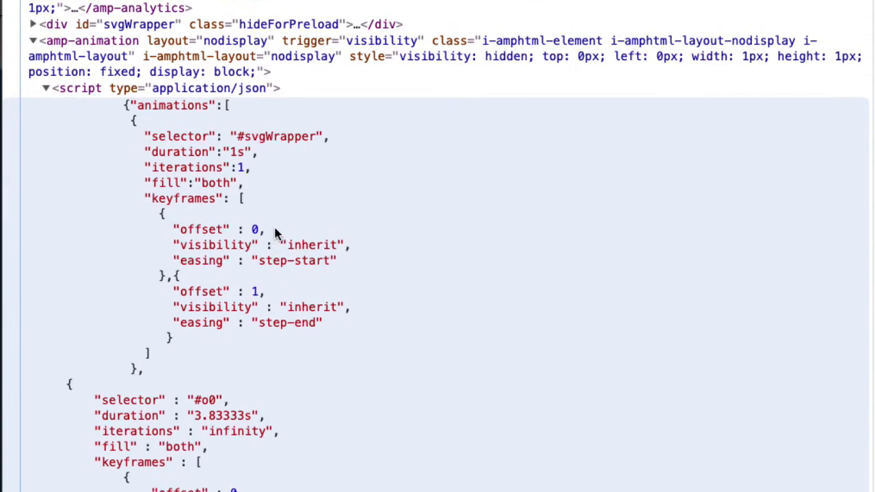
{"action": "scroll", "scroll_direction": "down", "scroll_amount": 3}
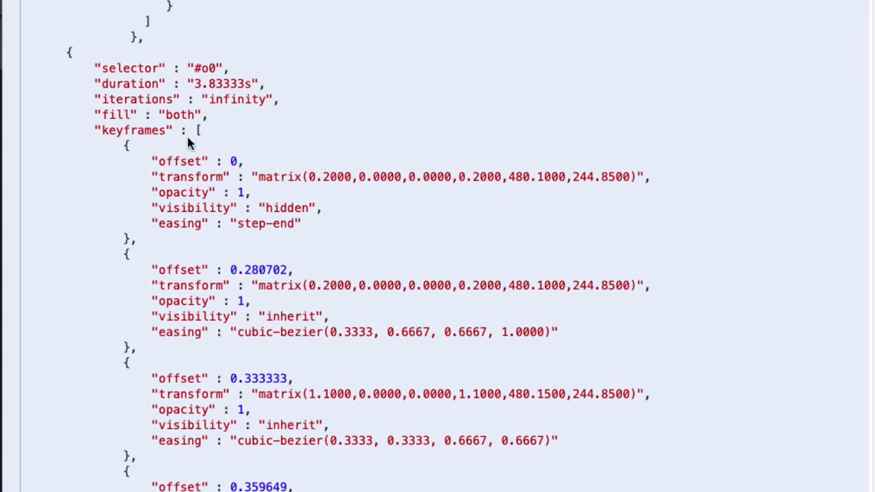
{"action": "mouse_move", "coordinate": [178, 188]}
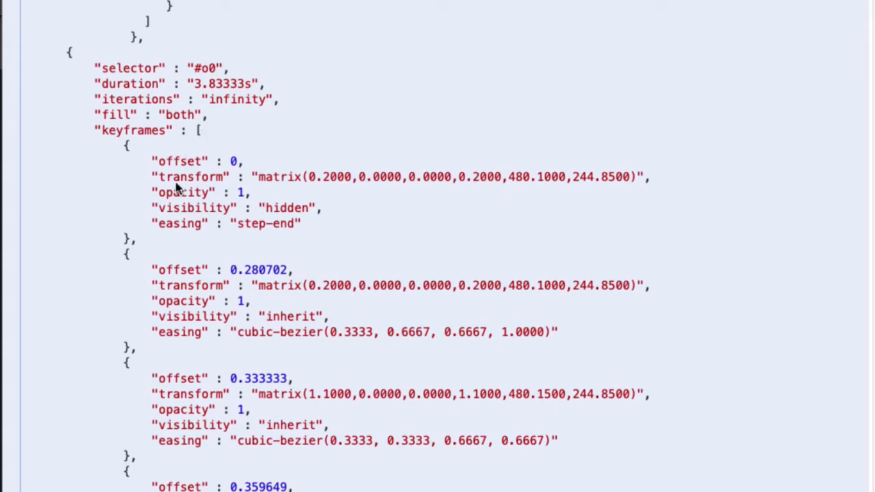
Step: Scroll through the JSON keyframes for svgWrapper and elements o0 through o4
{"action": "scroll", "scroll_direction": "down", "scroll_amount": 3}
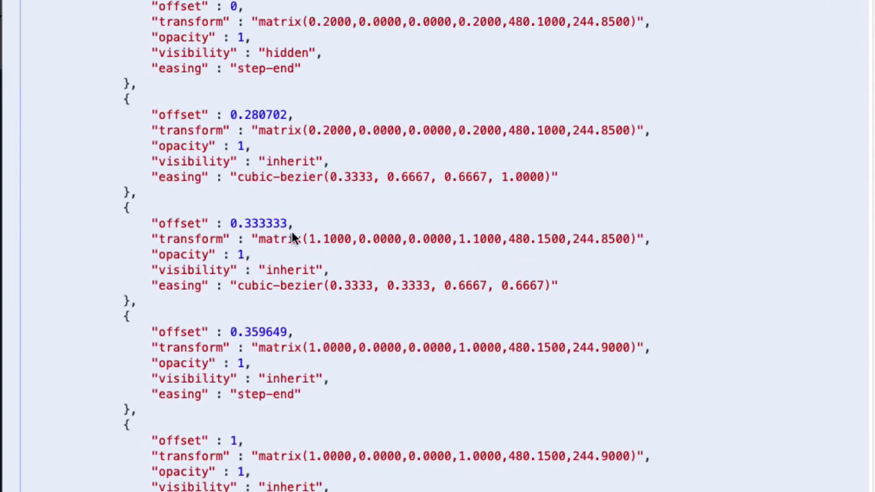
{"action": "scroll", "scroll_direction": "down", "scroll_amount": 3}
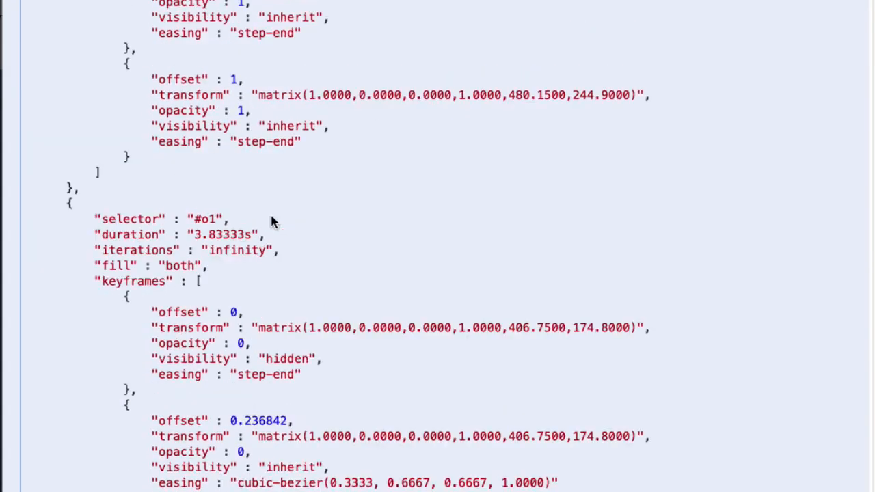
{"action": "scroll", "scroll_direction": "down", "scroll_amount": 3}
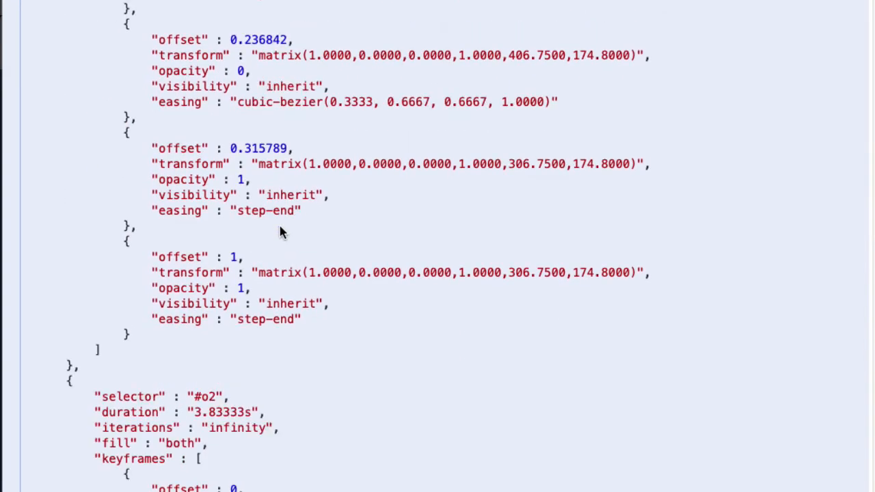
{"action": "scroll", "scroll_direction": "down", "scroll_amount": 3}
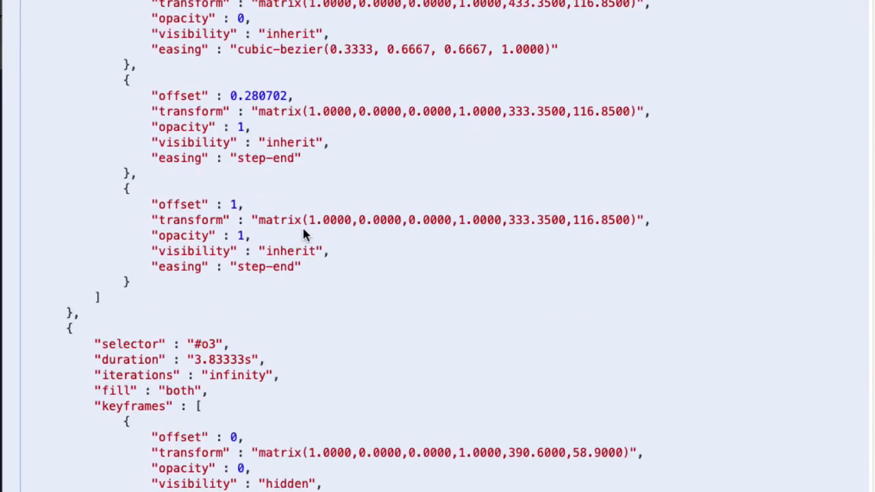
{"action": "scroll", "scroll_direction": "down", "scroll_amount": 3}
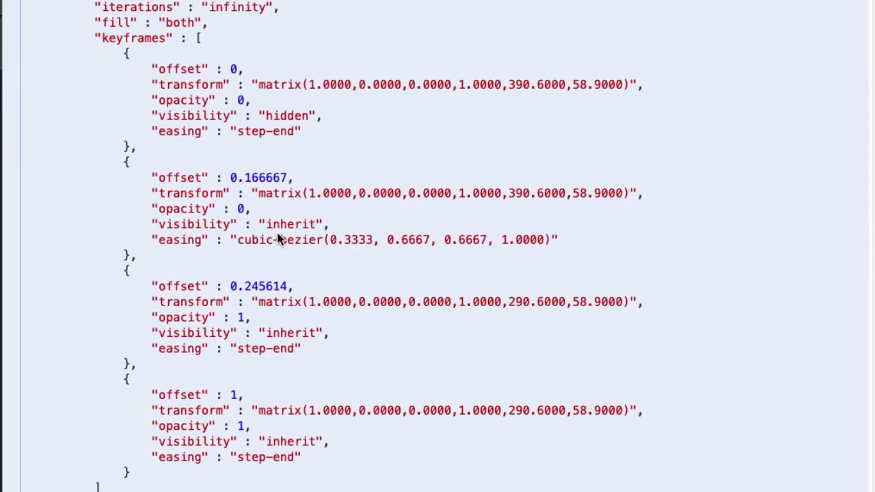
{"action": "scroll", "scroll_direction": "down", "scroll_amount": 3}
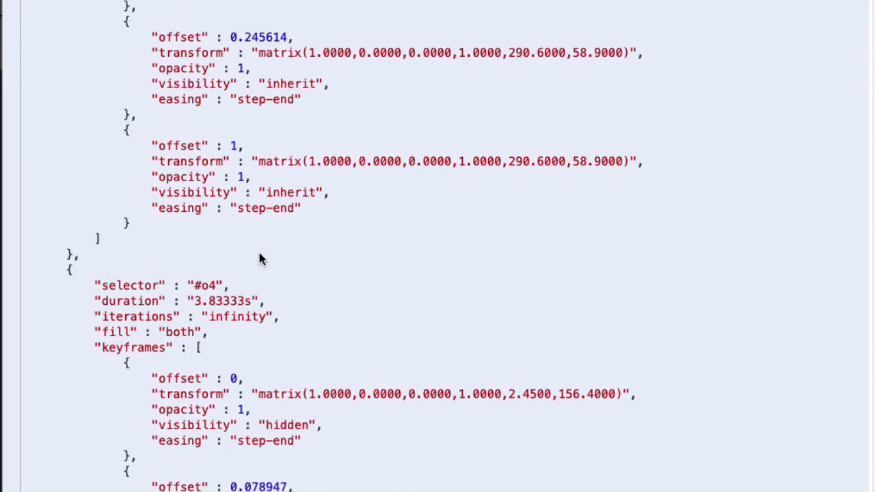
{"action": "scroll", "scroll_direction": "down", "scroll_amount": 3}
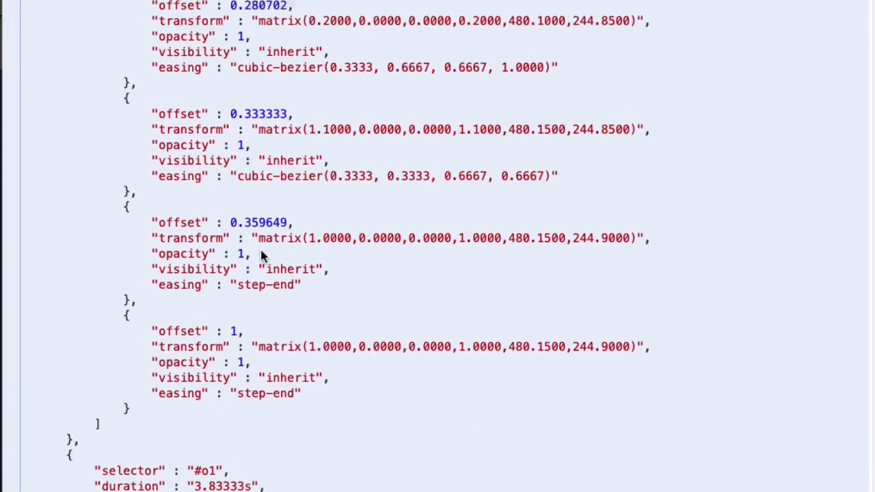
{"action": "scroll", "scroll_direction": "up", "scroll_amount": 3}
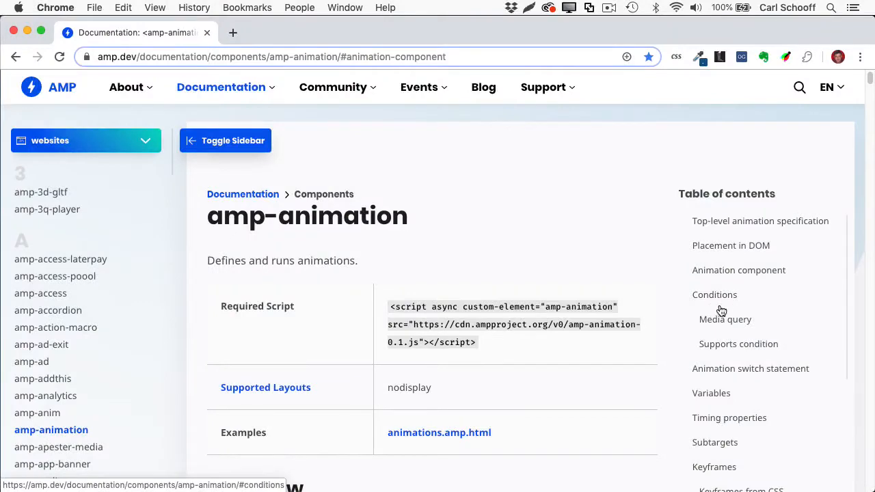
{"action": "left_click", "coordinate": [220, 86]}
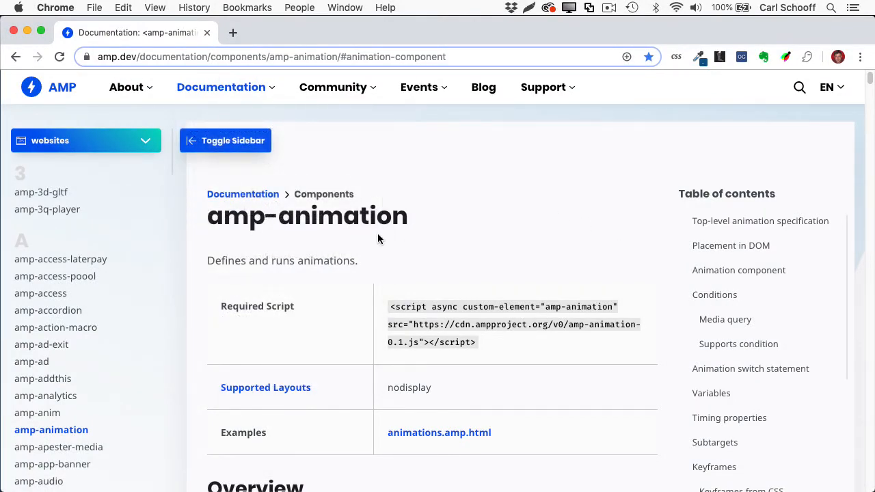
{"action": "scroll", "scroll_direction": "down", "scroll_amount": 3}
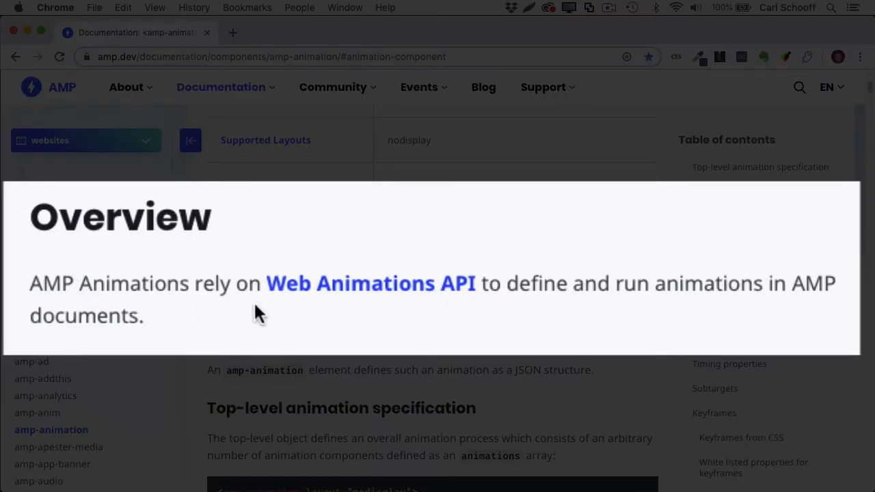
{"action": "mouse_move", "coordinate": [445, 310]}
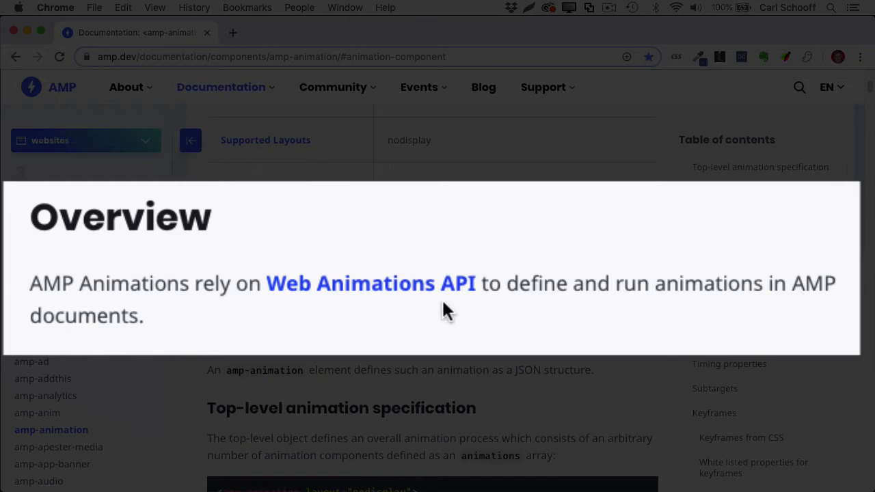
{"action": "mouse_move", "coordinate": [659, 307]}
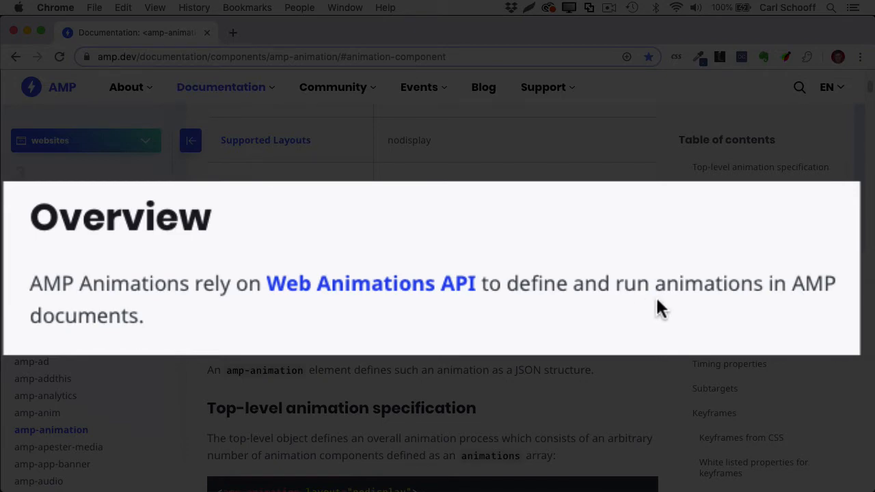
{"action": "mouse_move", "coordinate": [320, 337]}
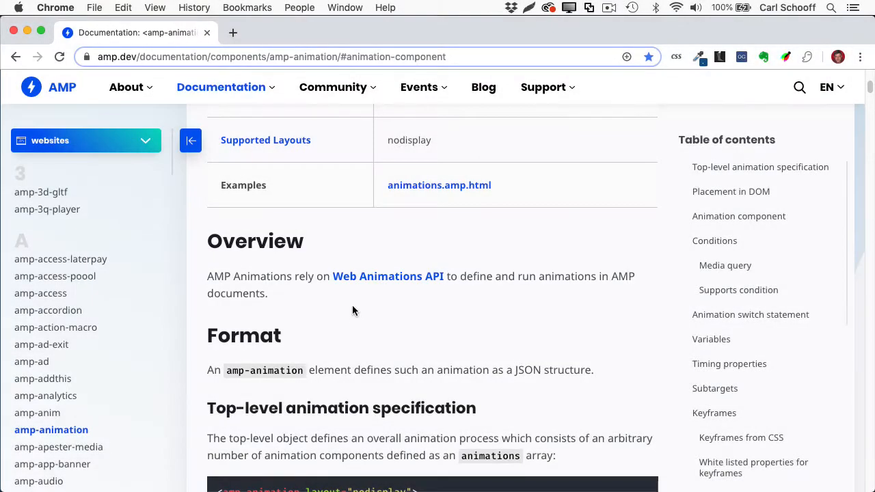
{"action": "scroll", "scroll_direction": "down", "scroll_amount": 3}
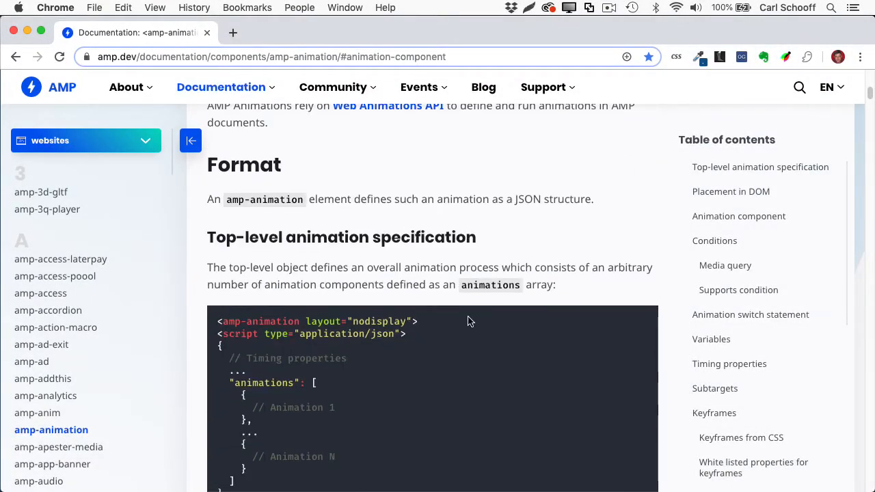
{"action": "scroll", "scroll_direction": "down", "scroll_amount": 3}
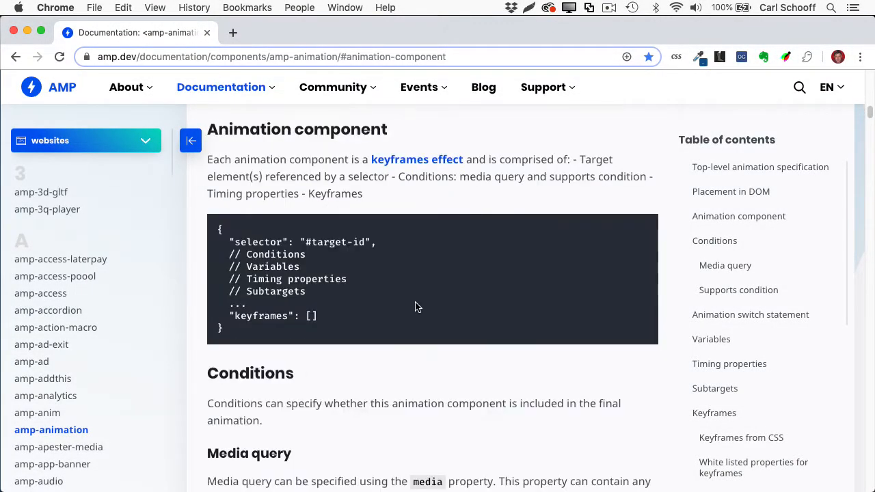
{"action": "scroll", "scroll_direction": "down", "scroll_amount": 3}
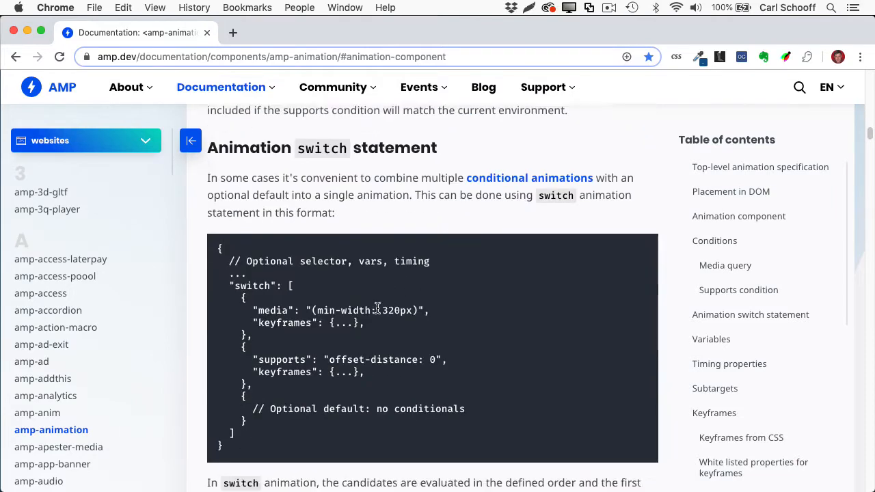
{"action": "scroll", "scroll_direction": "down", "scroll_amount": 3}
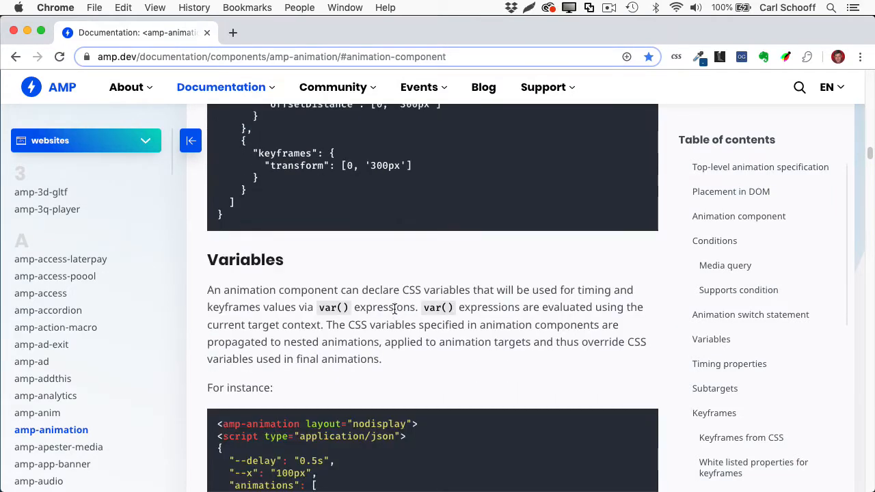
{"action": "scroll", "scroll_direction": "down", "scroll_amount": 3}
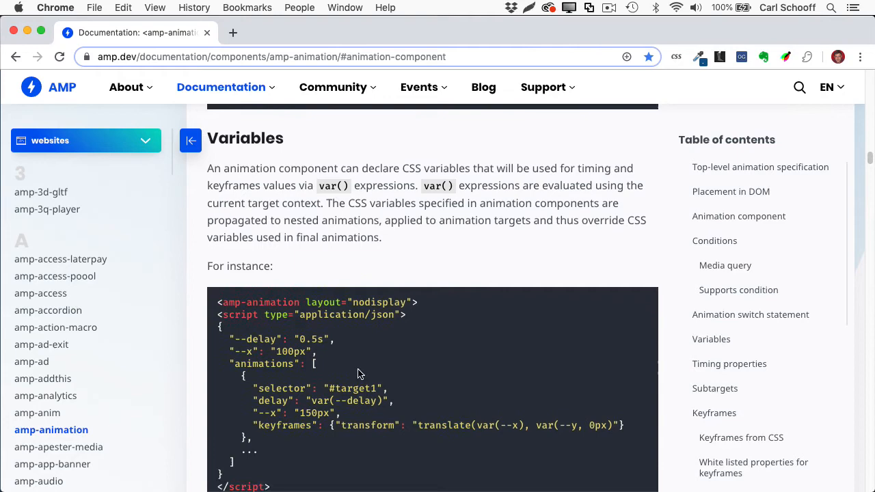
{"action": "scroll", "scroll_direction": "down", "scroll_amount": 3}
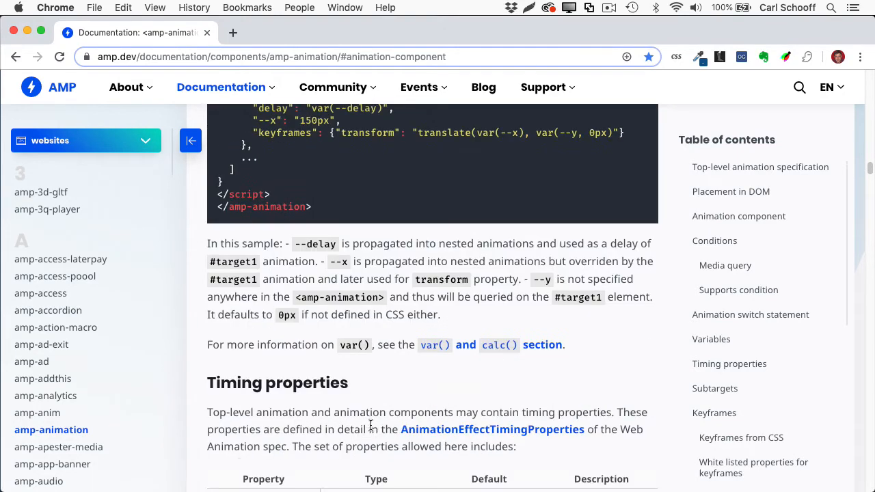
{"action": "scroll", "scroll_direction": "down", "scroll_amount": 3}
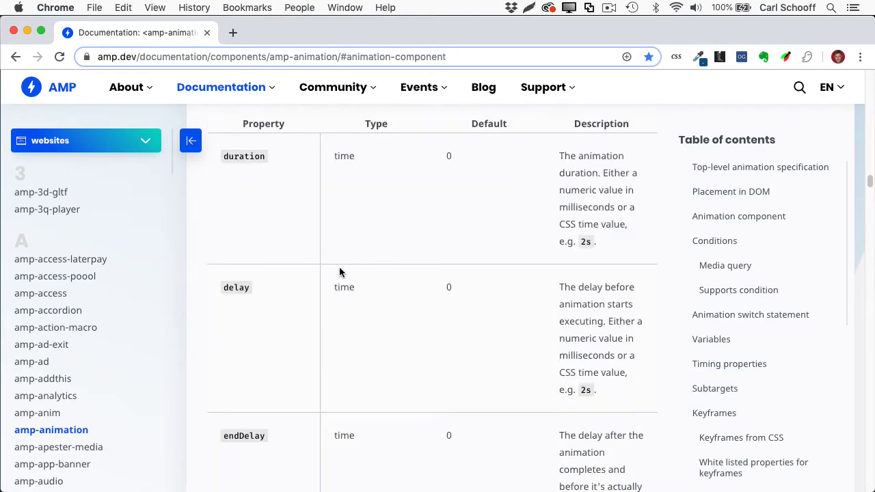
{"action": "scroll", "scroll_direction": "down", "scroll_amount": 3}
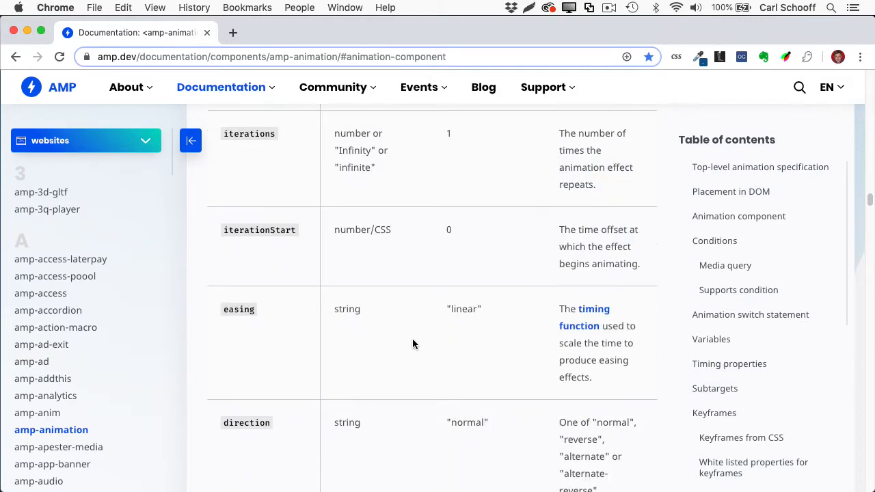
{"action": "scroll", "scroll_direction": "down", "scroll_amount": 3}
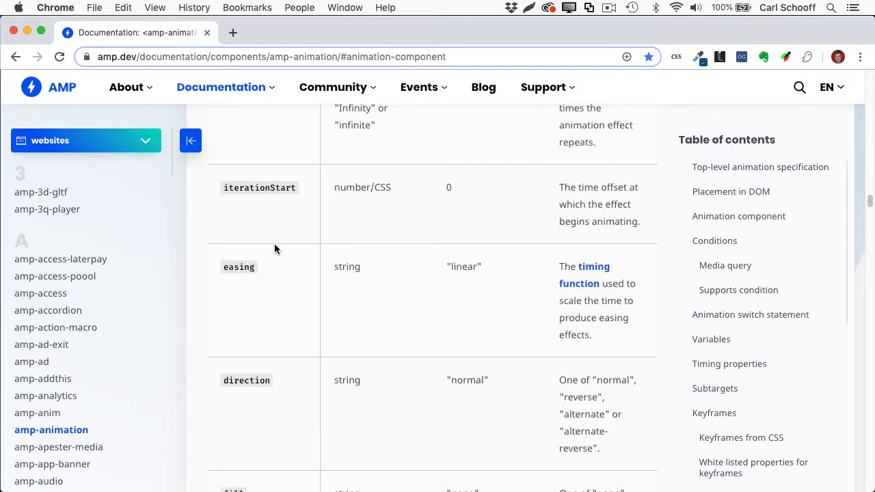
{"action": "scroll", "scroll_direction": "down", "scroll_amount": 3}
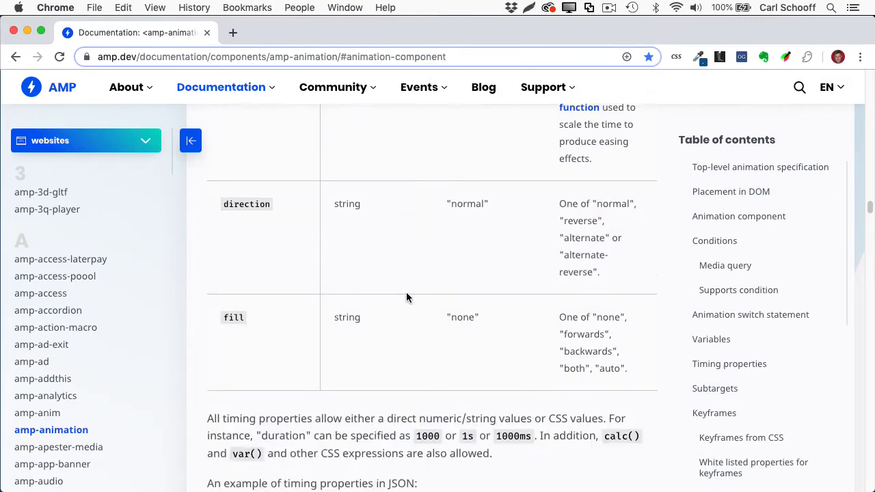
{"action": "scroll", "scroll_direction": "down", "scroll_amount": 3}
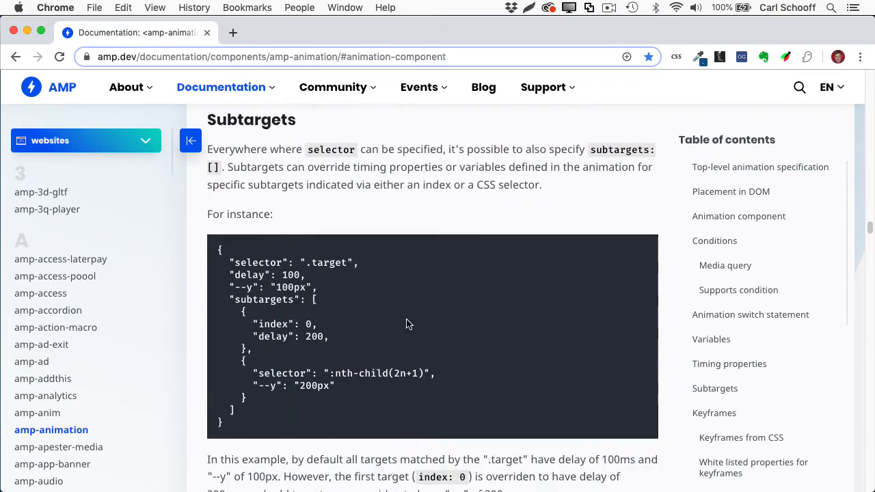
{"action": "scroll", "scroll_direction": "down", "scroll_amount": 3}
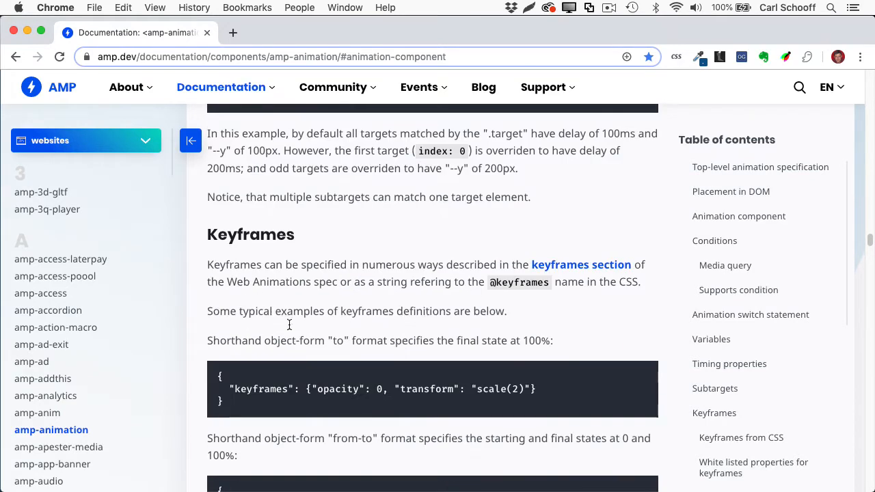
{"action": "scroll", "scroll_direction": "down", "scroll_amount": 3}
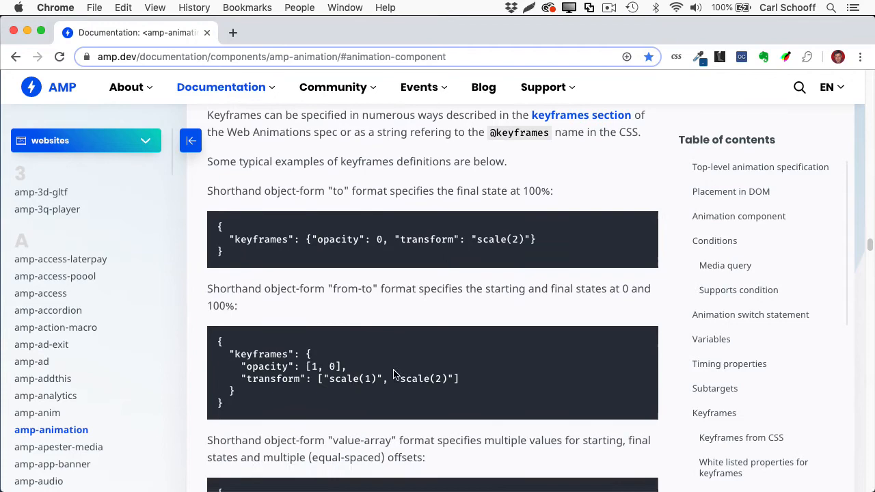
{"action": "scroll", "scroll_direction": "down", "scroll_amount": 3}
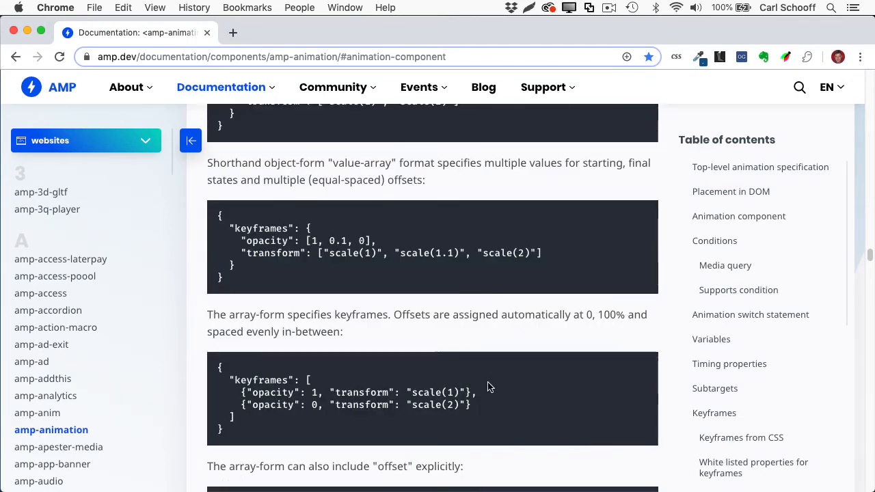
{"action": "scroll", "scroll_direction": "down", "scroll_amount": 3}
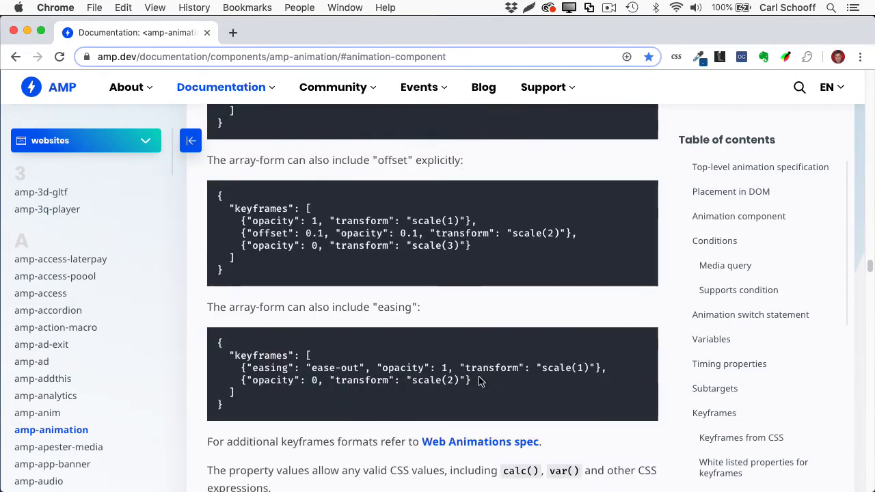
{"action": "scroll", "scroll_direction": "down", "scroll_amount": 3}
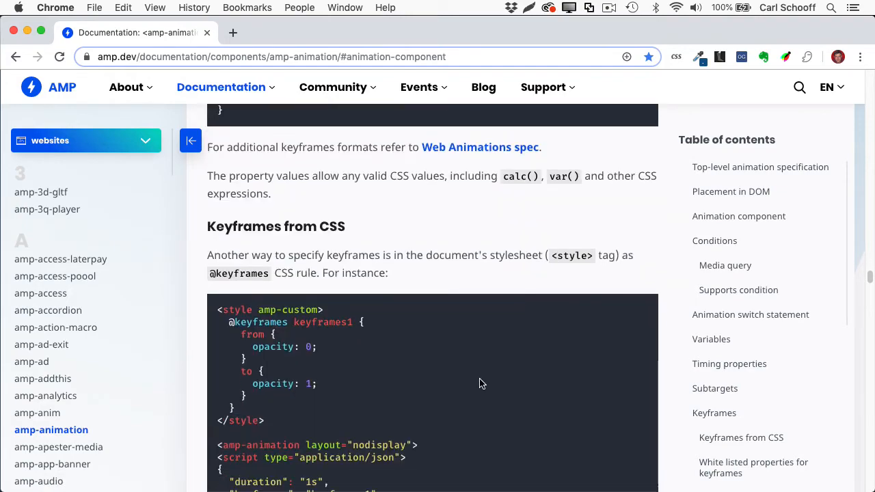
{"action": "scroll", "scroll_direction": "down", "scroll_amount": 3}
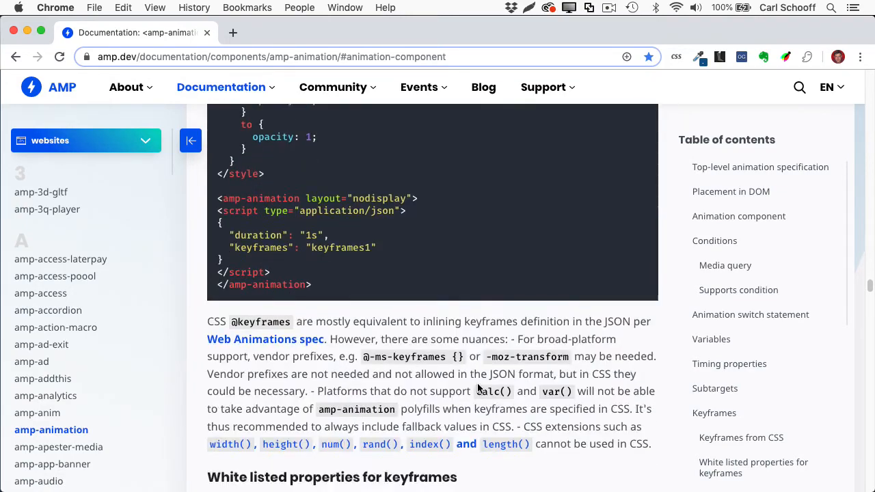
{"action": "scroll", "scroll_direction": "down", "scroll_amount": 3}
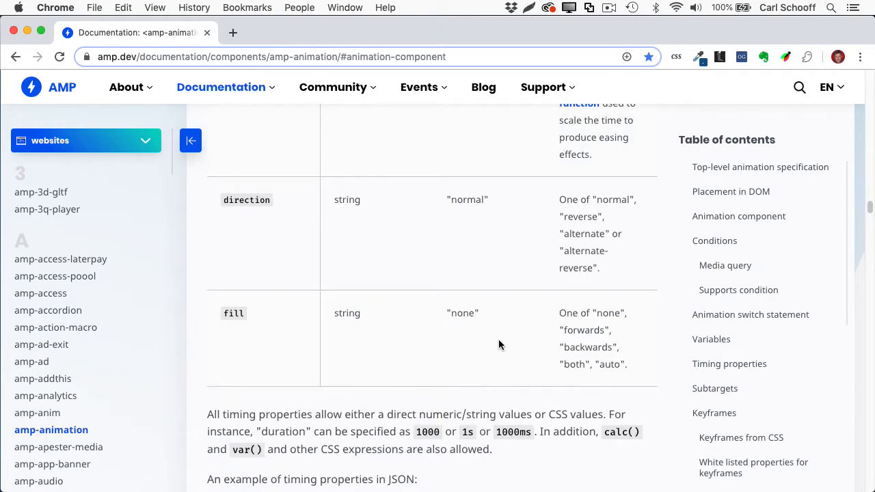
{"action": "mouse_move", "coordinate": [530, 198]}
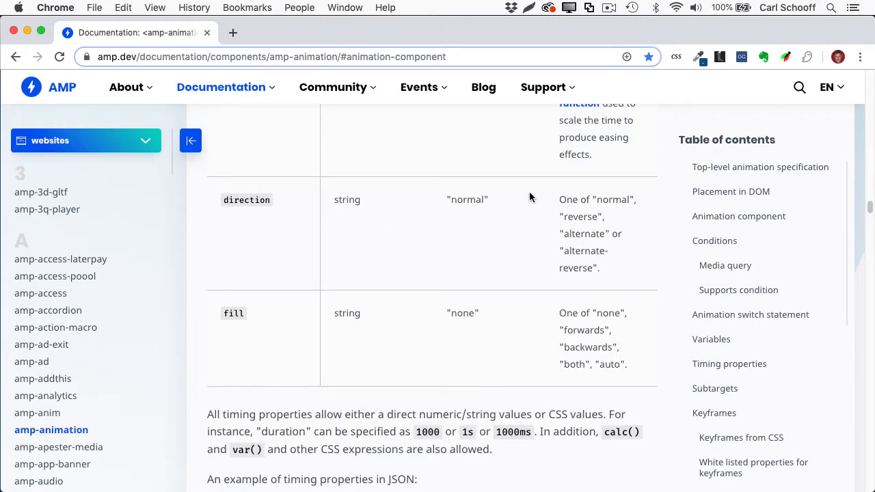
{"action": "mouse_move", "coordinate": [529, 188]}
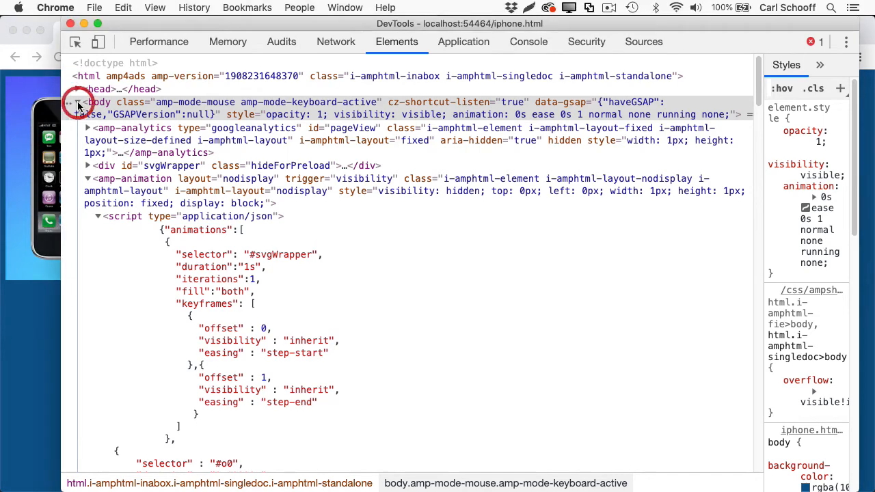
Step: Collapse the body node and open the Animations drawer from More tools
{"action": "left_click", "coordinate": [77, 102]}
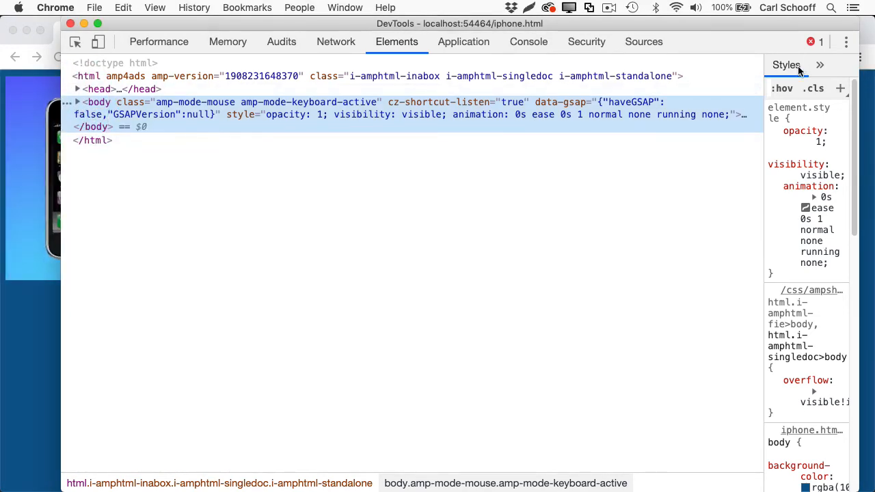
{"action": "left_click", "coordinate": [847, 42]}
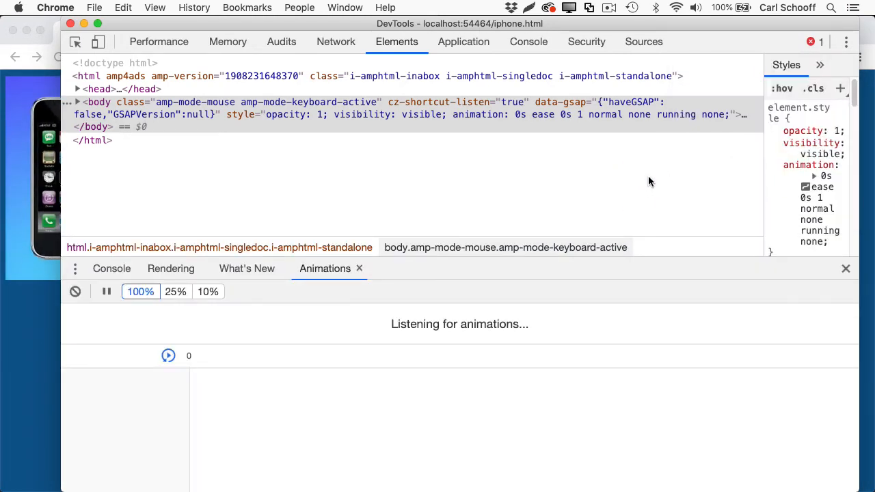
{"action": "mouse_move", "coordinate": [444, 375]}
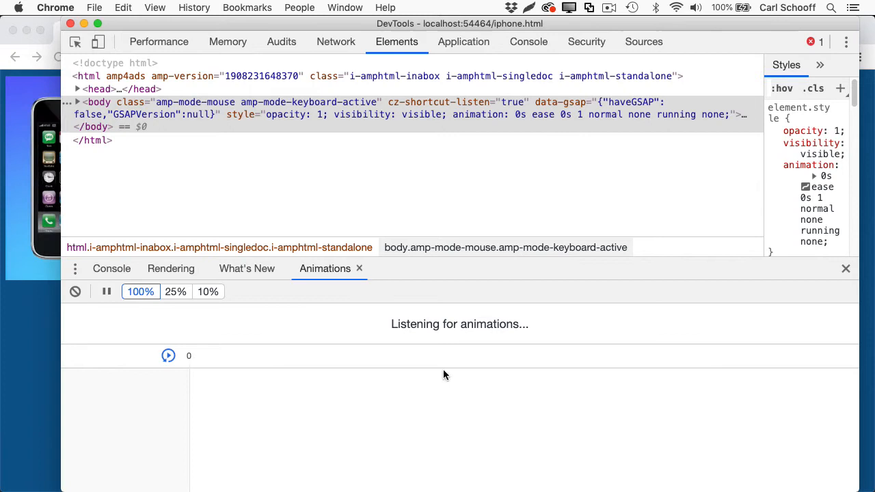
{"action": "mouse_move", "coordinate": [424, 305]}
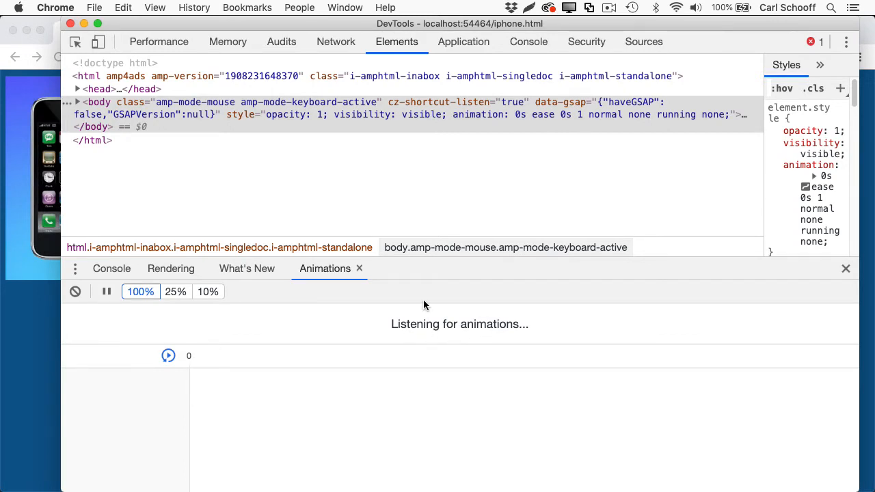
{"action": "mouse_move", "coordinate": [199, 409]}
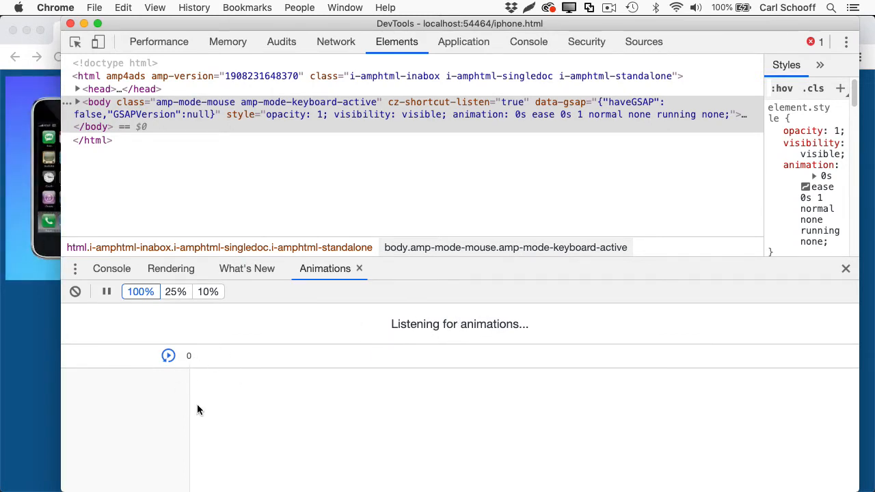
{"action": "mouse_move", "coordinate": [235, 413]}
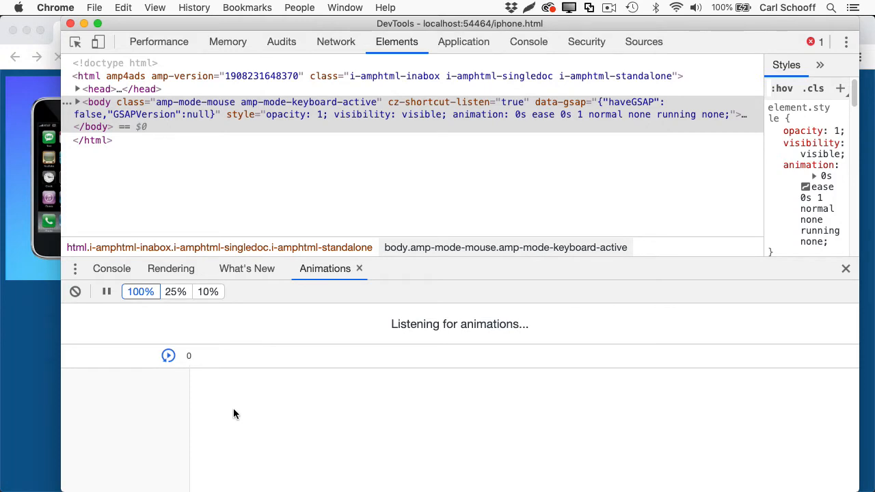
{"action": "left_click", "coordinate": [78, 102]}
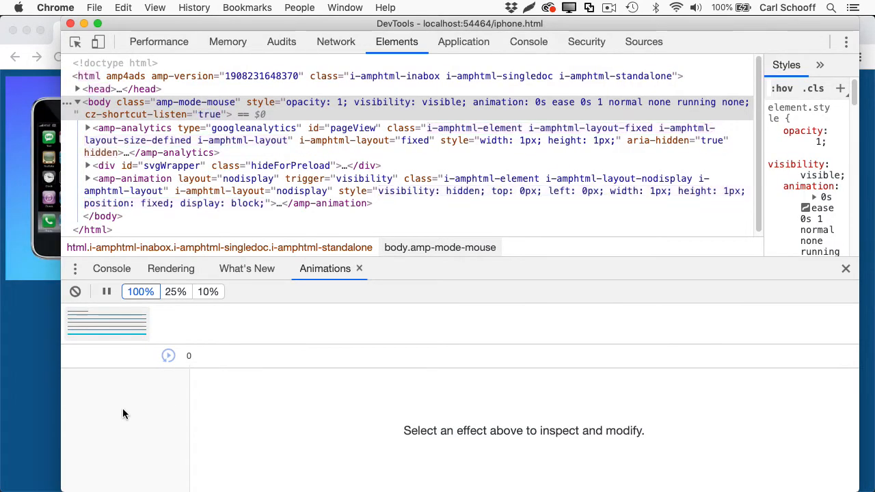
Step: Show the captured animation group's svgWrapper and o0–o5 tracks in an enlarged Animations timeline
{"action": "left_click", "coordinate": [107, 321]}
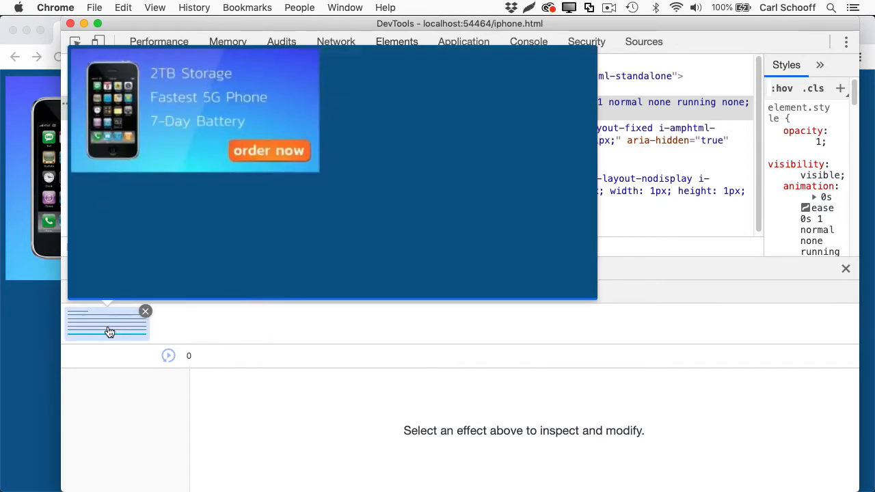
{"action": "left_click", "coordinate": [396, 41]}
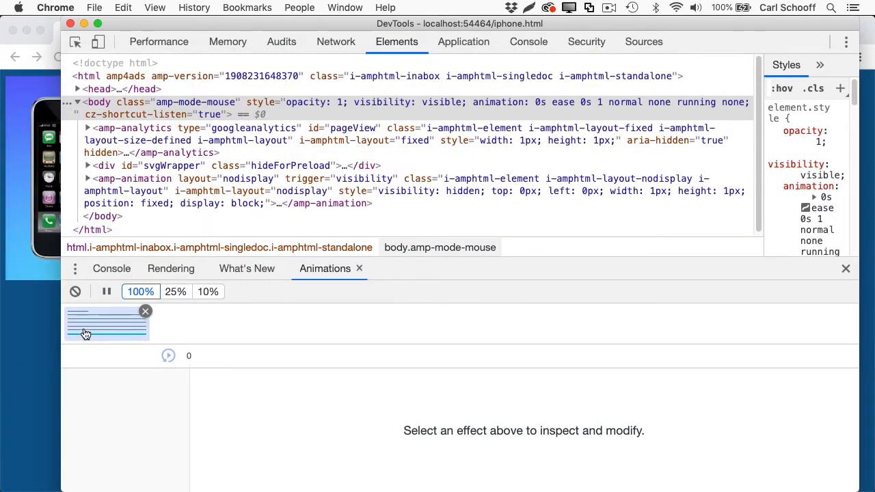
{"action": "left_click", "coordinate": [106, 322]}
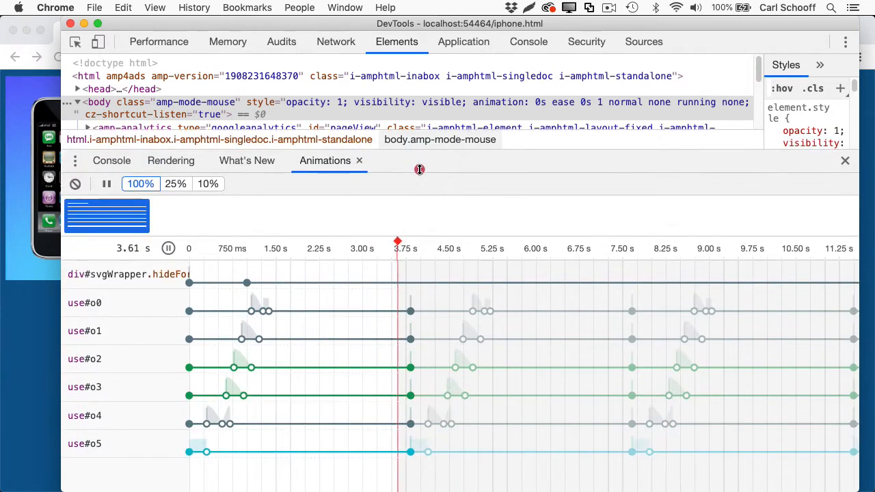
{"action": "left_click_drag", "start_coordinate": [398, 240], "coordinate": [509, 240]}
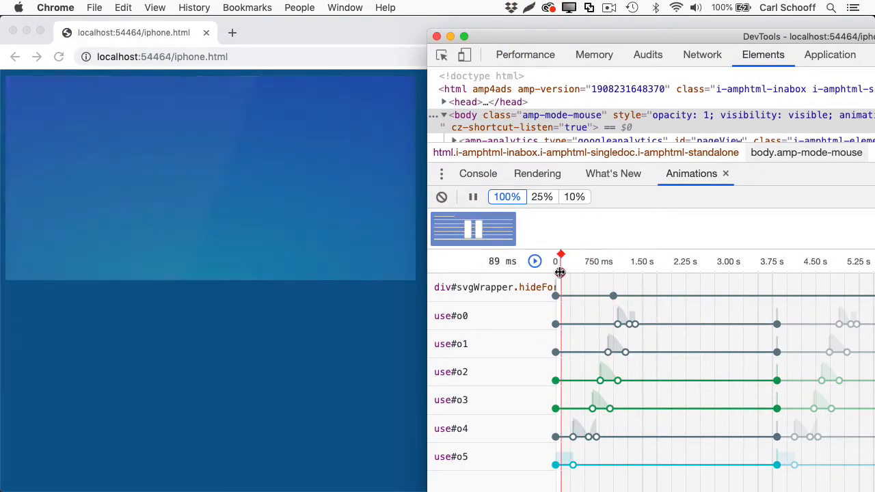
Step: Scrub the ad from its start forward until the phone slides in
{"action": "left_click_drag", "start_coordinate": [559, 275], "coordinate": [607, 274]}
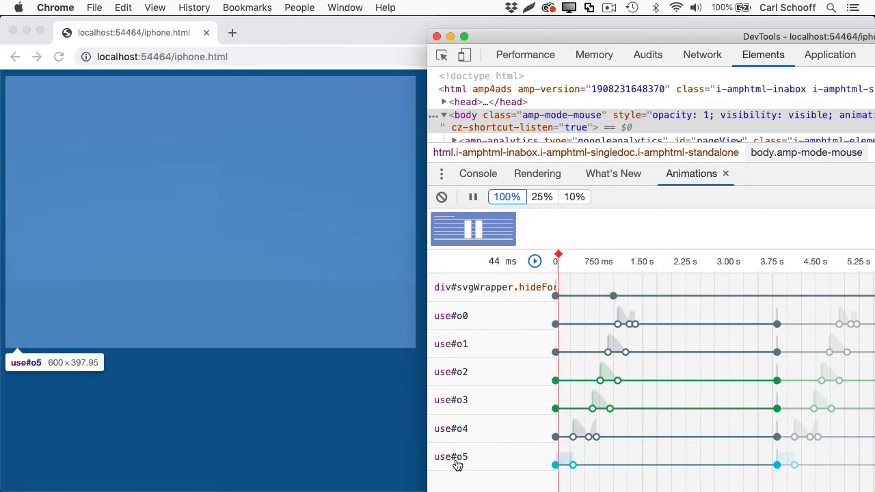
{"action": "mouse_move", "coordinate": [592, 320]}
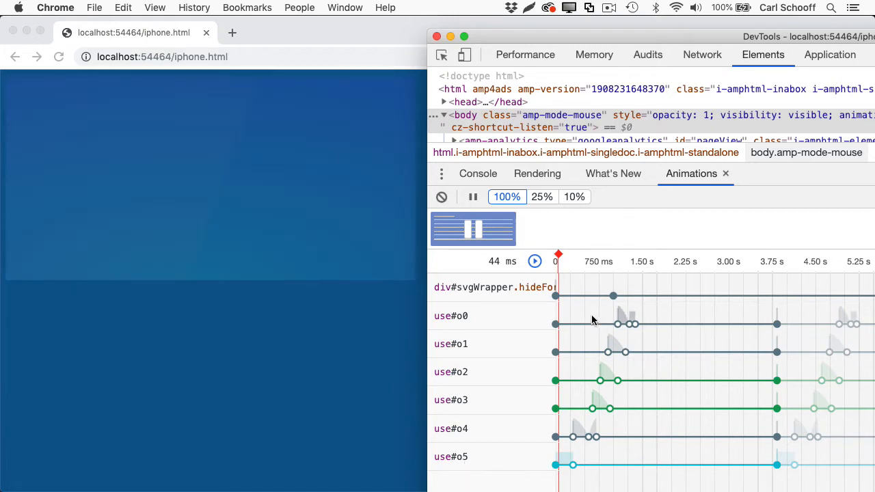
{"action": "left_click_drag", "start_coordinate": [555, 254], "coordinate": [572, 254]}
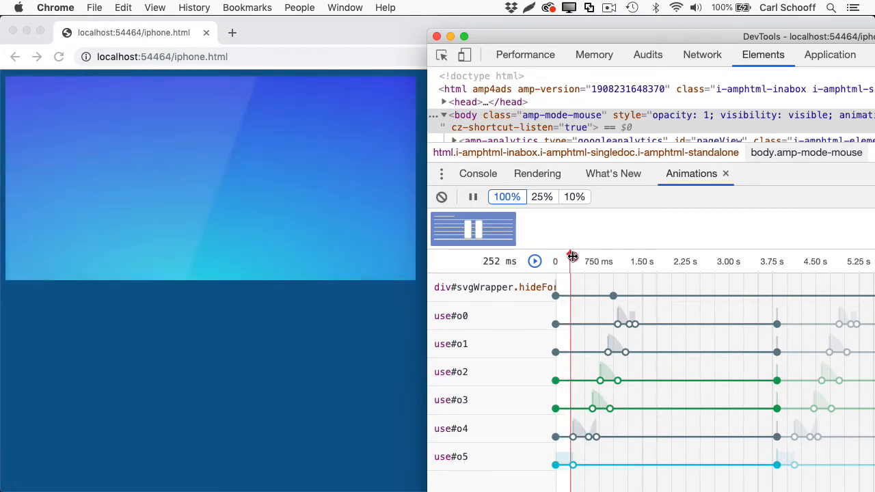
{"action": "left_click_drag", "start_coordinate": [571, 257], "coordinate": [569, 256]}
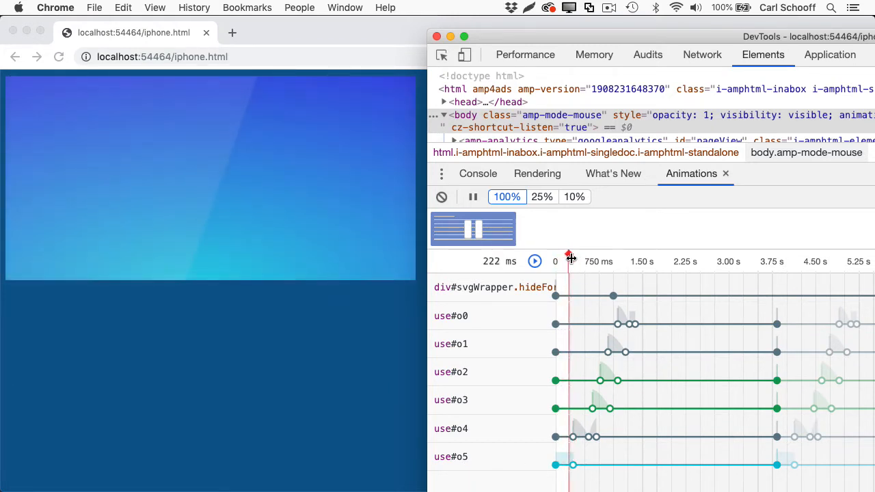
{"action": "left_click_drag", "start_coordinate": [570, 256], "coordinate": [572, 256]}
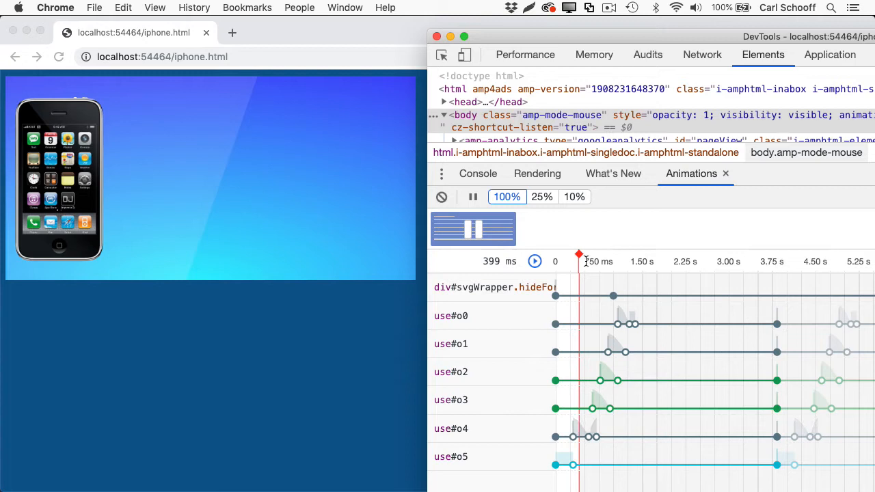
{"action": "left_click_drag", "start_coordinate": [579, 255], "coordinate": [589, 258]}
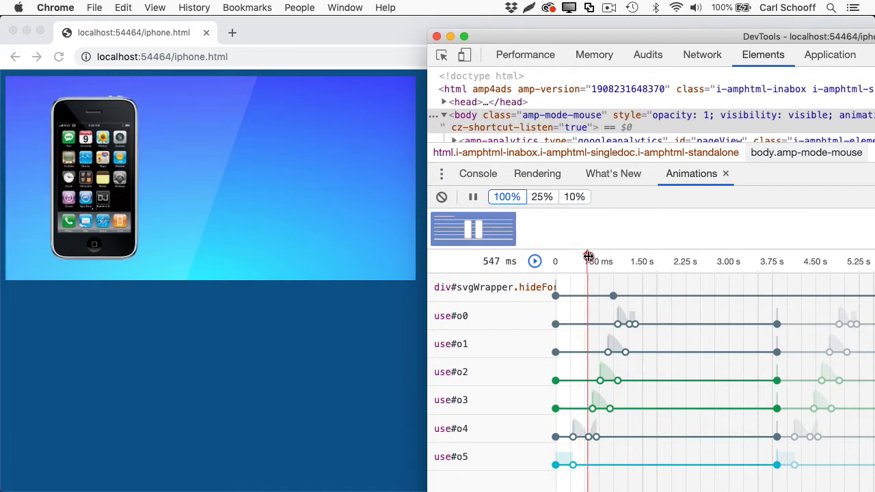
Step: Scrub past the feature lines and the order now button, ending on the finished frame
{"action": "left_click_drag", "start_coordinate": [588, 256], "coordinate": [595, 256]}
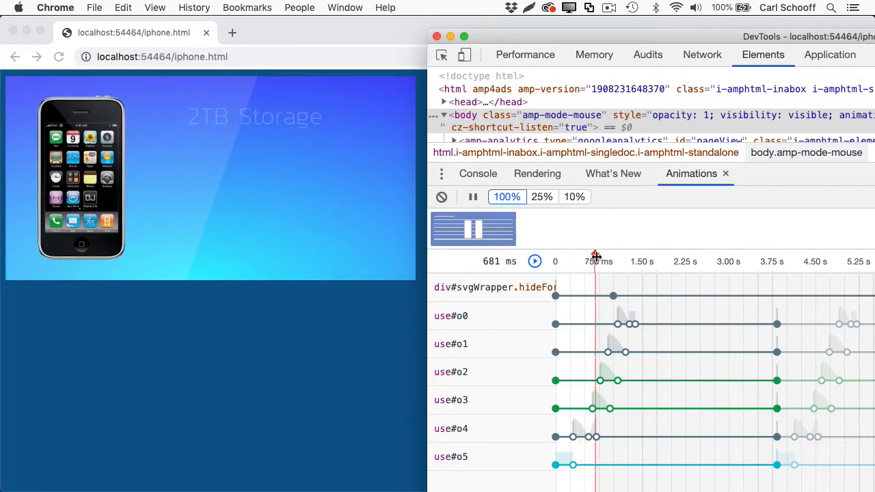
{"action": "left_click_drag", "start_coordinate": [596, 255], "coordinate": [625, 255]}
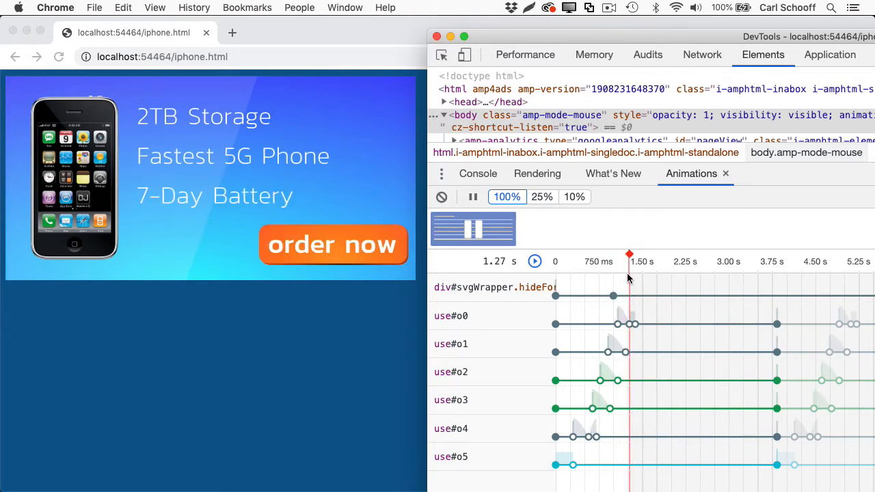
{"action": "left_click_drag", "start_coordinate": [630, 261], "coordinate": [636, 260]}
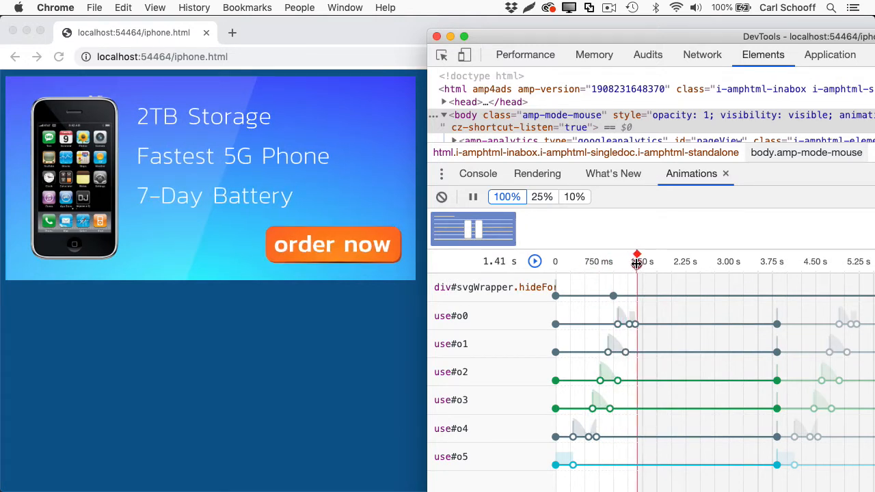
{"action": "left_click_drag", "start_coordinate": [636, 262], "coordinate": [632, 262]}
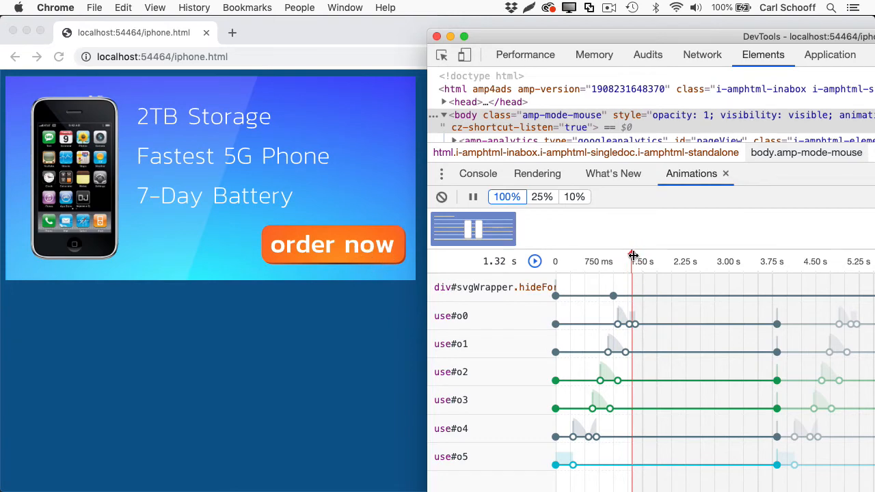
{"action": "left_click_drag", "start_coordinate": [633, 255], "coordinate": [643, 263]}
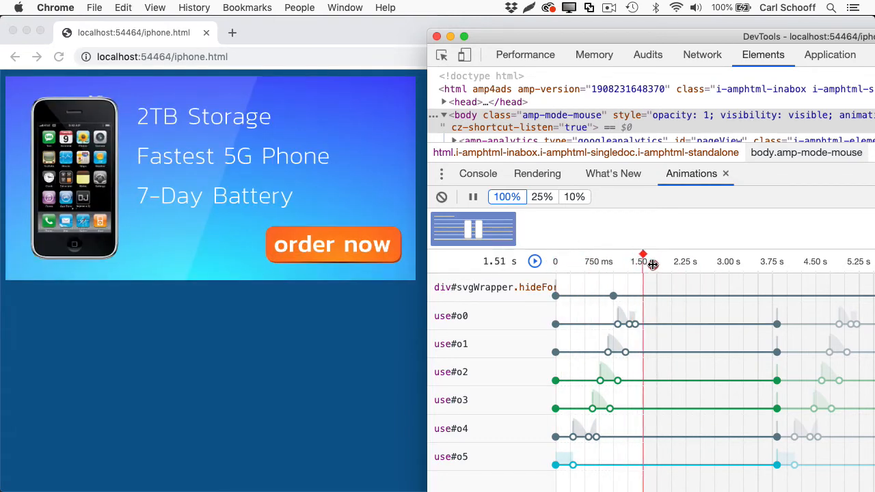
{"action": "left_click_drag", "start_coordinate": [643, 254], "coordinate": [682, 254]}
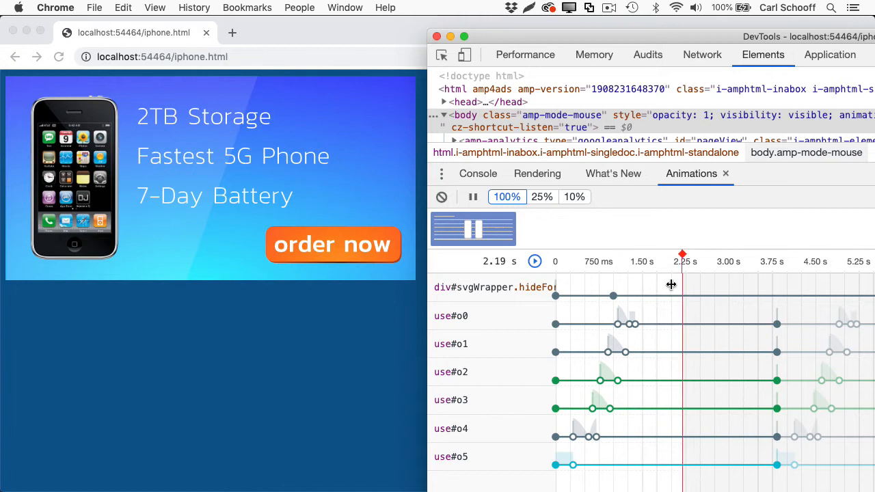
{"action": "left_click_drag", "start_coordinate": [683, 254], "coordinate": [661, 254]}
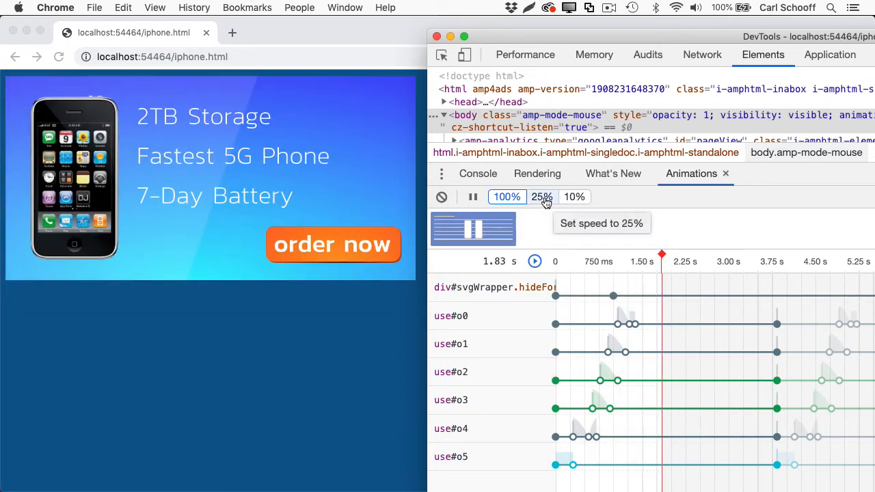
Step: Play the ad animation at 25% speed in DevTools, then stop it
{"action": "left_click", "coordinate": [542, 197]}
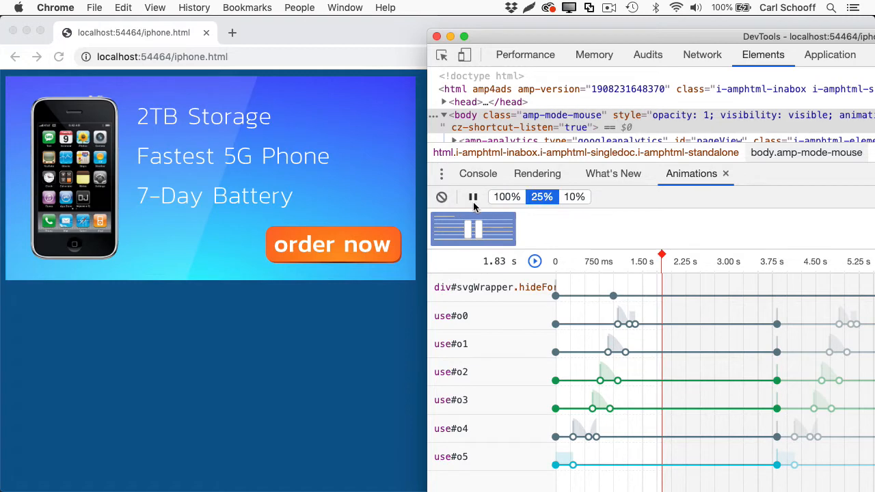
{"action": "left_click", "coordinate": [535, 262]}
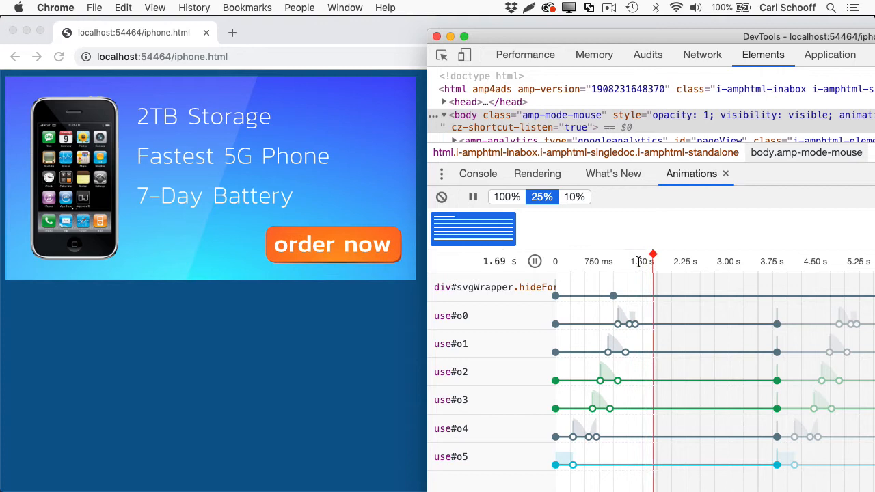
{"action": "left_click", "coordinate": [534, 262]}
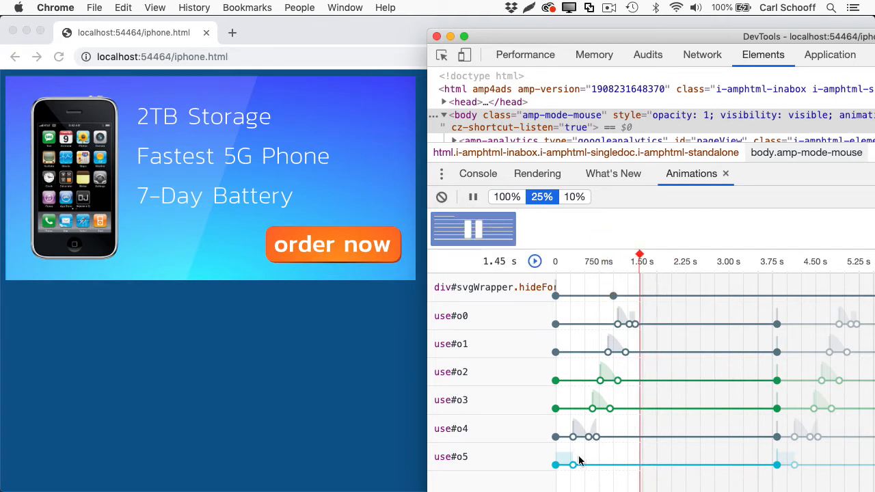
{"action": "mouse_move", "coordinate": [564, 440]}
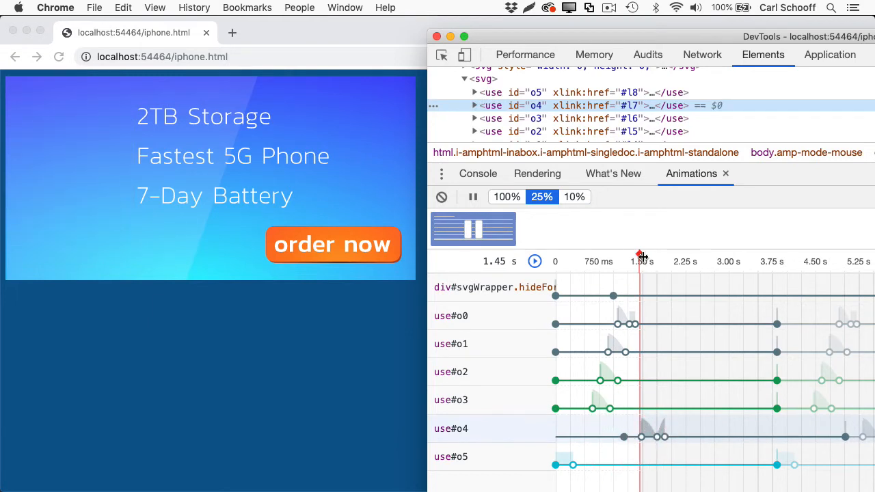
Step: Scrub the slowed ad back and forth to watch the delayed phone entrance
{"action": "left_click_drag", "start_coordinate": [641, 256], "coordinate": [621, 256]}
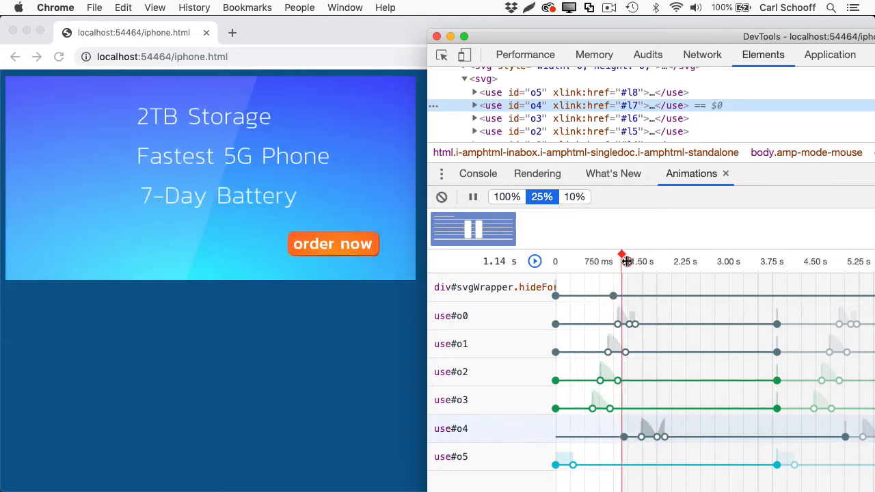
{"action": "left_click_drag", "start_coordinate": [623, 262], "coordinate": [694, 261]}
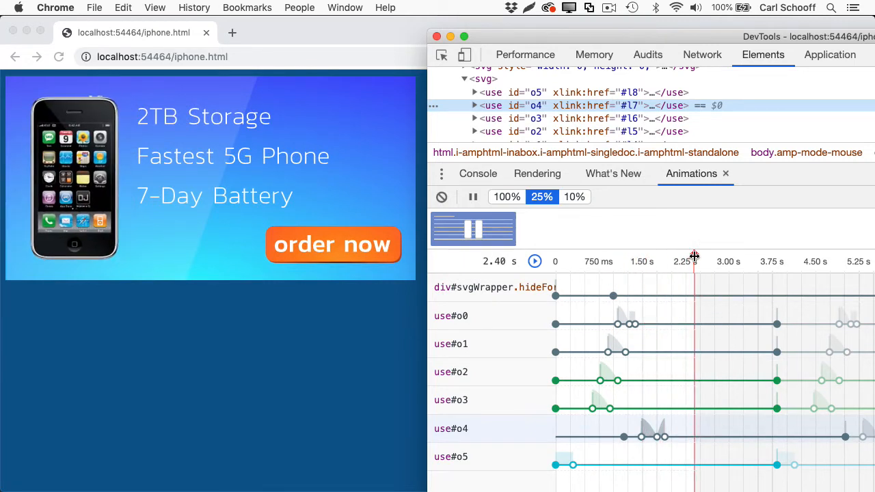
{"action": "left_click_drag", "start_coordinate": [695, 257], "coordinate": [681, 257]}
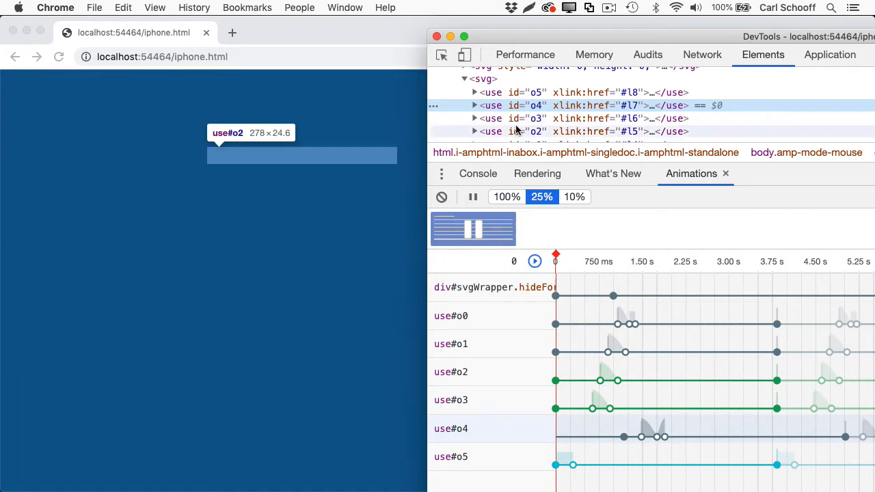
{"action": "mouse_move", "coordinate": [515, 164]}
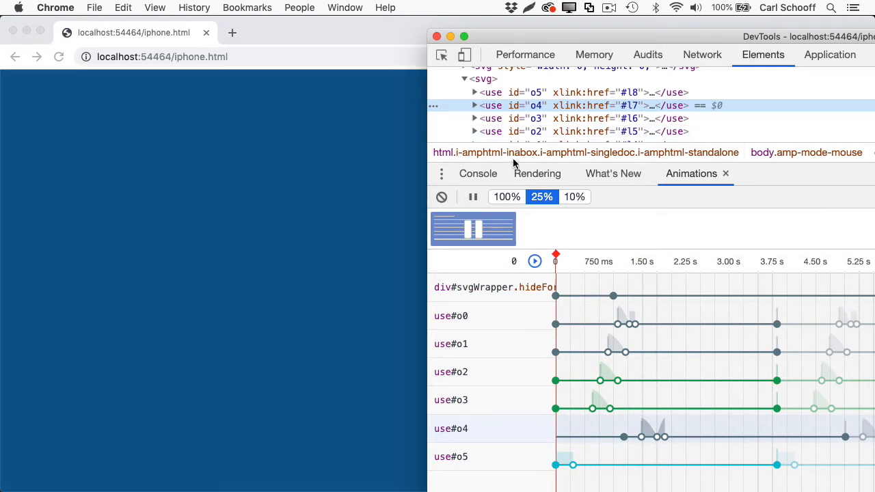
{"action": "mouse_move", "coordinate": [711, 379]}
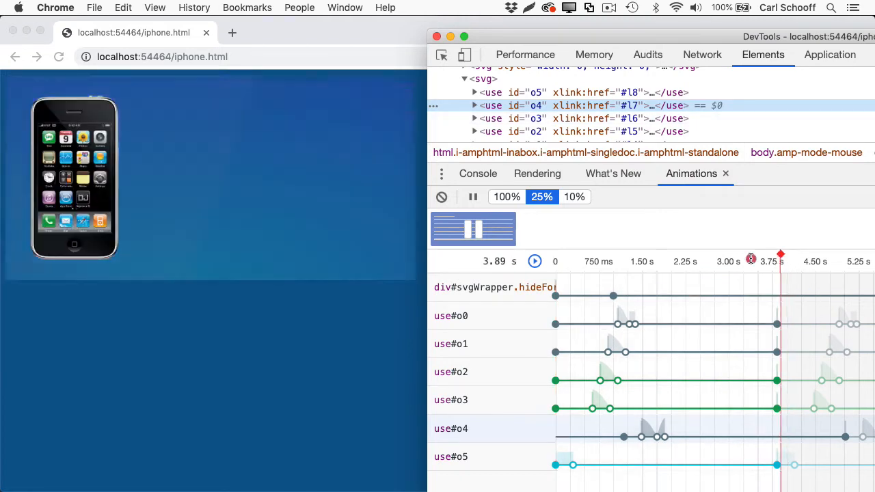
{"action": "left_click_drag", "start_coordinate": [780, 254], "coordinate": [646, 255]}
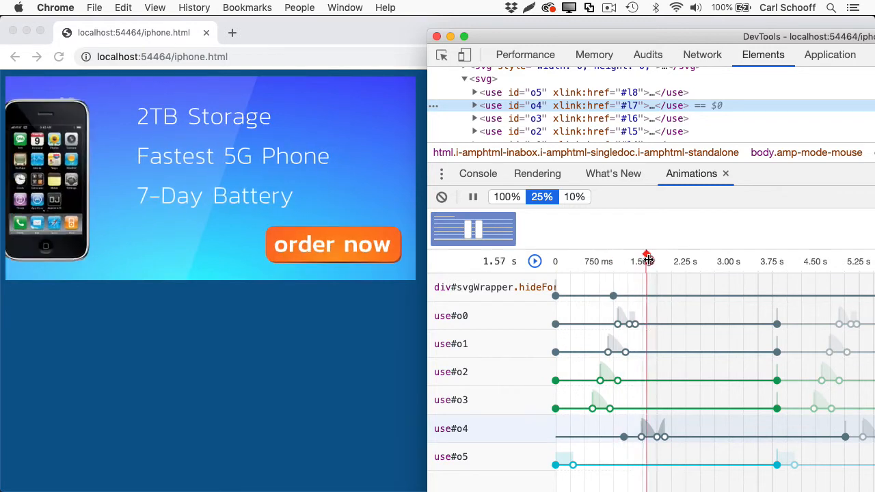
{"action": "left_click_drag", "start_coordinate": [646, 254], "coordinate": [745, 255]}
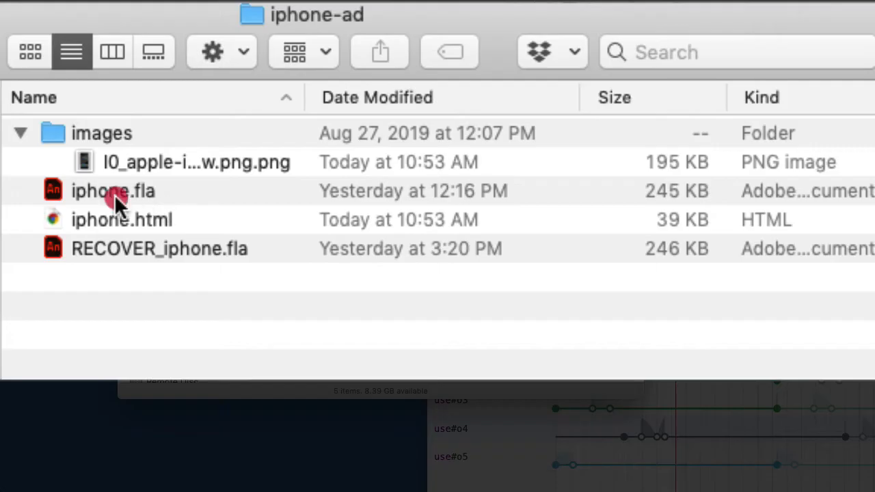
Step: Select iphone.fla, iphone.html and the phone image in Finder, then move the window aside
{"action": "left_click", "coordinate": [113, 191]}
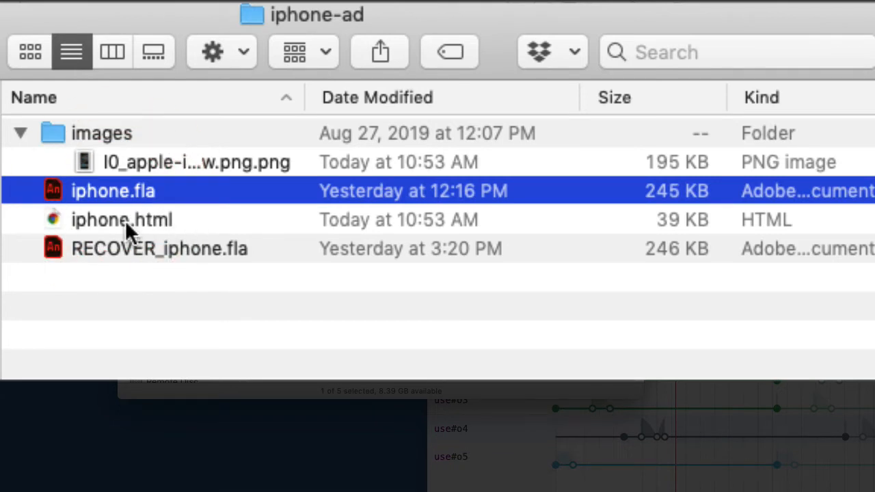
{"action": "left_click", "coordinate": [121, 220]}
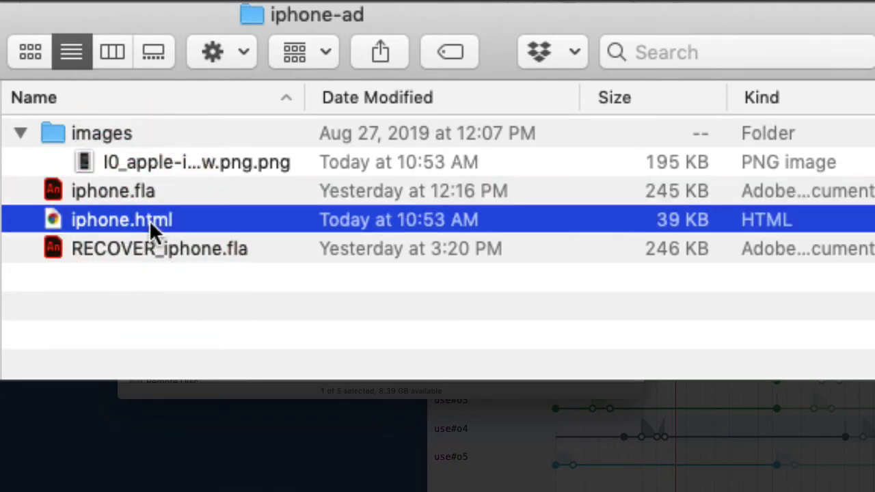
{"action": "mouse_move", "coordinate": [103, 157]}
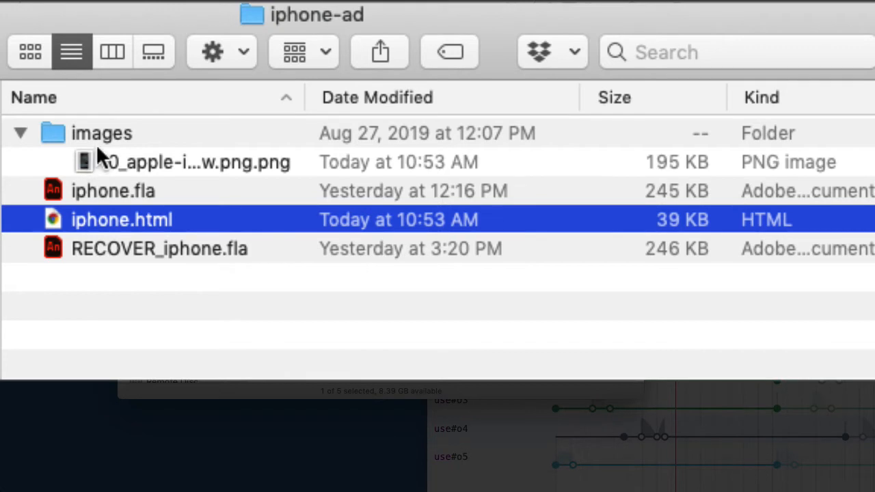
{"action": "left_click", "coordinate": [195, 163]}
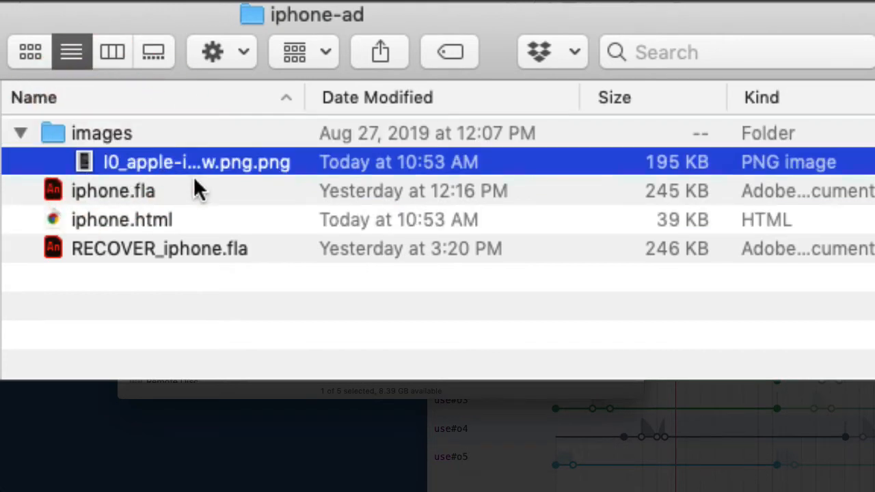
{"action": "mouse_move", "coordinate": [239, 174]}
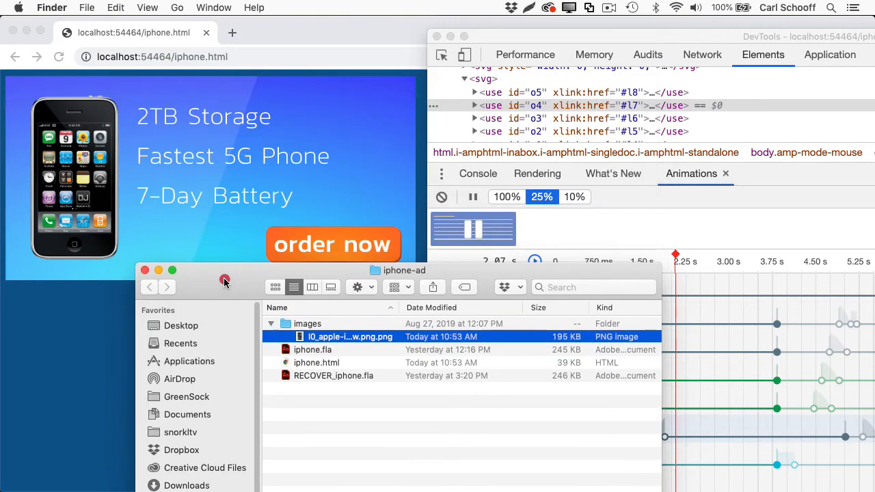
{"action": "left_click_drag", "start_coordinate": [403, 270], "coordinate": [411, 69]}
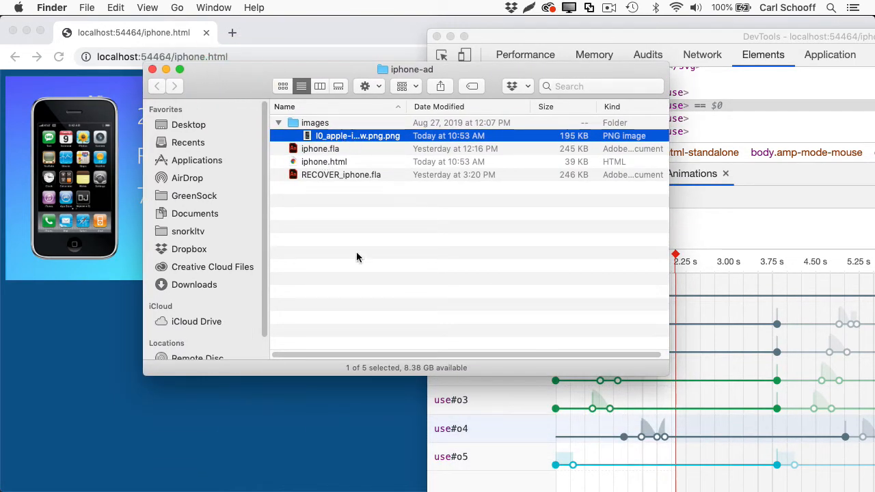
{"action": "mouse_move", "coordinate": [578, 144]}
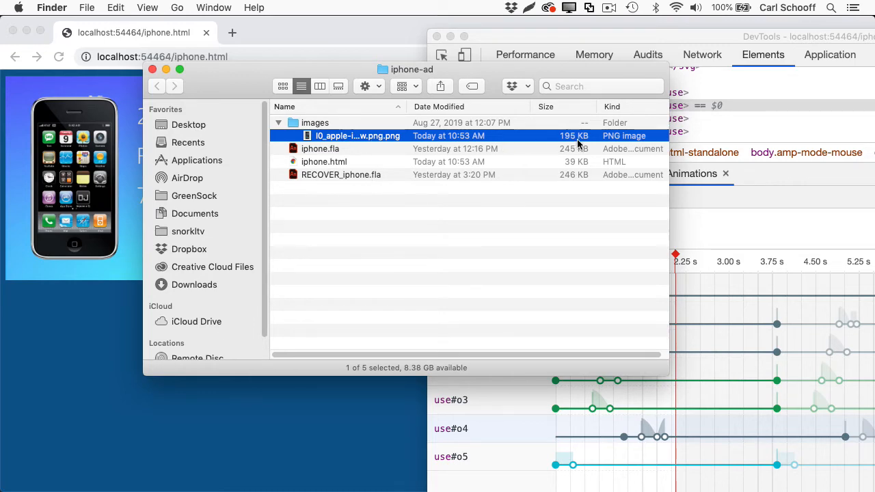
{"action": "mouse_move", "coordinate": [391, 144]}
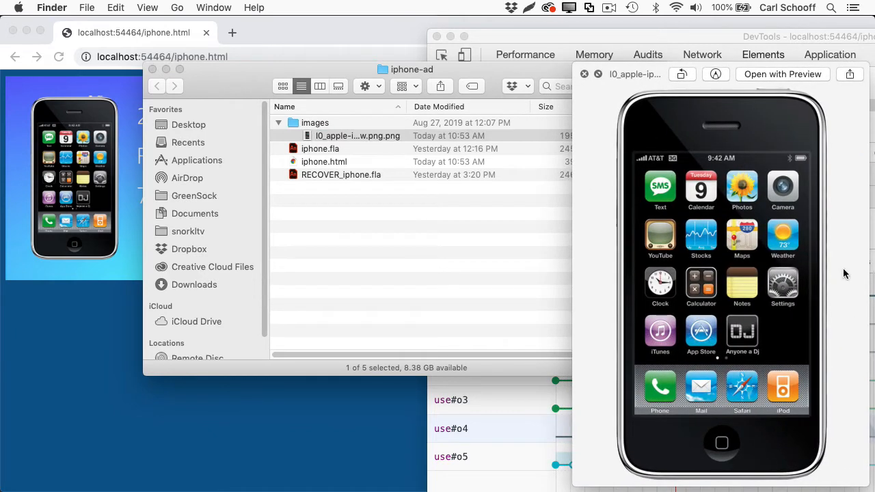
{"action": "mouse_move", "coordinate": [364, 232]}
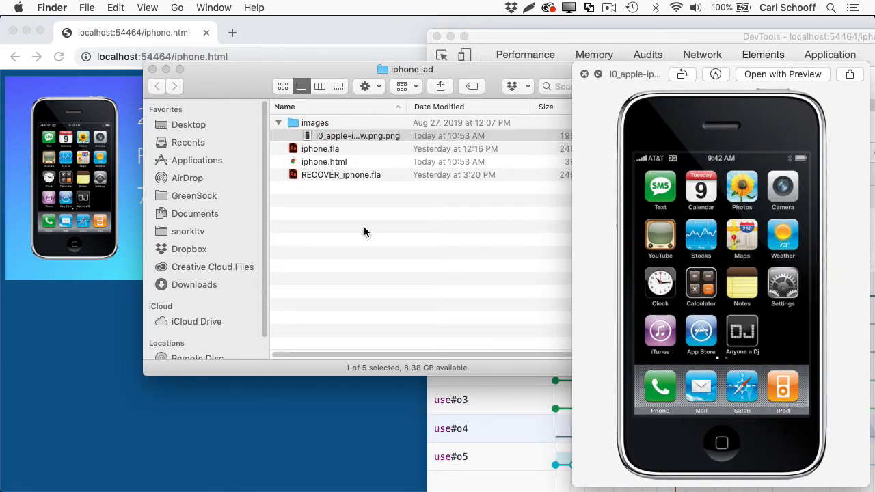
{"action": "mouse_move", "coordinate": [210, 355]}
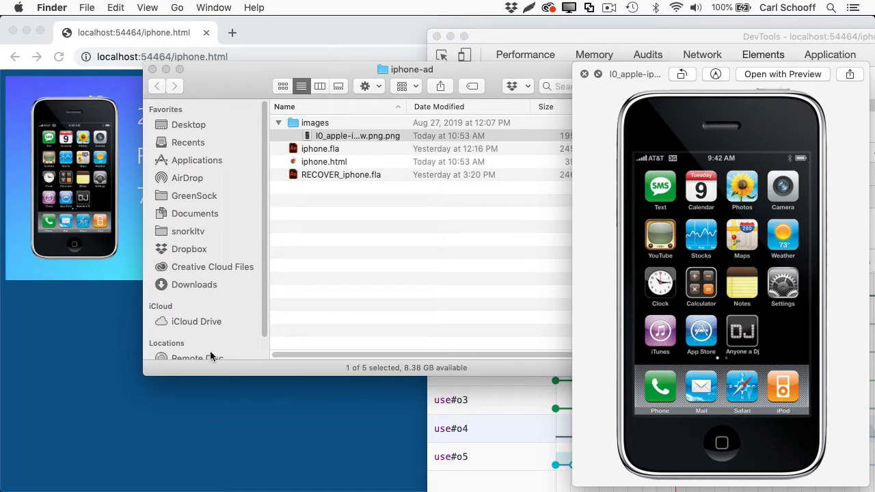
{"action": "mouse_move", "coordinate": [647, 116]}
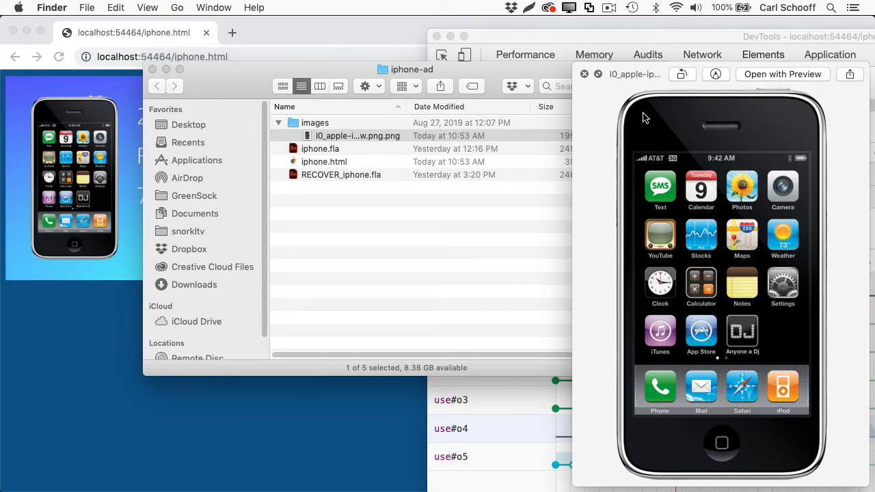
{"action": "mouse_move", "coordinate": [658, 246]}
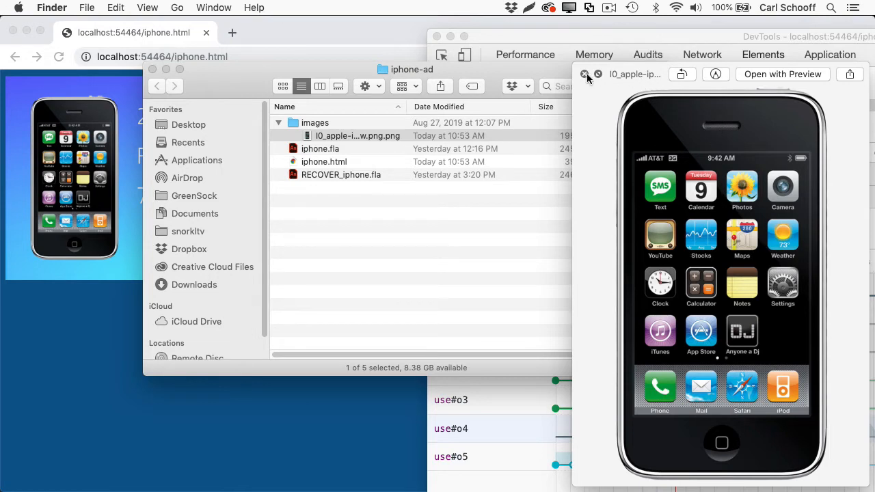
Step: Close the image preview and inspect amp4ads-v0.js and amp-analytics-0.1.js in the Network panel
{"action": "left_click", "coordinate": [585, 74]}
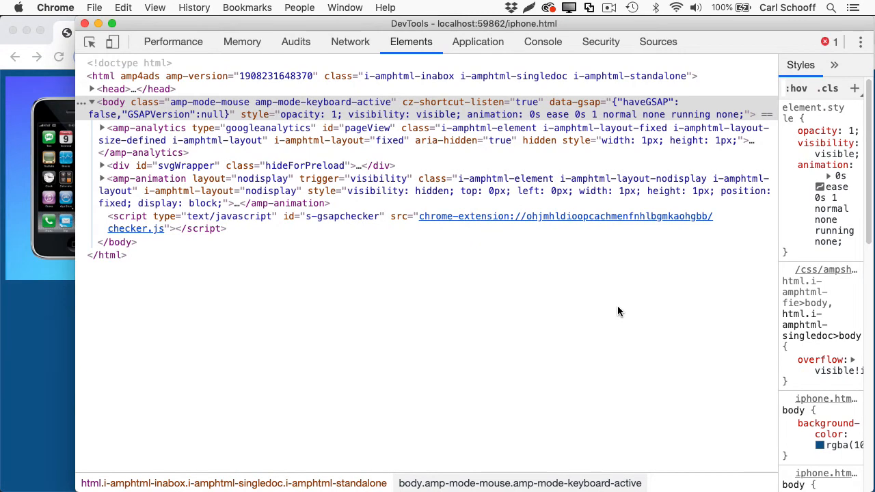
{"action": "mouse_move", "coordinate": [350, 42]}
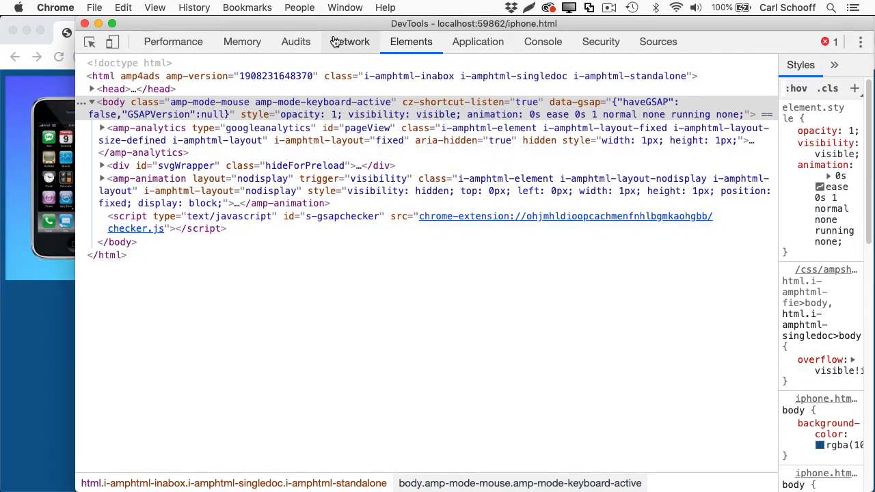
{"action": "left_click", "coordinate": [350, 42]}
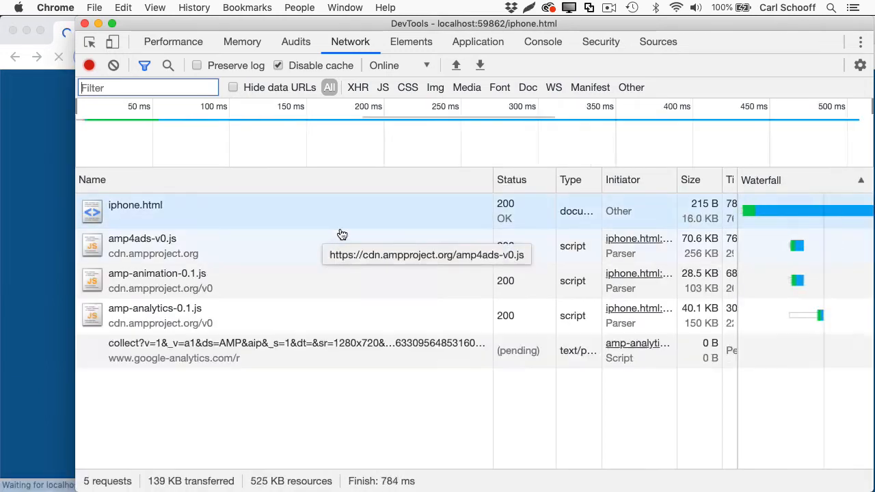
{"action": "left_click", "coordinate": [67, 32]}
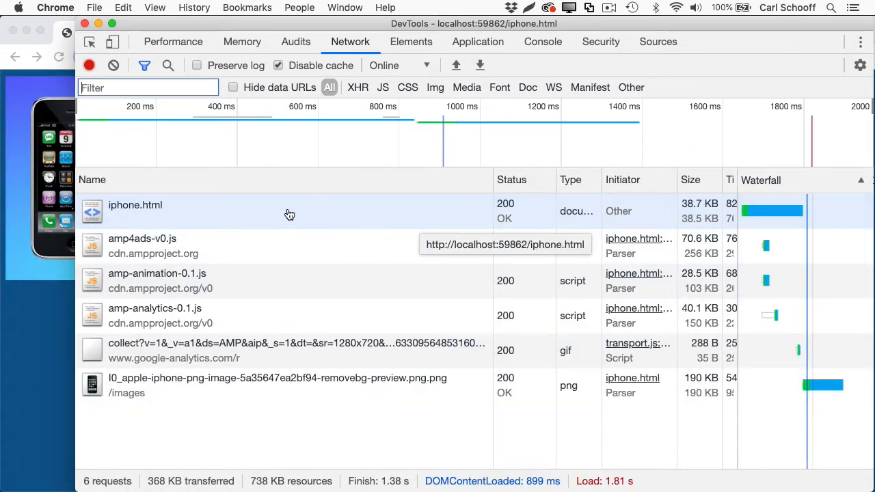
{"action": "mouse_move", "coordinate": [214, 219]}
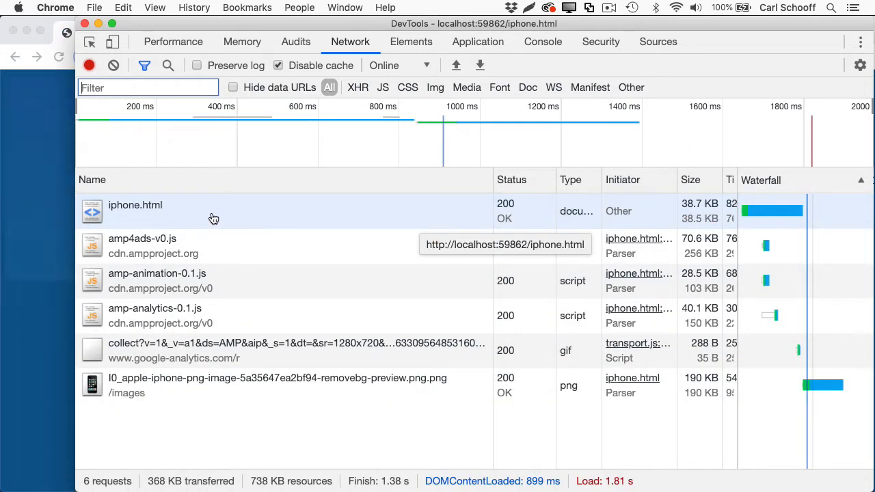
{"action": "mouse_move", "coordinate": [224, 247]}
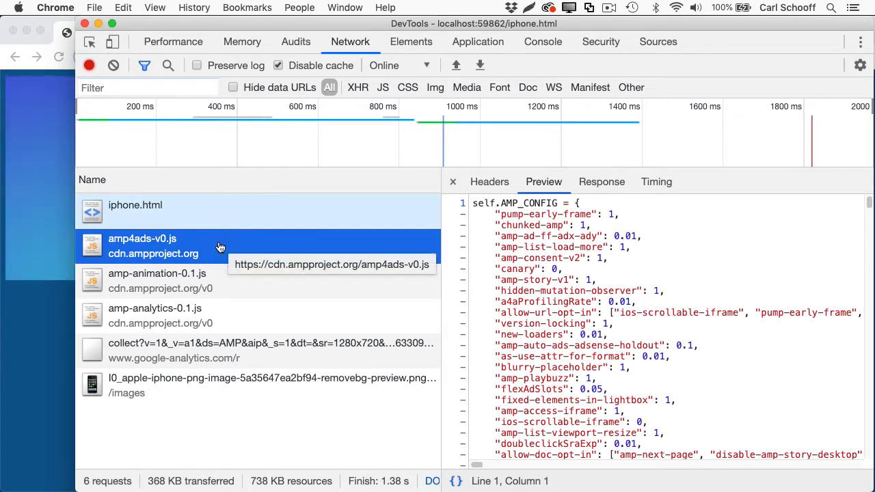
{"action": "mouse_move", "coordinate": [233, 293]}
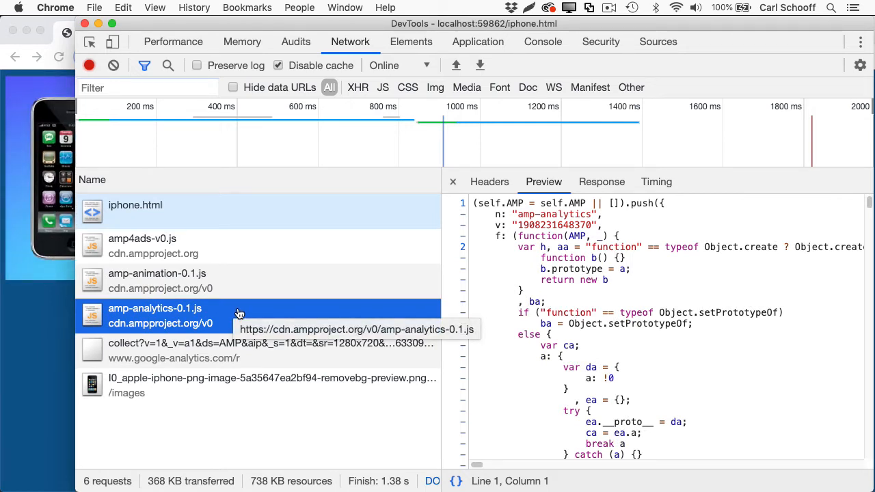
{"action": "mouse_move", "coordinate": [289, 294]}
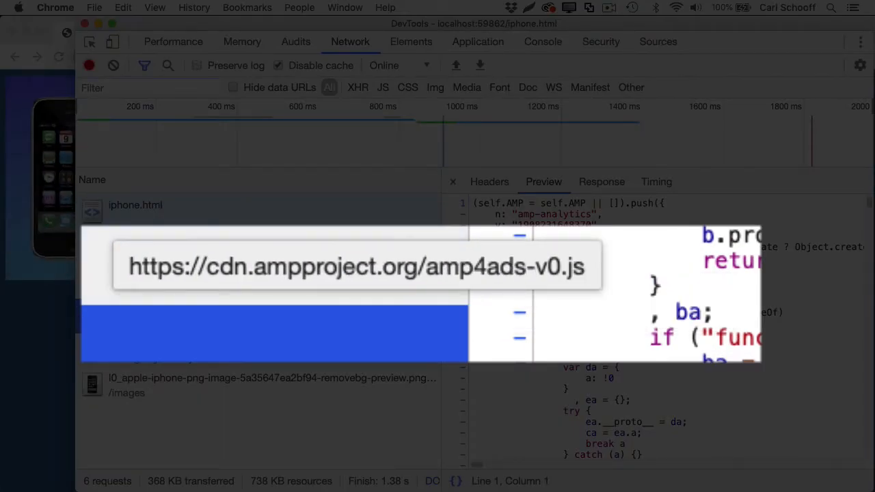
{"action": "left_click", "coordinate": [247, 246]}
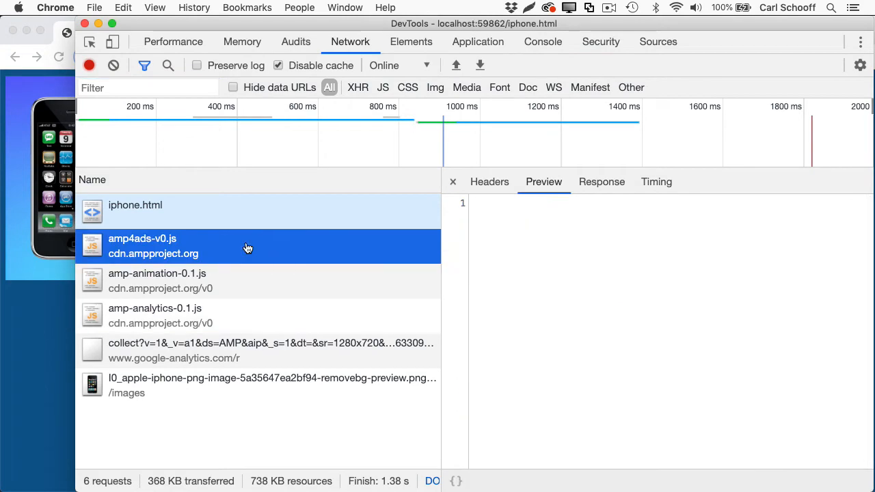
{"action": "left_click", "coordinate": [246, 280]}
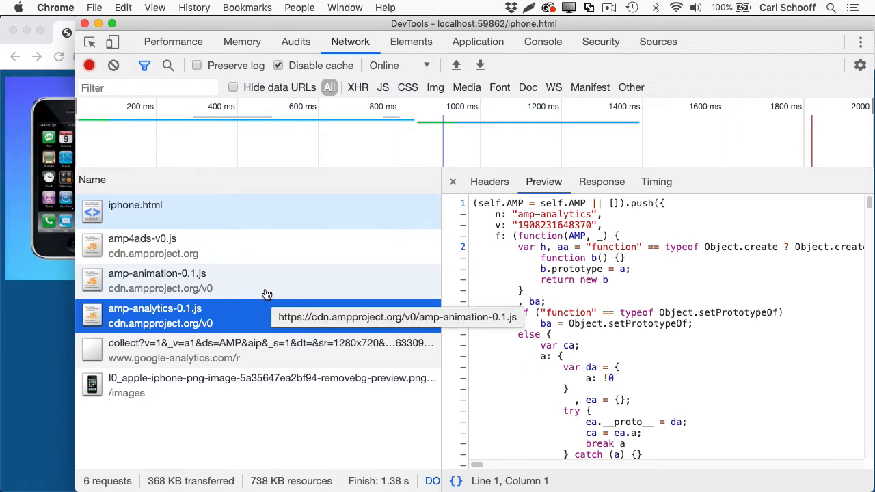
{"action": "mouse_move", "coordinate": [263, 251]}
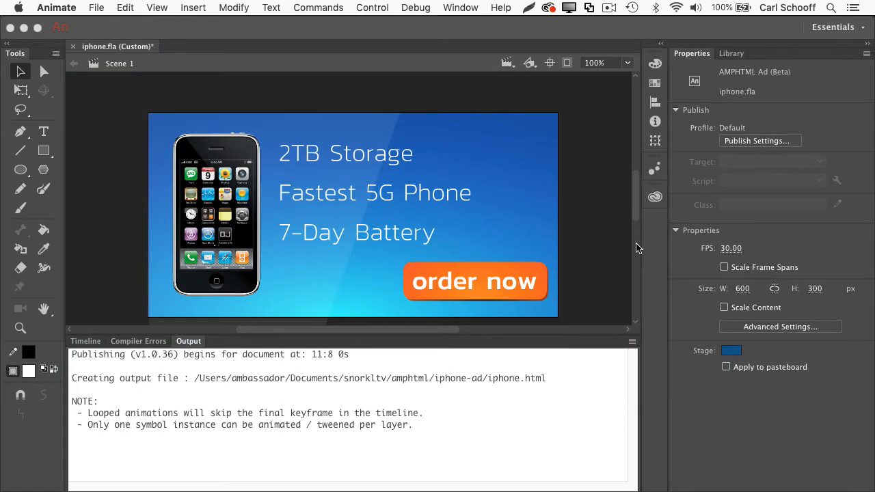
{"action": "mouse_move", "coordinate": [584, 161]}
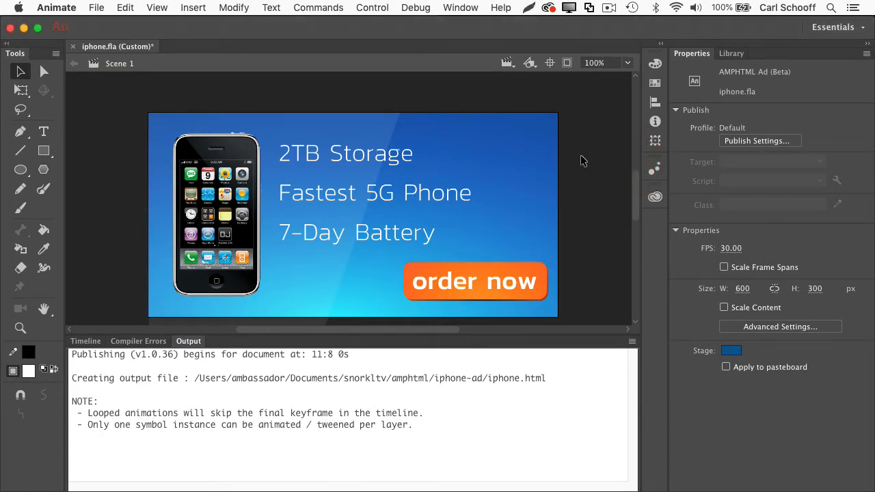
{"action": "mouse_move", "coordinate": [96, 8]}
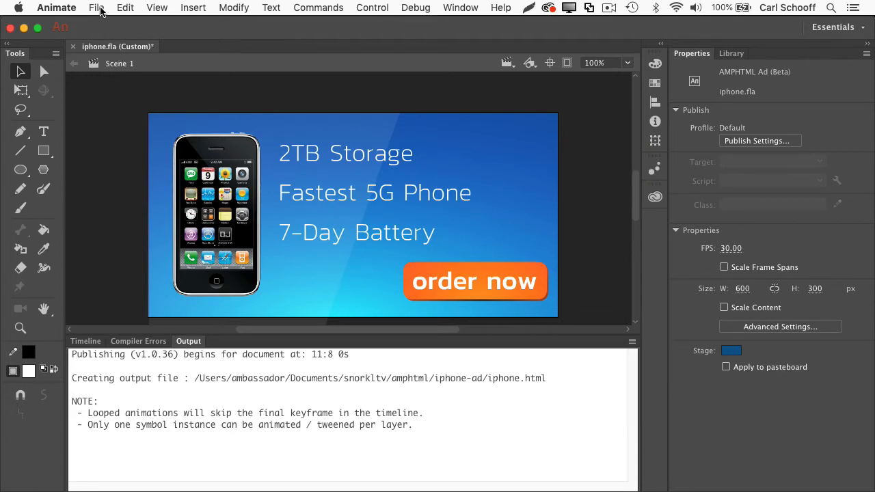
Step: Start creating a new AMPHTML Ad (Beta) document from the File menu
{"action": "left_click", "coordinate": [97, 7]}
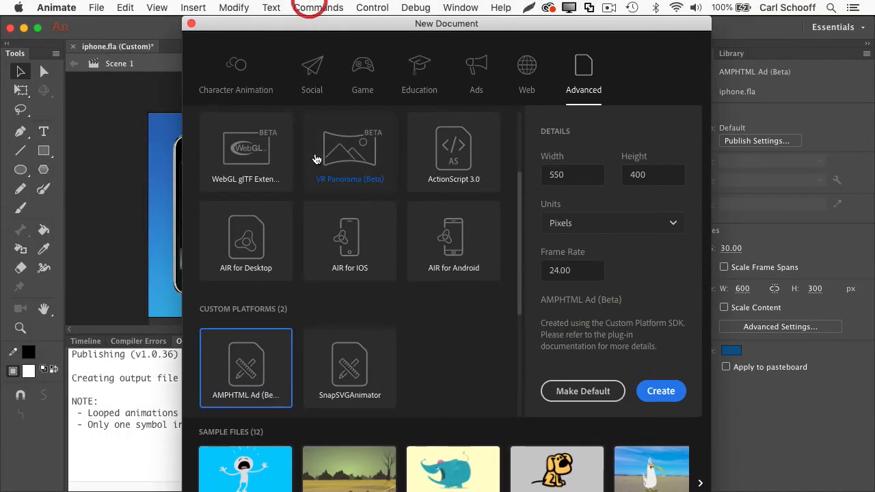
{"action": "mouse_move", "coordinate": [527, 74]}
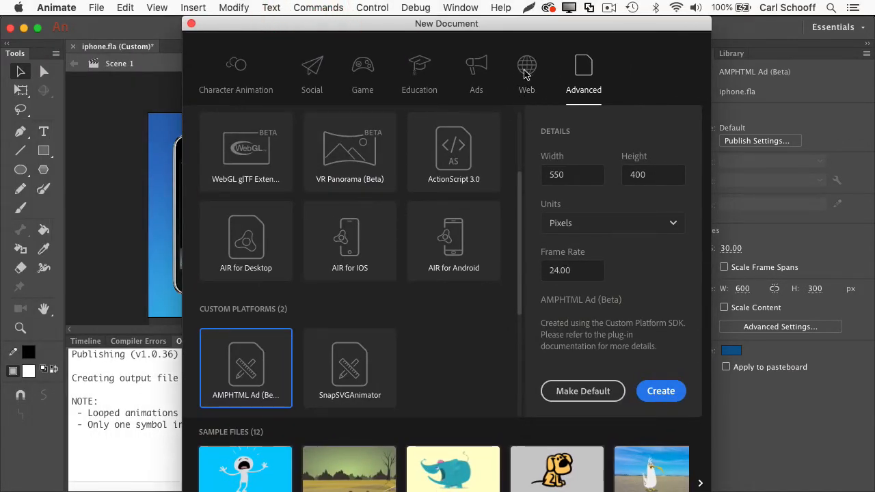
{"action": "mouse_move", "coordinate": [297, 213]}
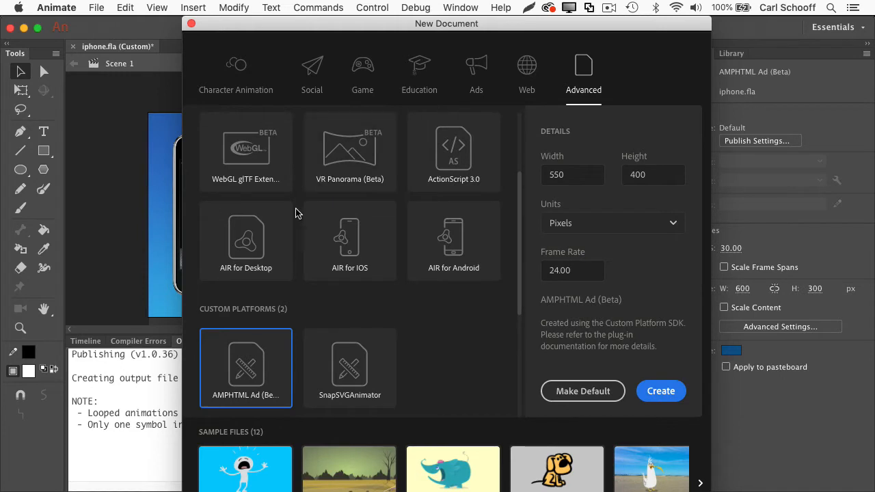
{"action": "mouse_move", "coordinate": [251, 382]}
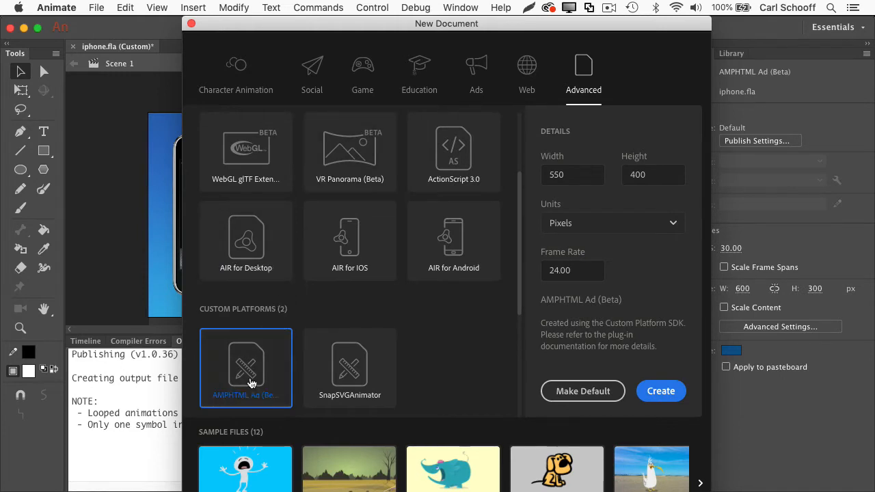
{"action": "mouse_move", "coordinate": [255, 374]}
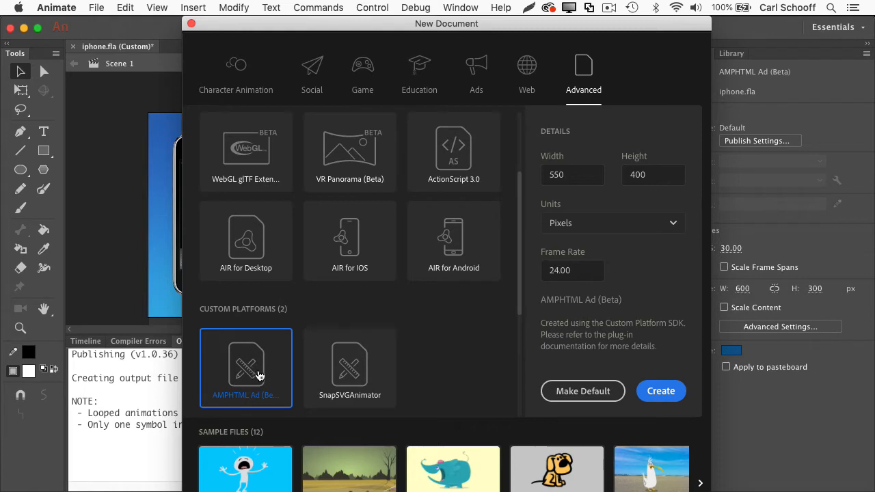
{"action": "mouse_move", "coordinate": [407, 360]}
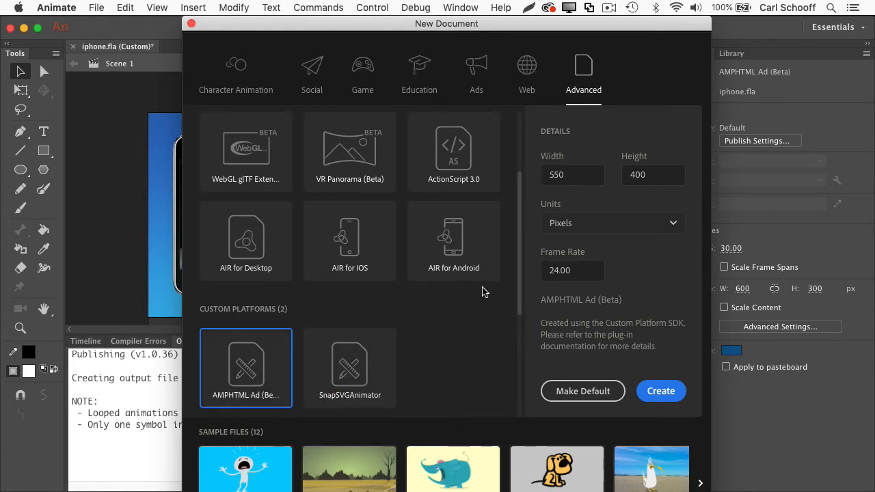
{"action": "mouse_move", "coordinate": [629, 132]}
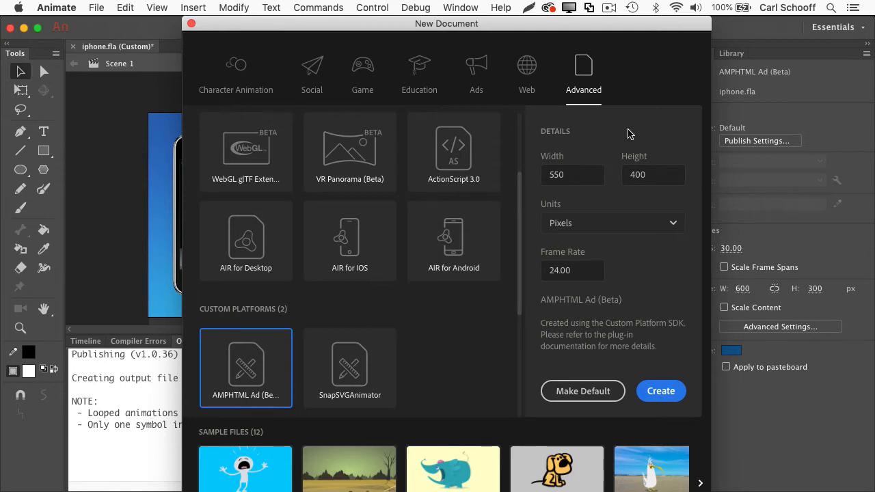
{"action": "mouse_move", "coordinate": [611, 151]}
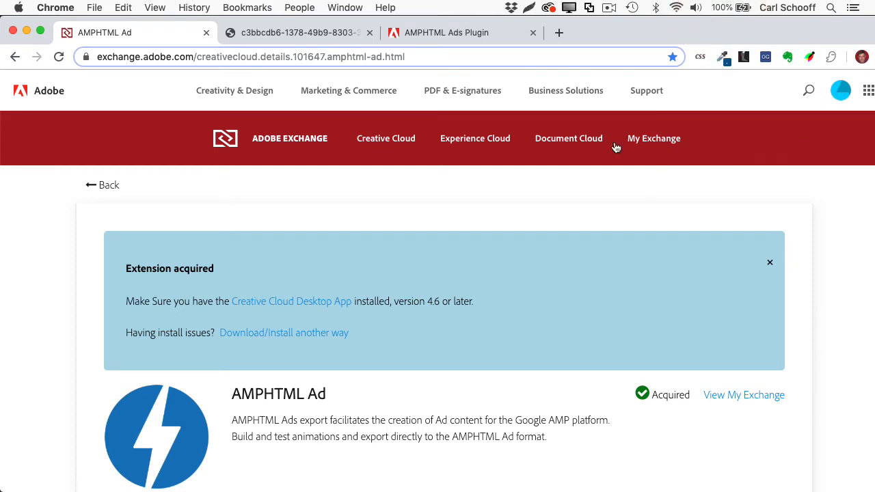
Step: Scroll the AMPHTML Ad Exchange page down to the Notes & Docs release notes
{"action": "scroll", "scroll_direction": "down", "scroll_amount": 3}
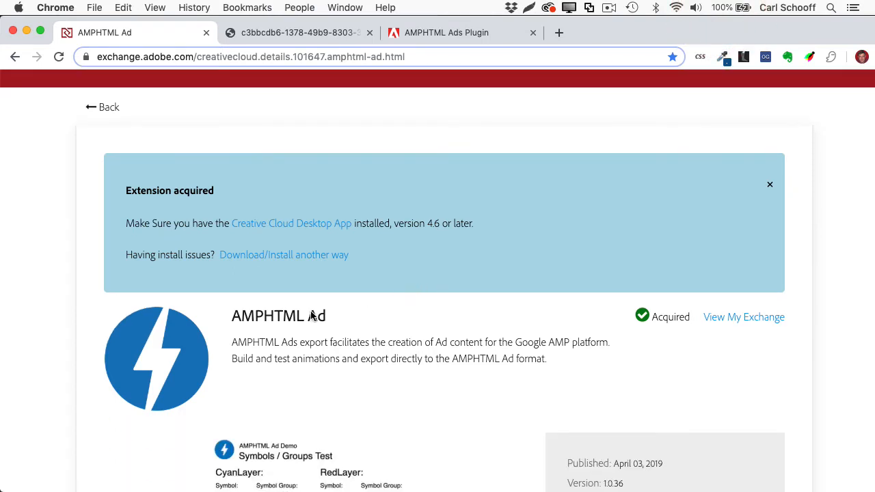
{"action": "scroll", "scroll_direction": "down", "scroll_amount": 3}
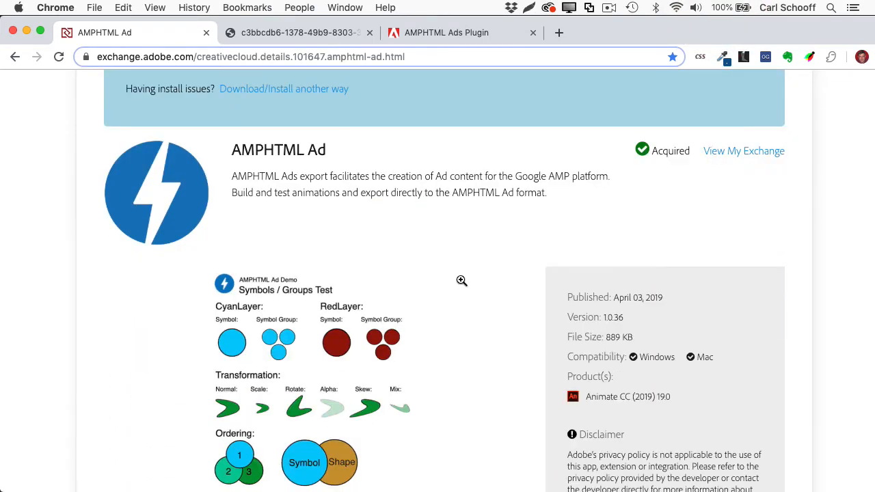
{"action": "mouse_move", "coordinate": [614, 218]}
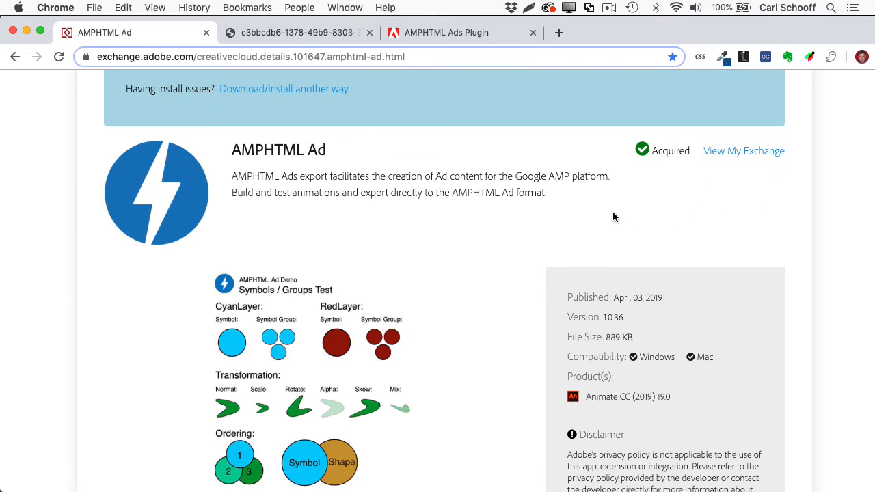
{"action": "scroll", "scroll_direction": "down", "scroll_amount": 3}
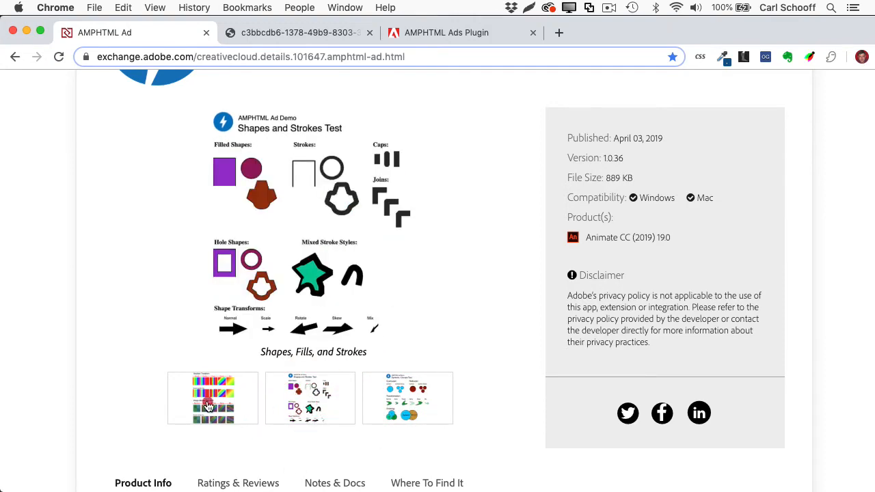
{"action": "scroll", "scroll_direction": "down", "scroll_amount": 3}
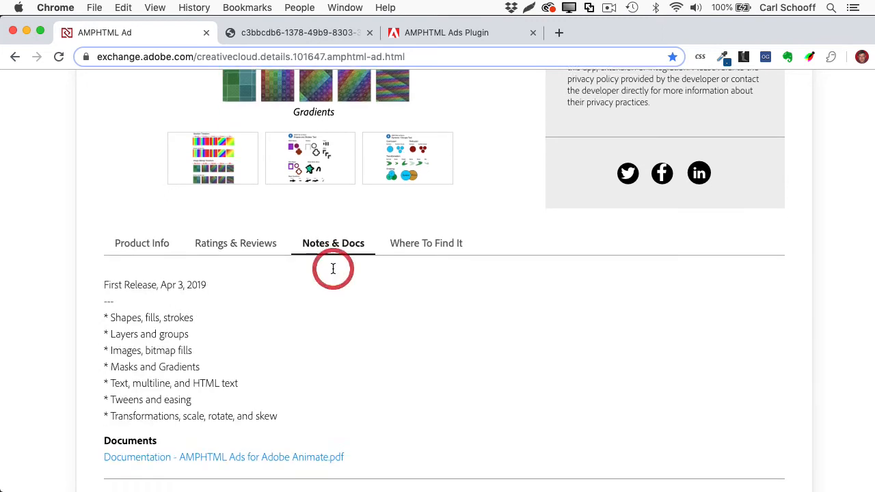
{"action": "scroll", "scroll_direction": "down", "scroll_amount": 3}
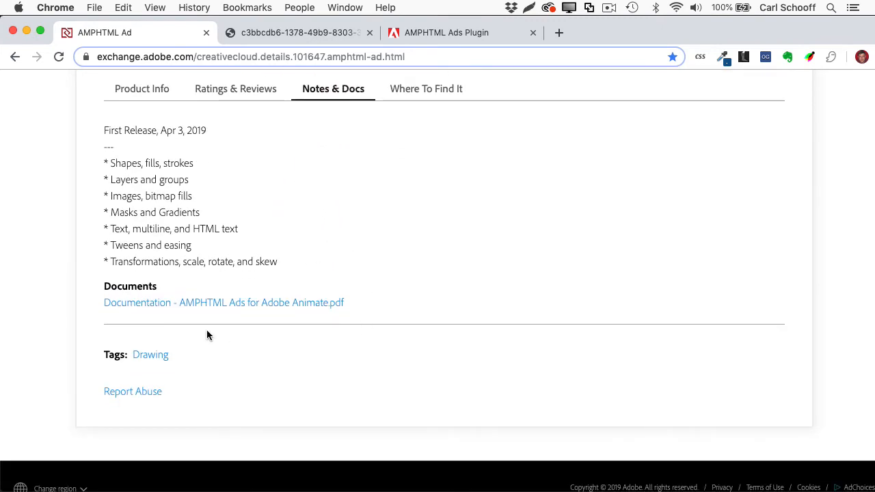
{"action": "mouse_move", "coordinate": [218, 306]}
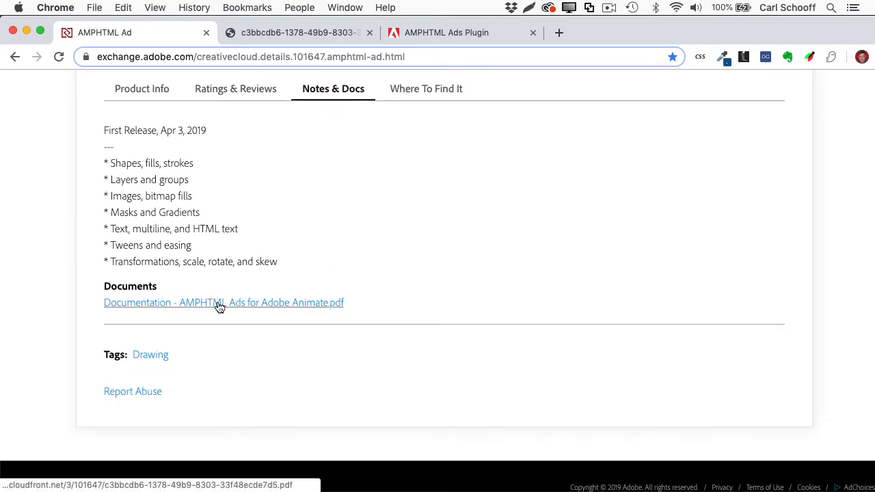
Step: Open the AMPHTML Ads for Adobe Animate documentation PDF and clear the text selection
{"action": "left_click", "coordinate": [224, 303]}
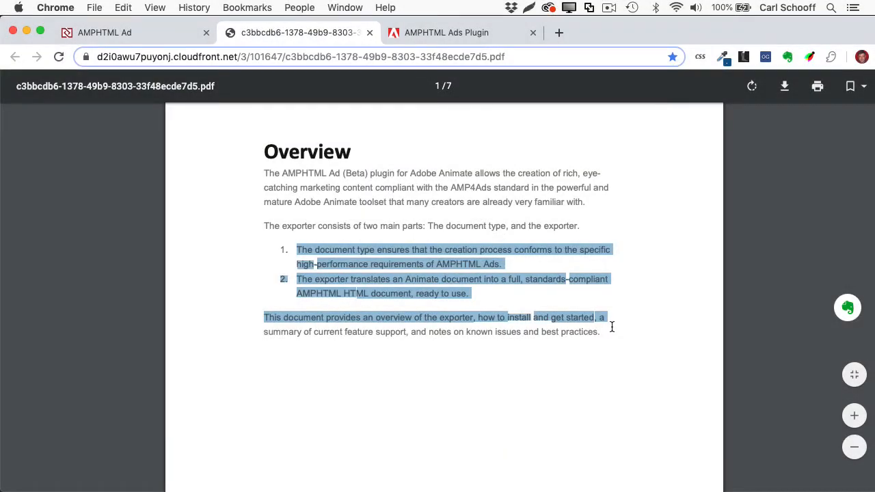
{"action": "left_click", "coordinate": [622, 333]}
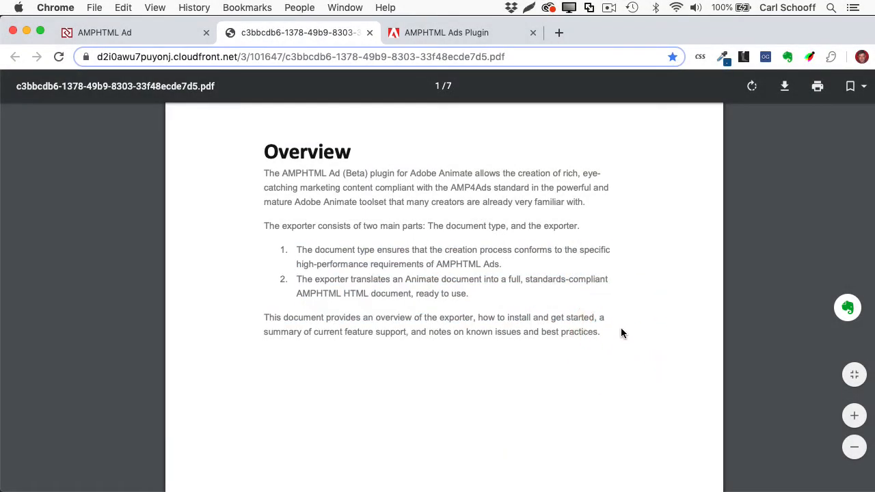
{"action": "mouse_move", "coordinate": [659, 298]}
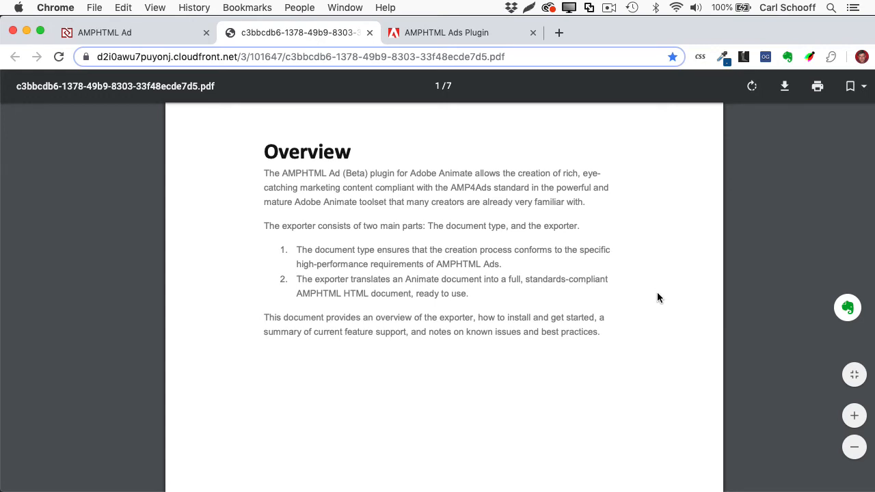
{"action": "scroll", "scroll_direction": "up", "scroll_amount": 3}
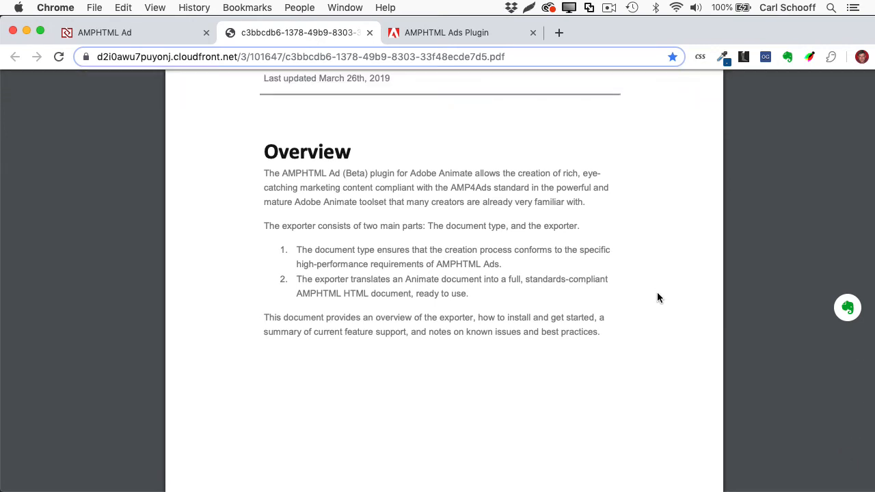
{"action": "mouse_move", "coordinate": [647, 292]}
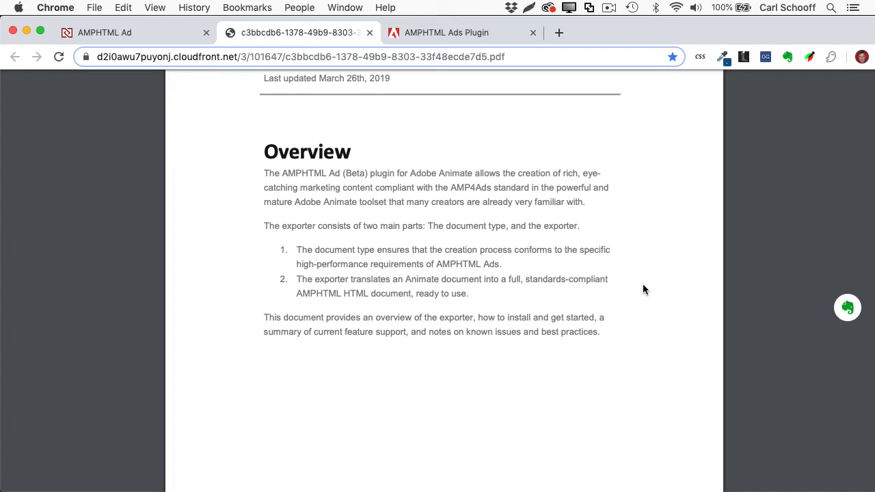
{"action": "mouse_move", "coordinate": [526, 277]}
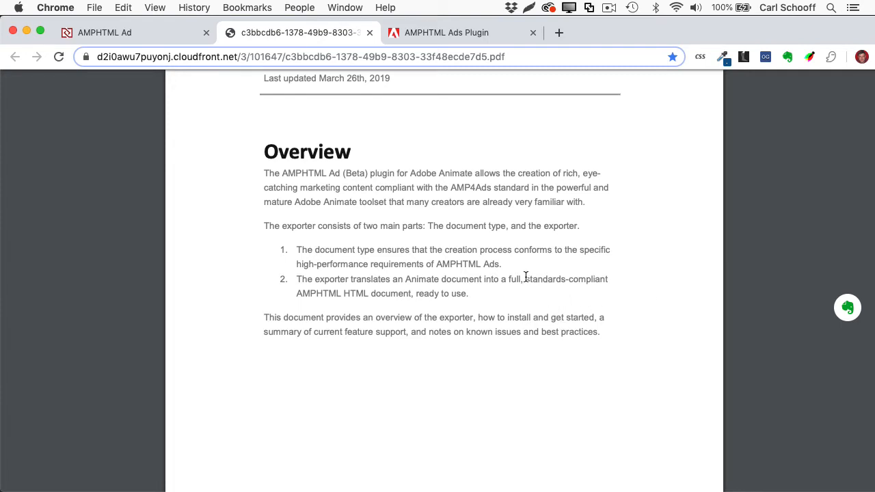
{"action": "left_click", "coordinate": [623, 308]}
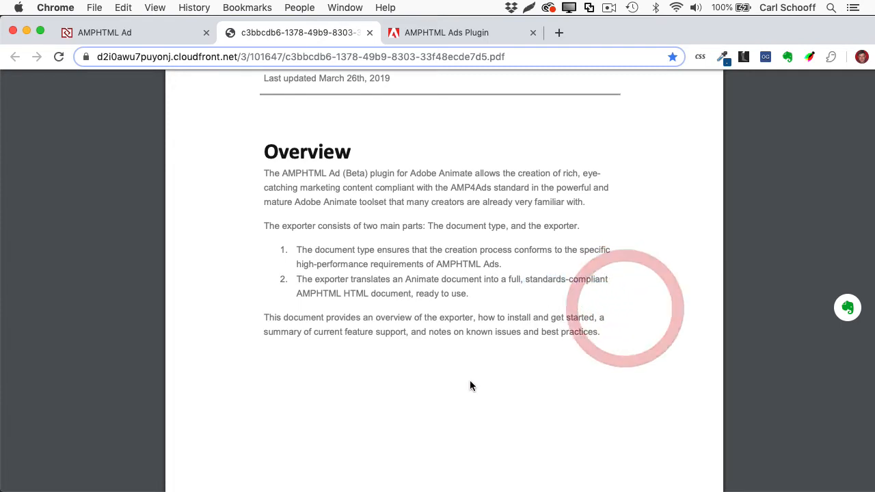
{"action": "scroll", "scroll_direction": "up", "scroll_amount": 3}
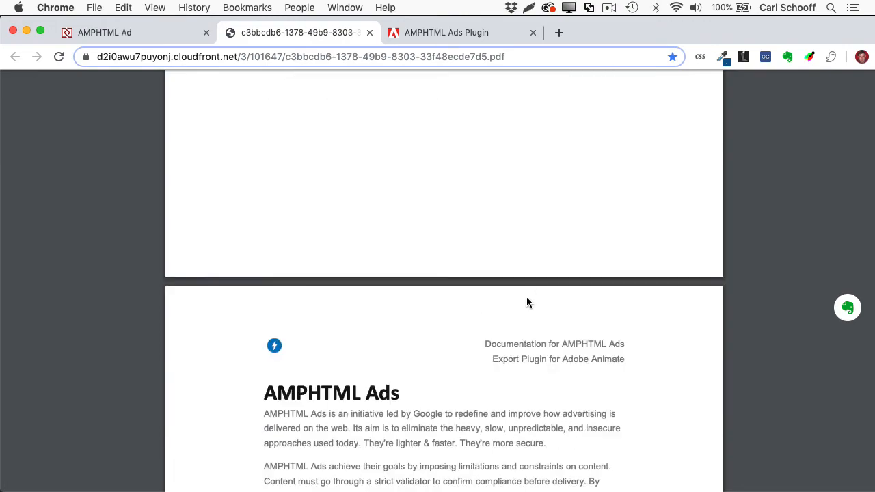
Step: Scroll through the PDF to page 4's AMP Preview and AMP Validation sections
{"action": "scroll", "scroll_direction": "down", "scroll_amount": 3}
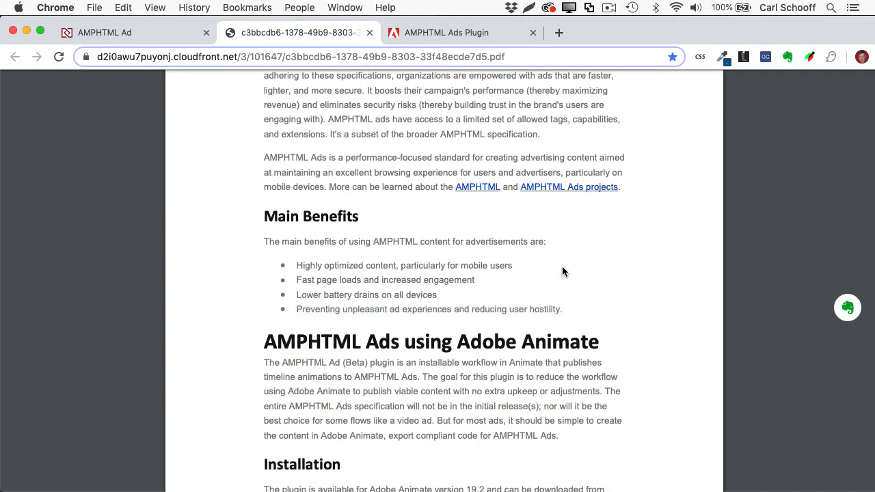
{"action": "scroll", "scroll_direction": "down", "scroll_amount": 3}
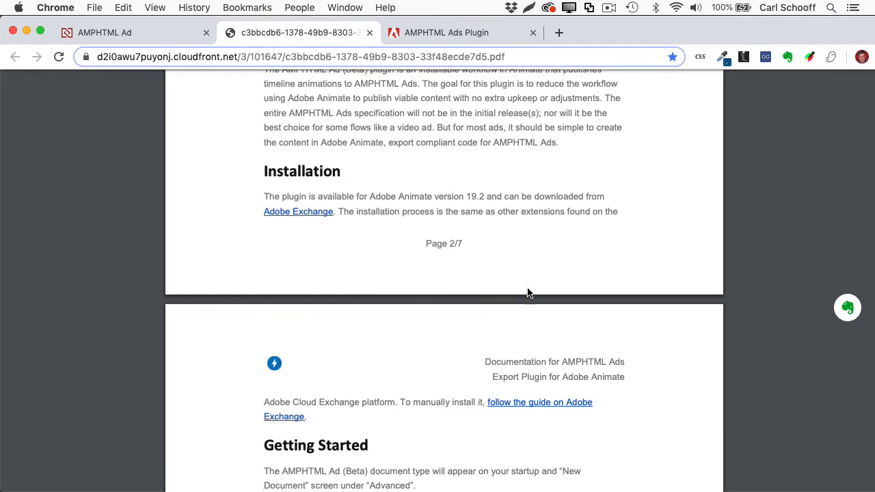
{"action": "scroll", "scroll_direction": "down", "scroll_amount": 3}
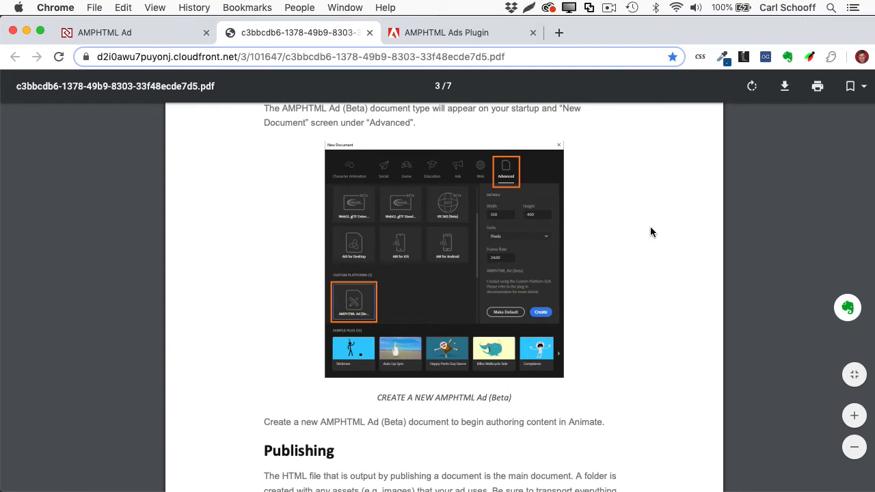
{"action": "scroll", "scroll_direction": "down", "scroll_amount": 3}
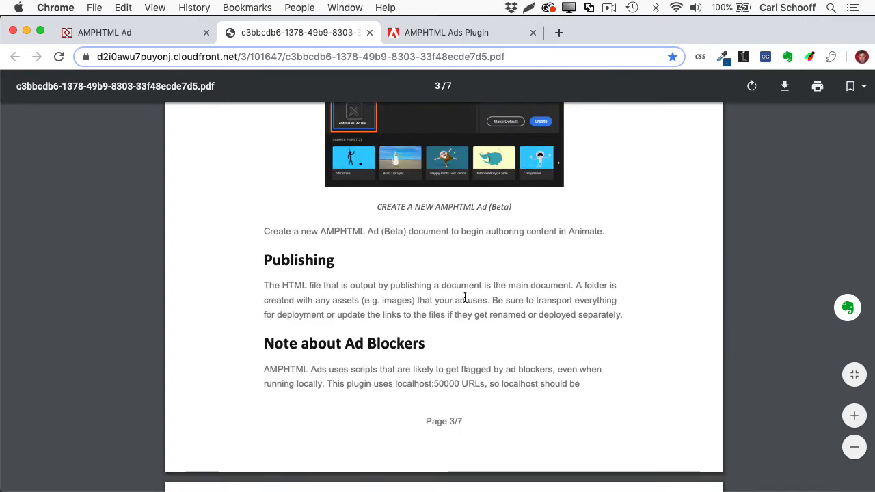
{"action": "scroll", "scroll_direction": "down", "scroll_amount": 3}
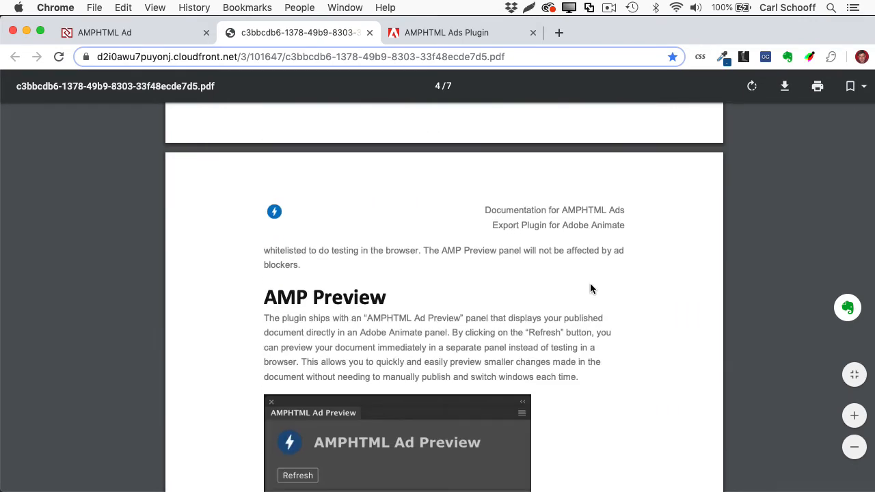
{"action": "scroll", "scroll_direction": "down", "scroll_amount": 3}
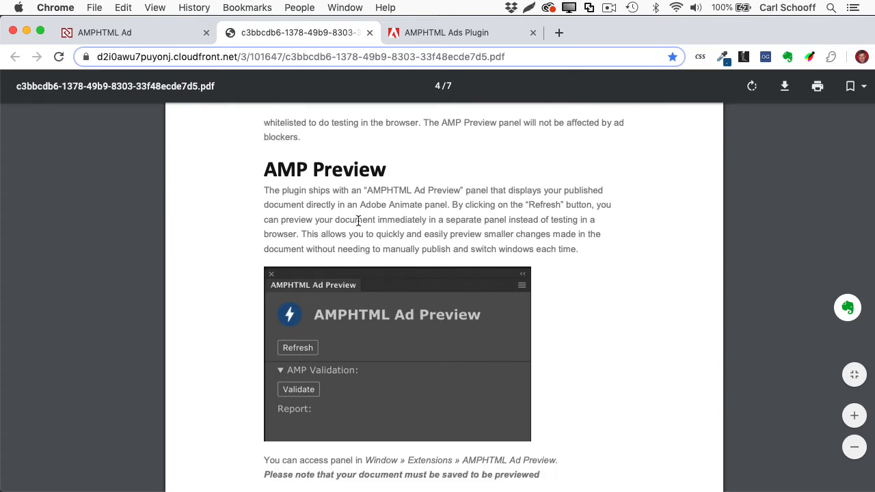
{"action": "mouse_move", "coordinate": [546, 220]}
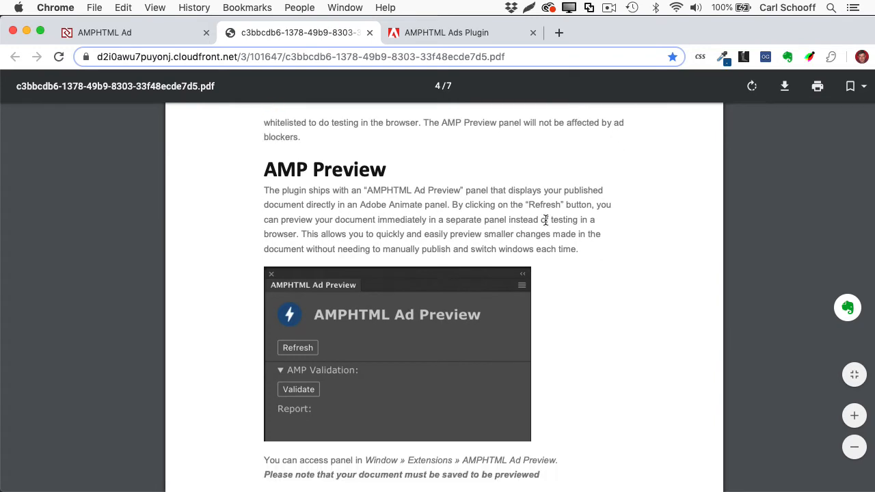
{"action": "mouse_move", "coordinate": [395, 203]}
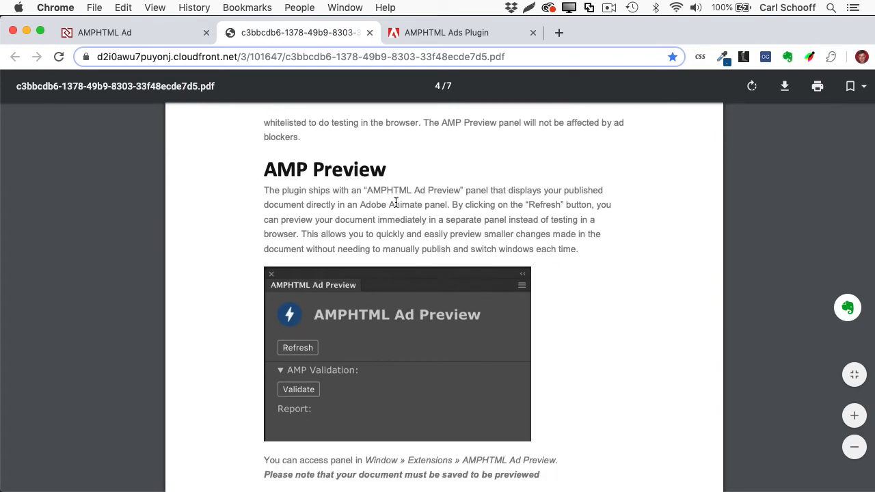
{"action": "scroll", "scroll_direction": "down", "scroll_amount": 3}
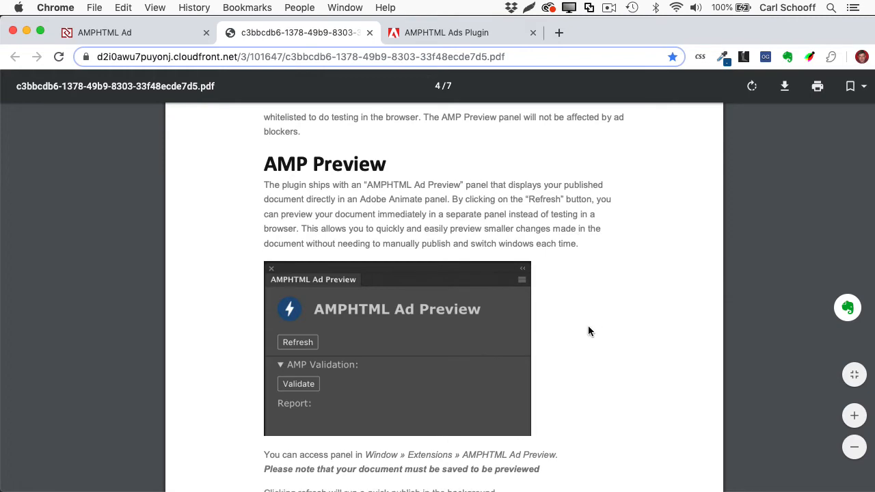
{"action": "scroll", "scroll_direction": "down", "scroll_amount": 3}
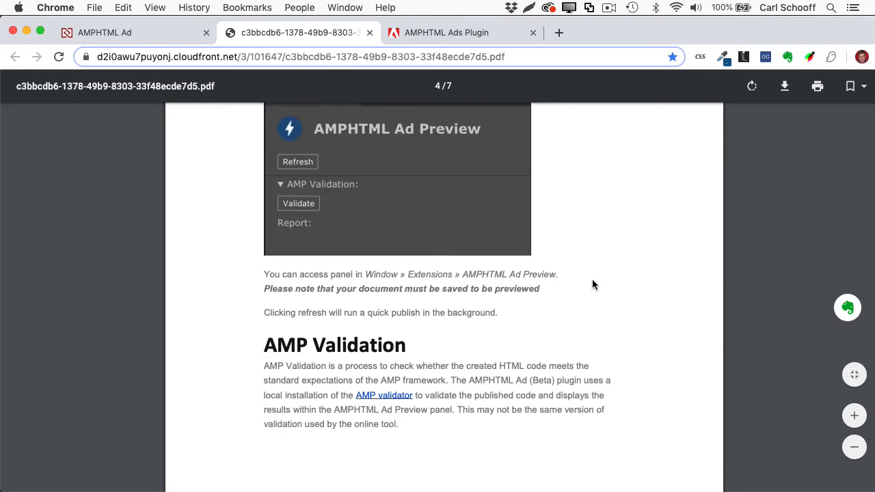
{"action": "scroll", "scroll_direction": "up", "scroll_amount": 3}
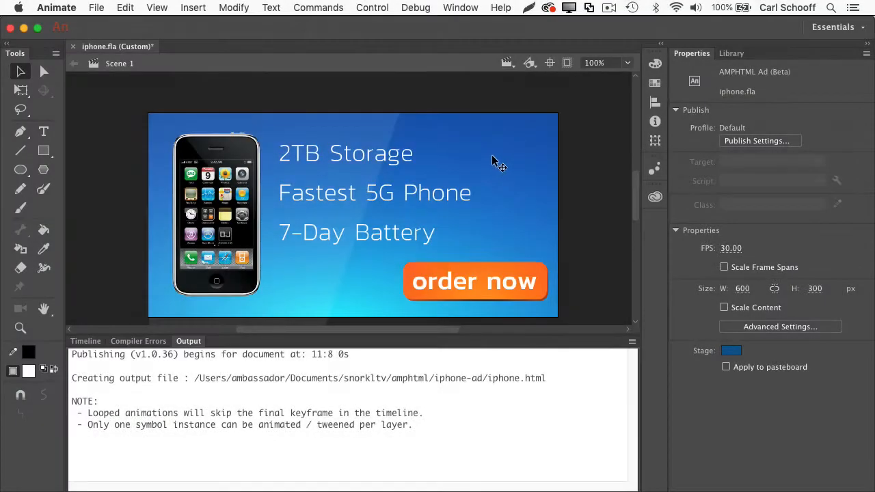
Step: Open the AMPHTML Ad Preview panel from Window > Extensions and refresh it to preview iphone.fla
{"action": "left_click", "coordinate": [461, 8]}
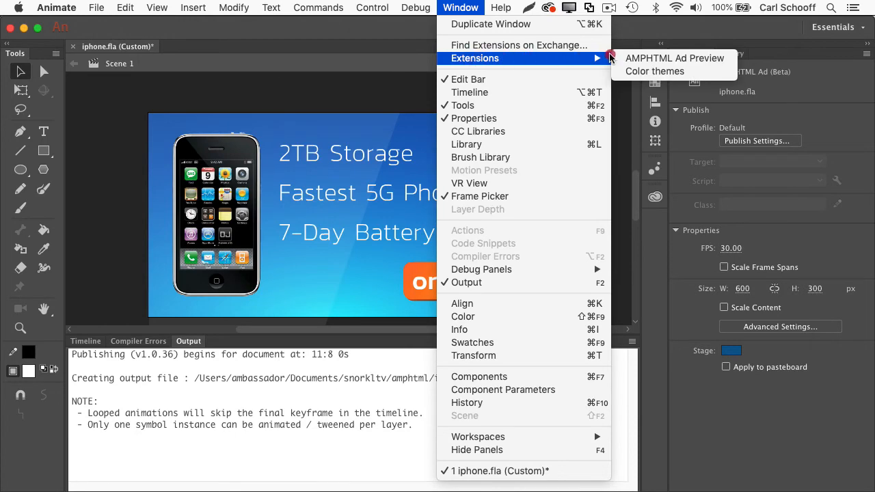
{"action": "mouse_move", "coordinate": [701, 62]}
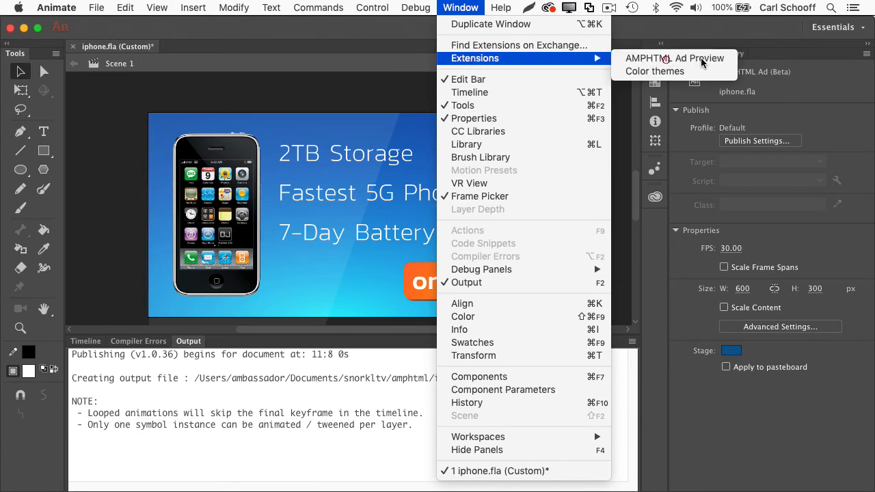
{"action": "left_click", "coordinate": [674, 58]}
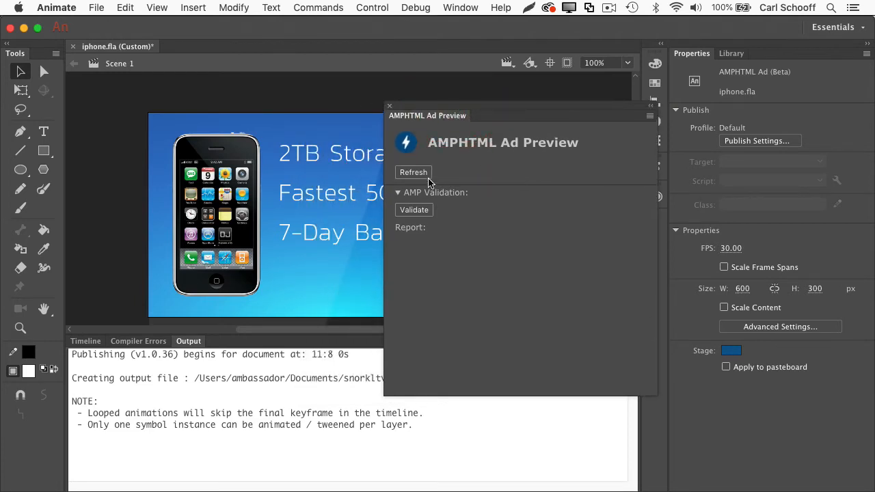
{"action": "left_click", "coordinate": [413, 172]}
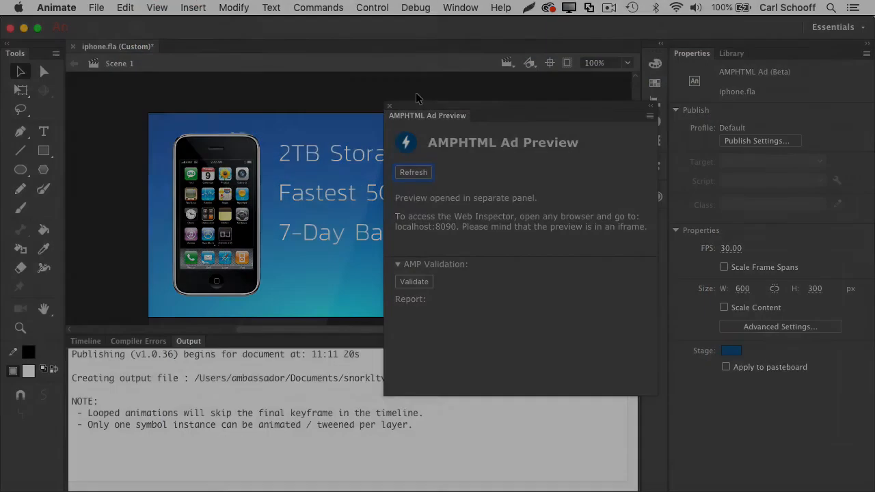
{"action": "left_click", "coordinate": [130, 46]}
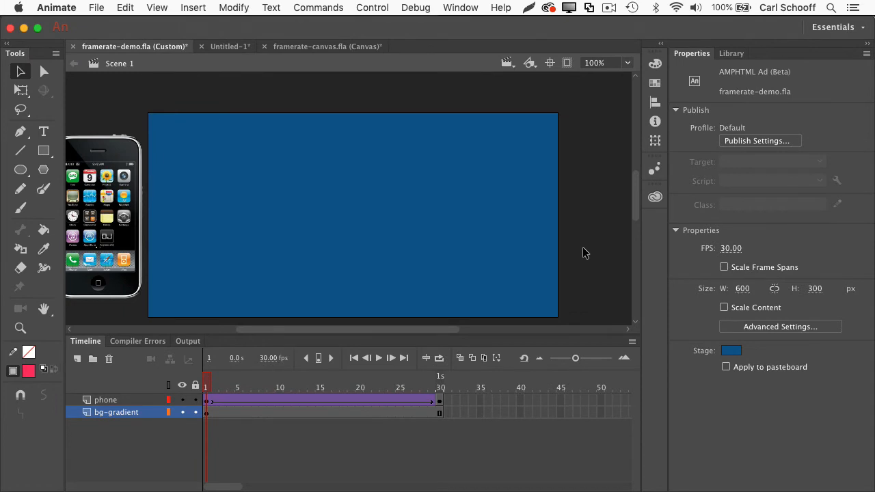
{"action": "mouse_move", "coordinate": [590, 217]}
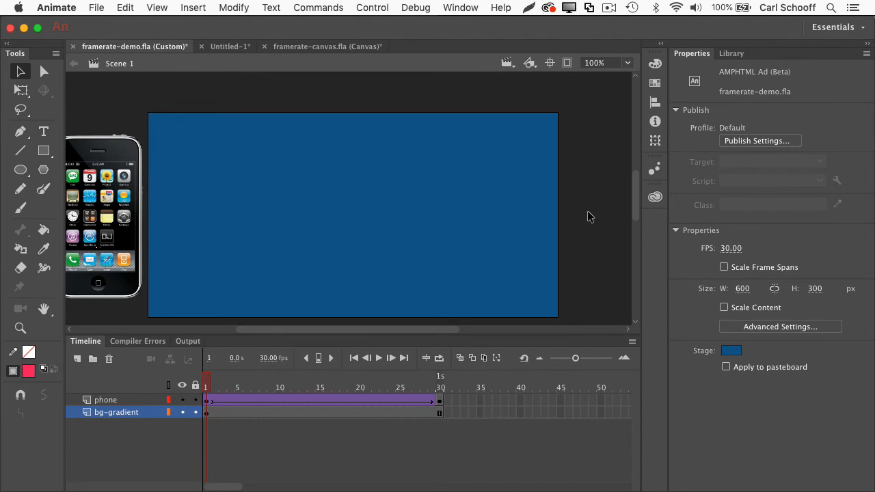
{"action": "mouse_move", "coordinate": [662, 293]}
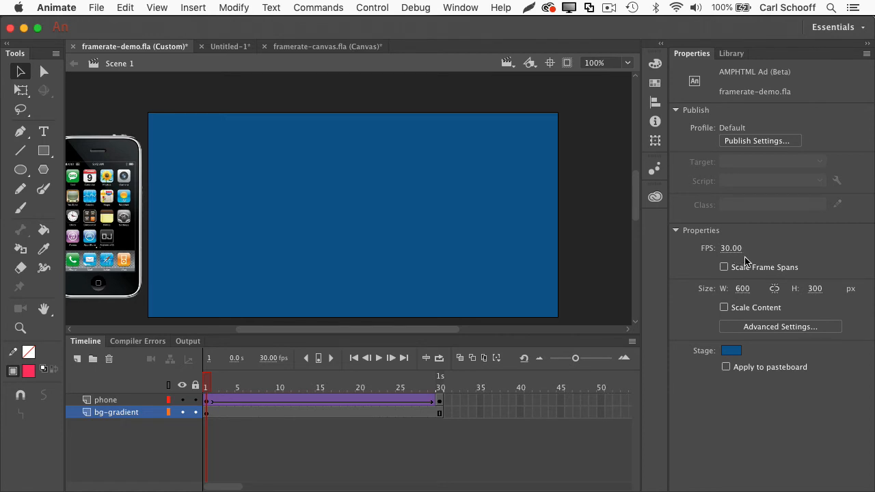
{"action": "mouse_move", "coordinate": [744, 264]}
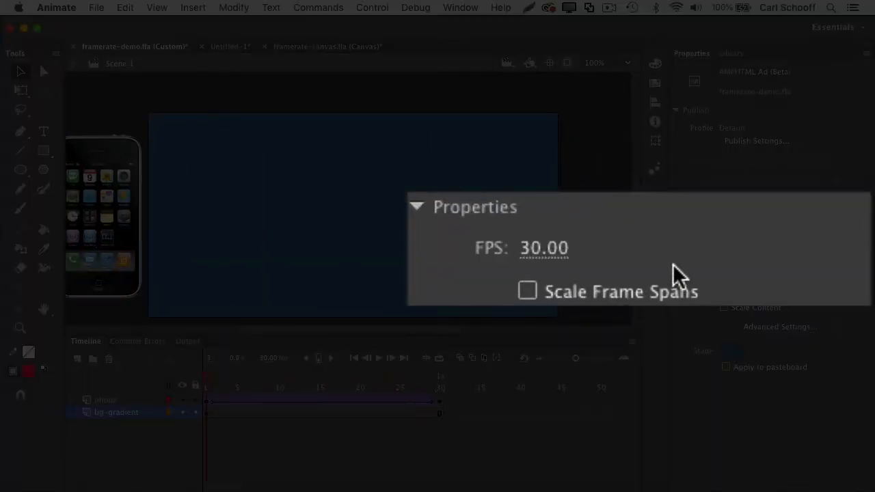
{"action": "mouse_move", "coordinate": [554, 263]}
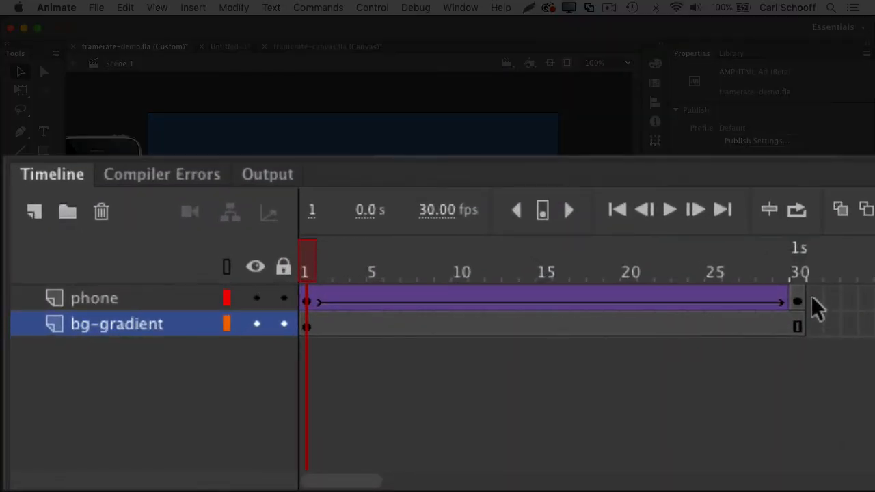
{"action": "mouse_move", "coordinate": [817, 263]}
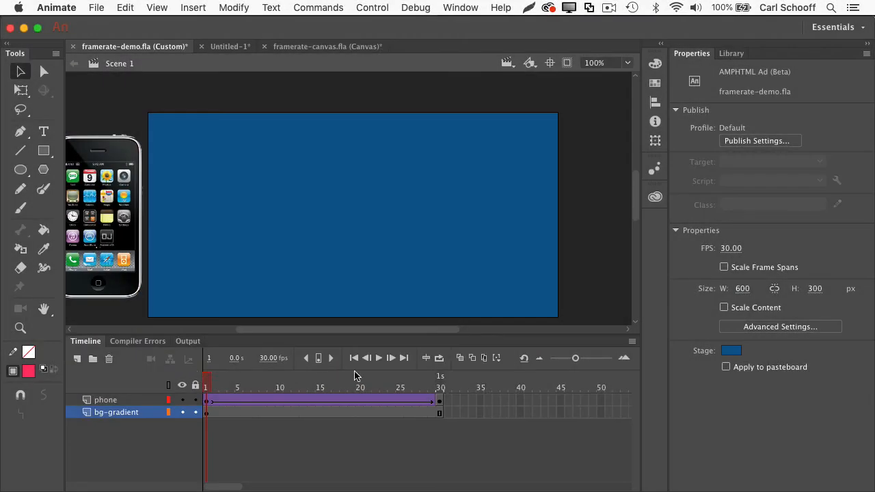
{"action": "mouse_move", "coordinate": [620, 272]}
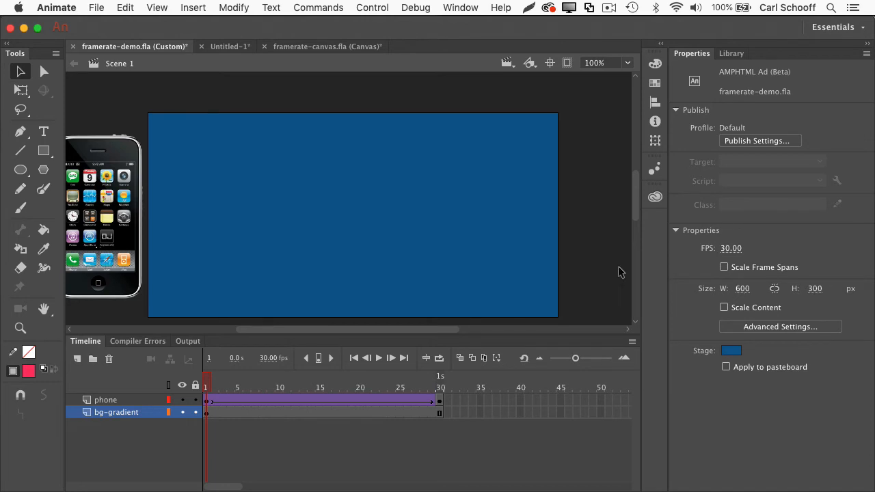
{"action": "mouse_move", "coordinate": [737, 264]}
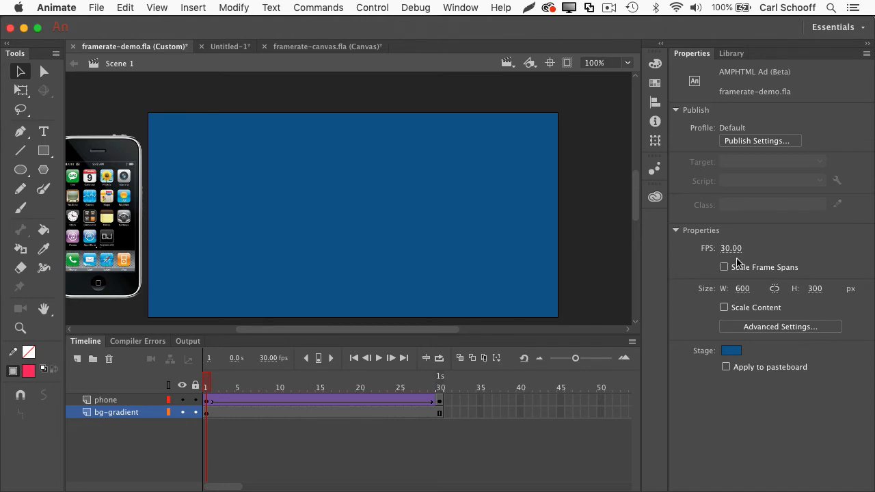
{"action": "mouse_move", "coordinate": [635, 268]}
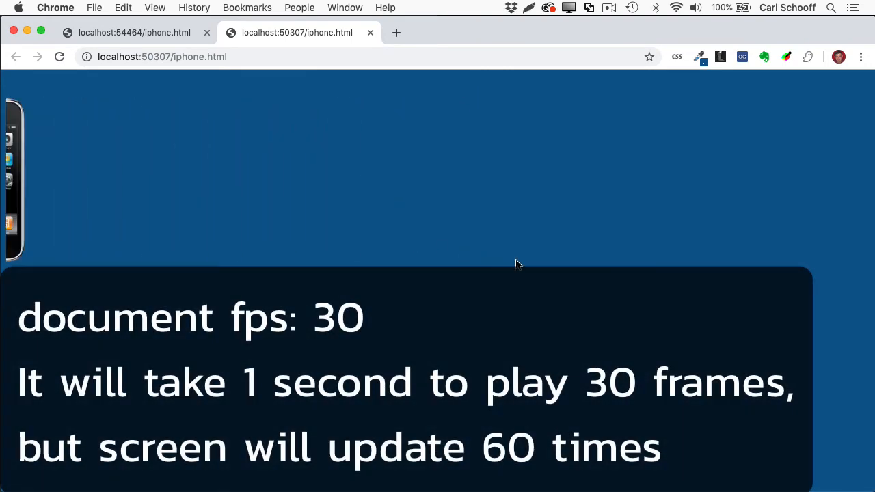
{"action": "mouse_move", "coordinate": [205, 247]}
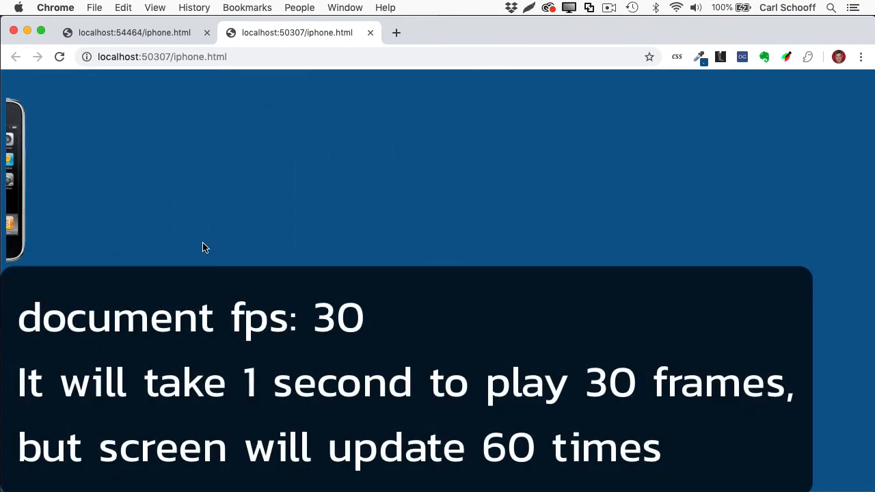
{"action": "mouse_move", "coordinate": [374, 224]}
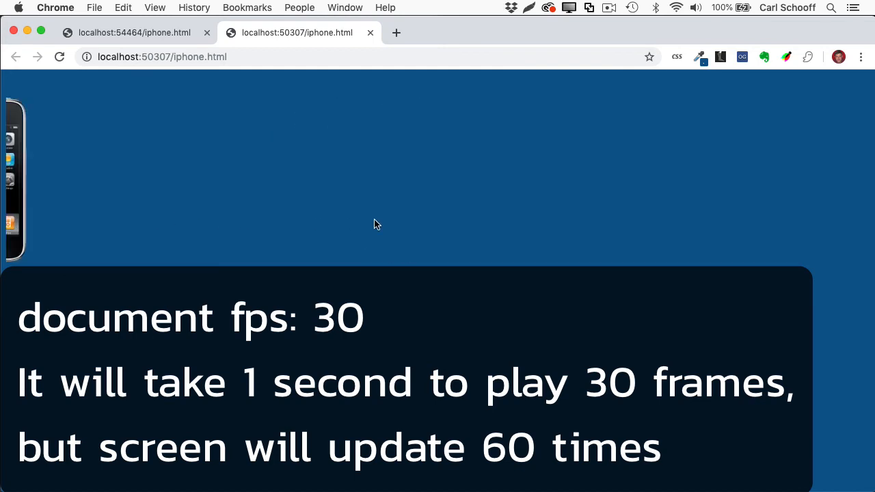
{"action": "mouse_move", "coordinate": [557, 315]}
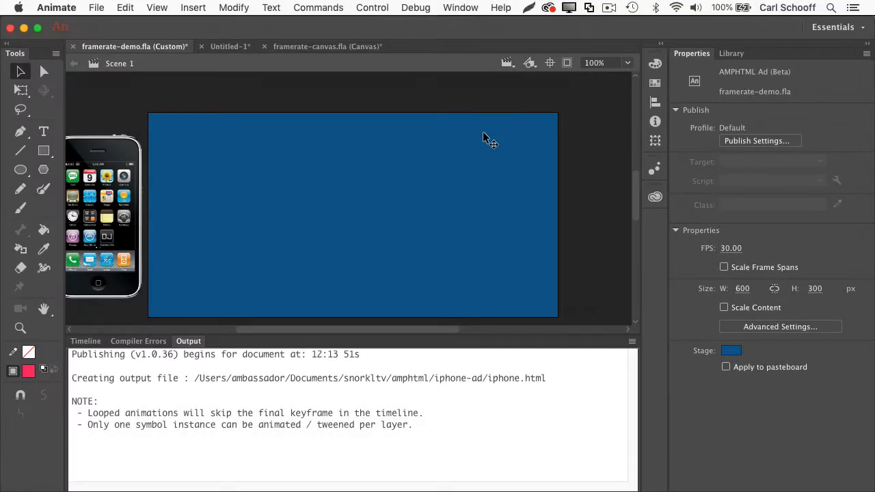
Step: Switch from Output back to the framerate-demo Timeline panel
{"action": "left_click", "coordinate": [85, 341]}
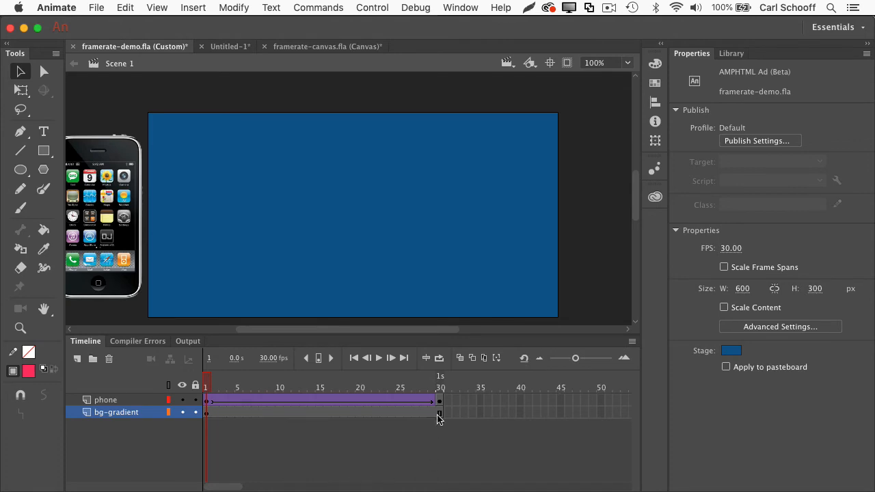
{"action": "mouse_move", "coordinate": [458, 387]}
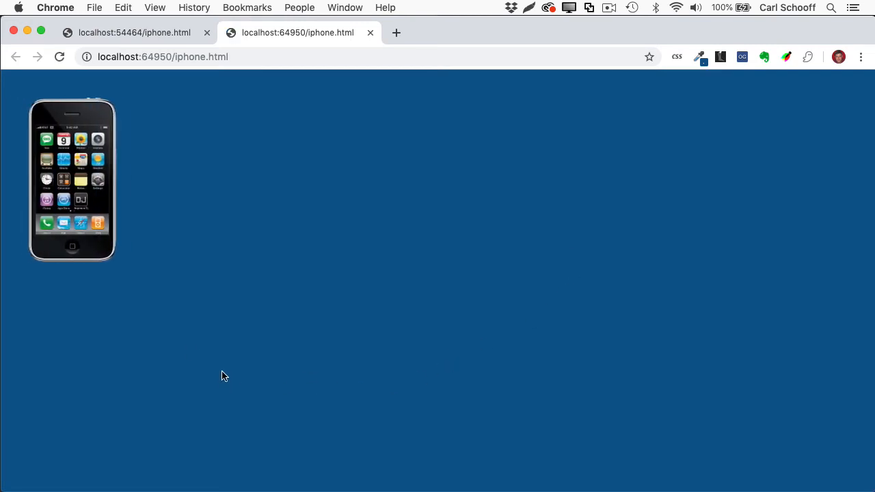
Step: Drag across the Chrome page to view the republished iPhone ad at localhost:64950
{"action": "left_click_drag", "start_coordinate": [72, 181], "coordinate": [243, 181]}
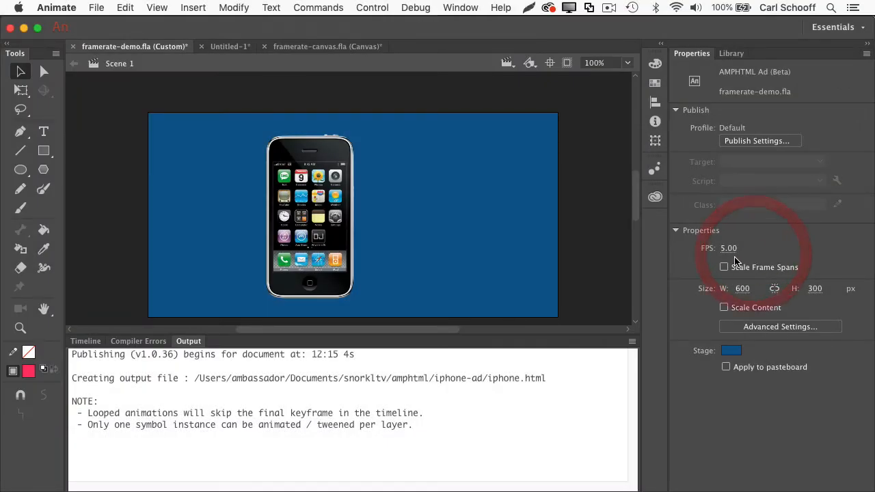
{"action": "mouse_move", "coordinate": [728, 261]}
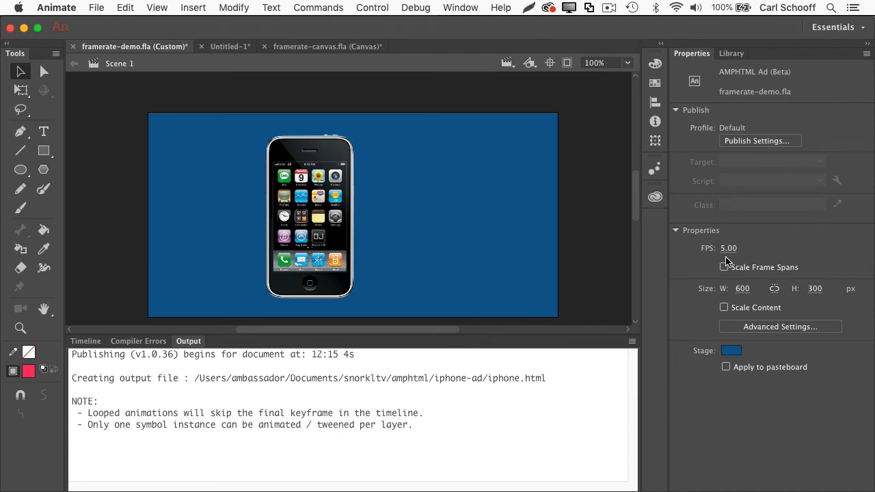
{"action": "mouse_move", "coordinate": [709, 247]}
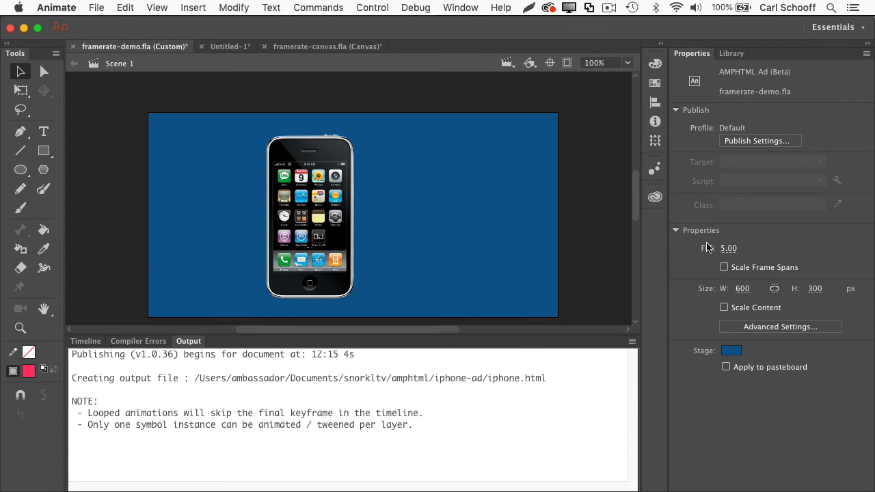
Step: Switch to framerate-canvas.fla, show its Timeline, and publish the 5 fps canvas version
{"action": "left_click", "coordinate": [328, 46]}
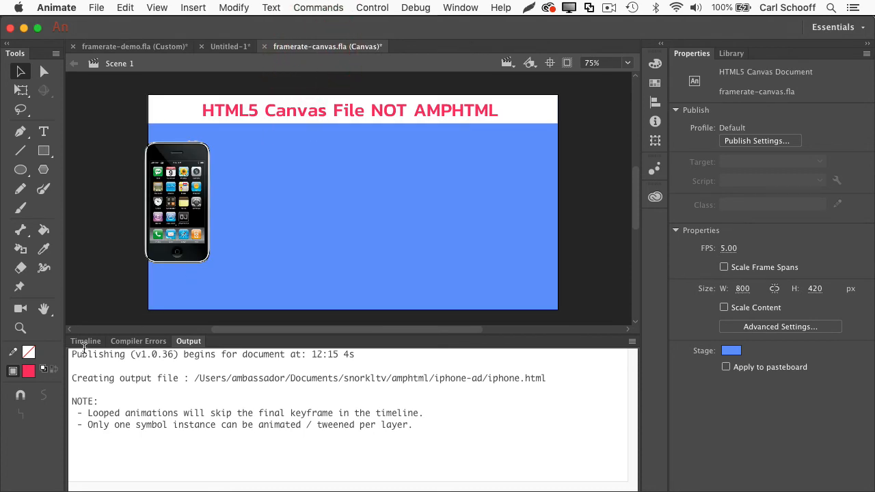
{"action": "left_click", "coordinate": [86, 342]}
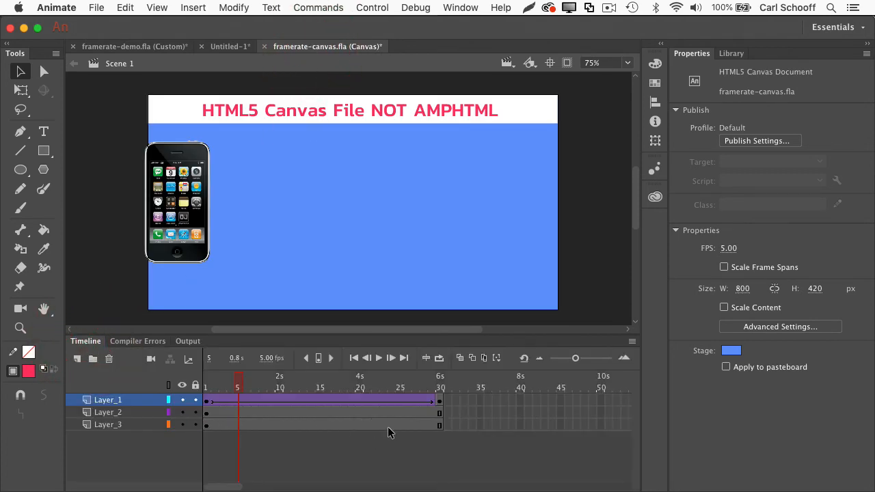
{"action": "left_click", "coordinate": [205, 381]}
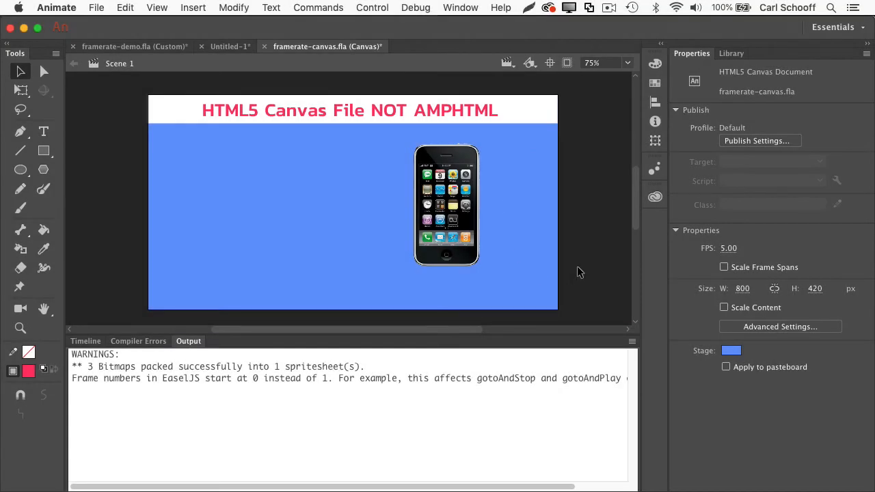
{"action": "mouse_move", "coordinate": [126, 46]}
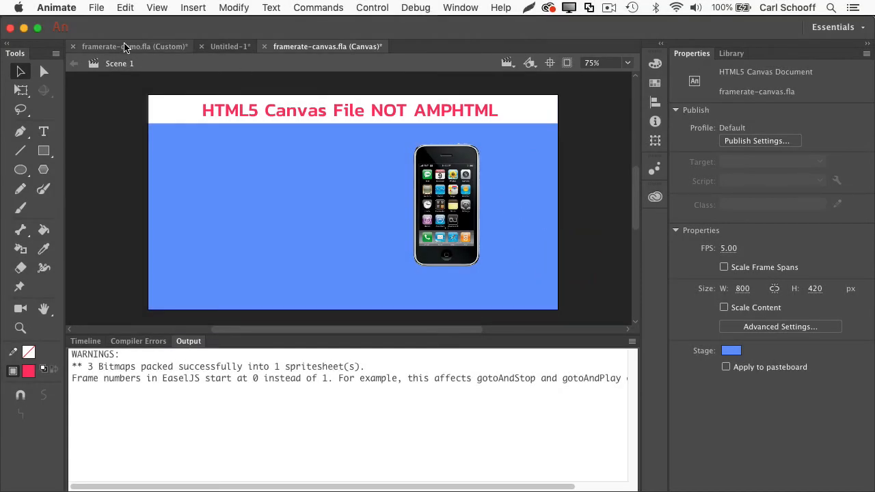
Step: Return to framerate-demo.fla, show its Timeline, and scrub through the phone animation frames
{"action": "left_click", "coordinate": [129, 45]}
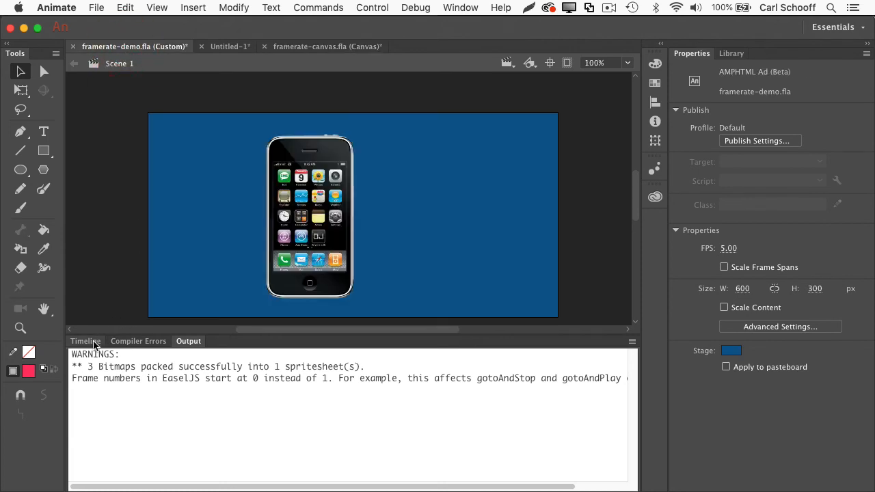
{"action": "left_click", "coordinate": [85, 341]}
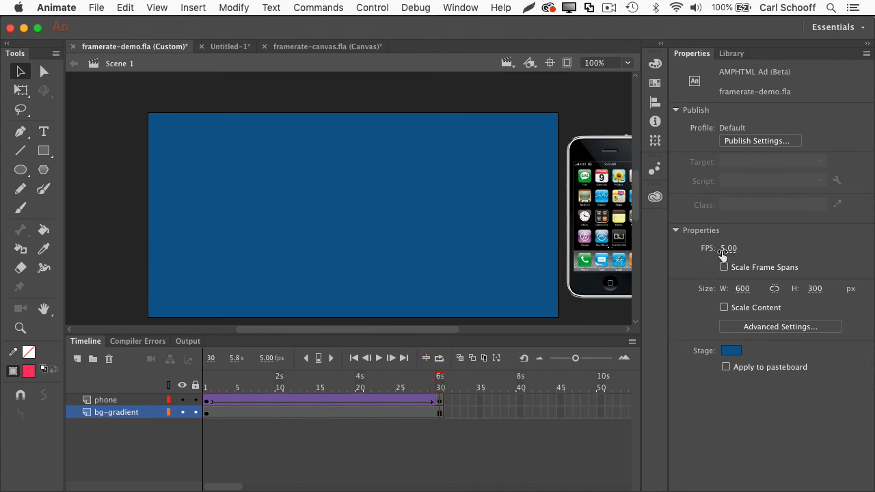
{"action": "mouse_move", "coordinate": [212, 383]}
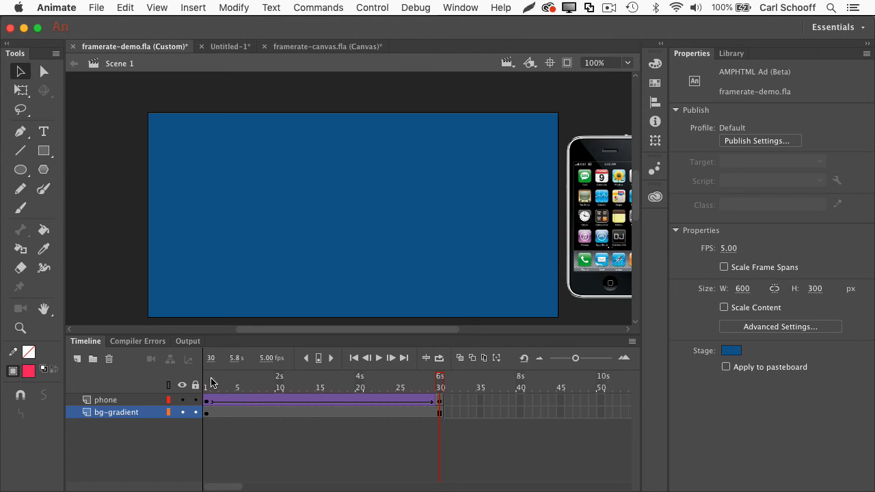
{"action": "left_click_drag", "start_coordinate": [439, 381], "coordinate": [231, 381]}
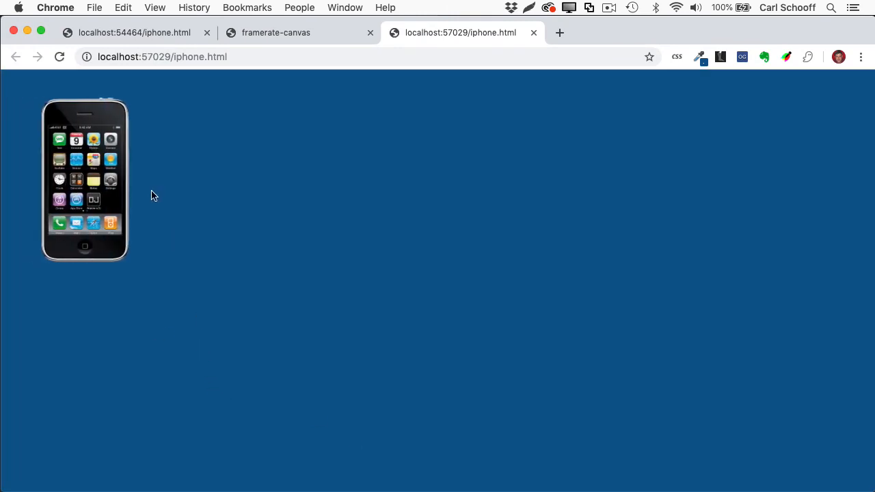
Step: Drag across the Chrome page to view the republished ad at localhost:57029
{"action": "left_click_drag", "start_coordinate": [84, 182], "coordinate": [254, 181]}
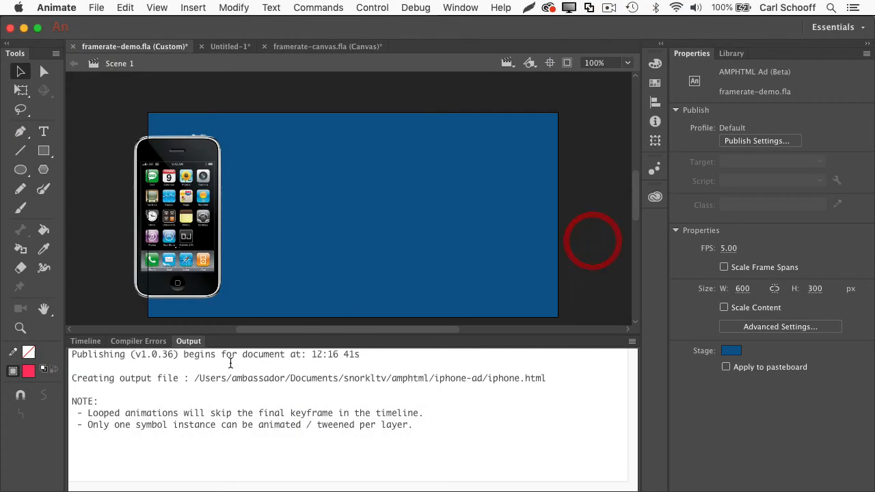
Step: Bring the framerate-demo Timeline back into view beside the Output panel
{"action": "left_click", "coordinate": [85, 341]}
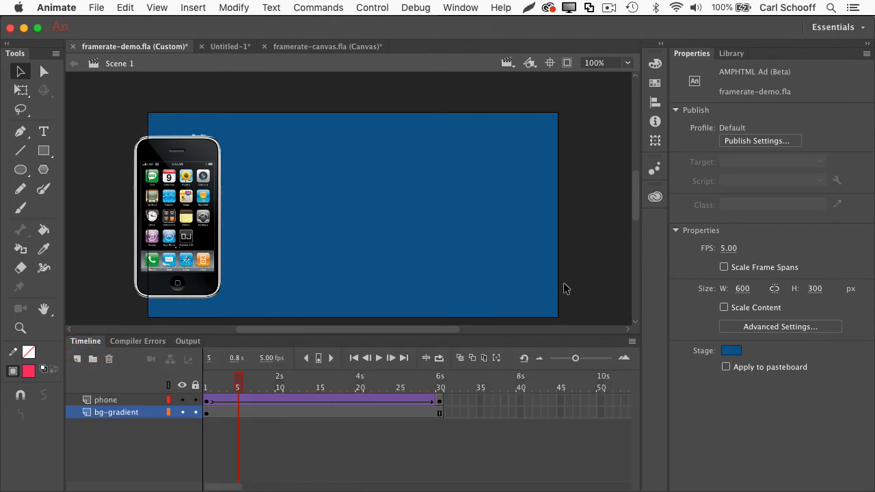
{"action": "mouse_move", "coordinate": [584, 274]}
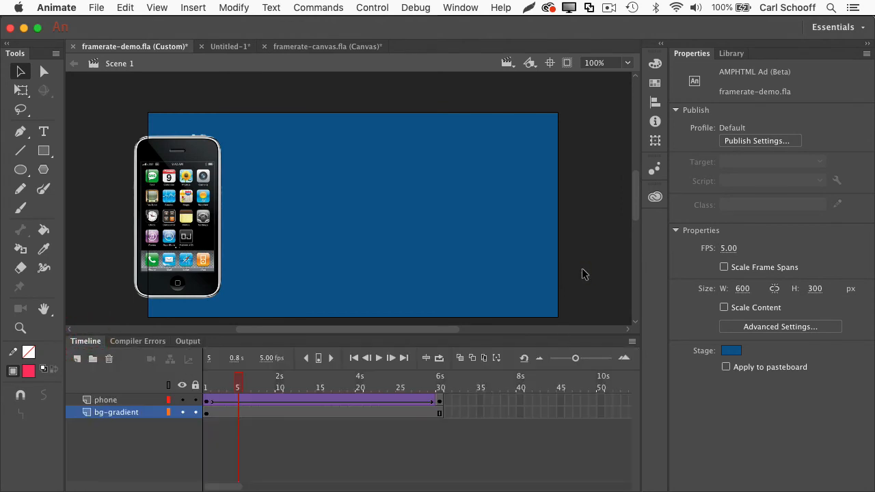